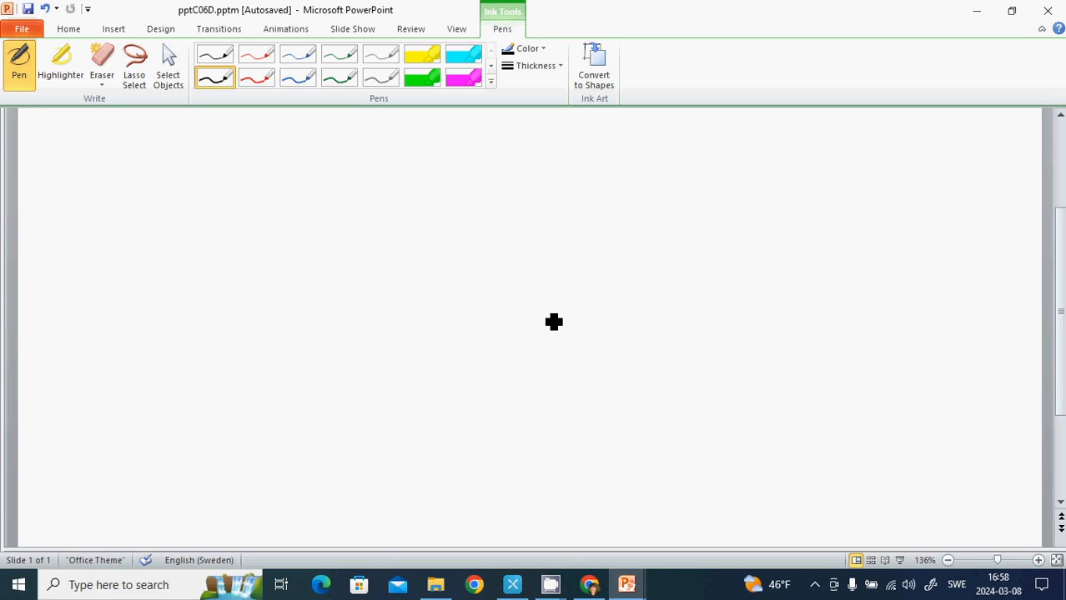
mouse_move(57, 146)
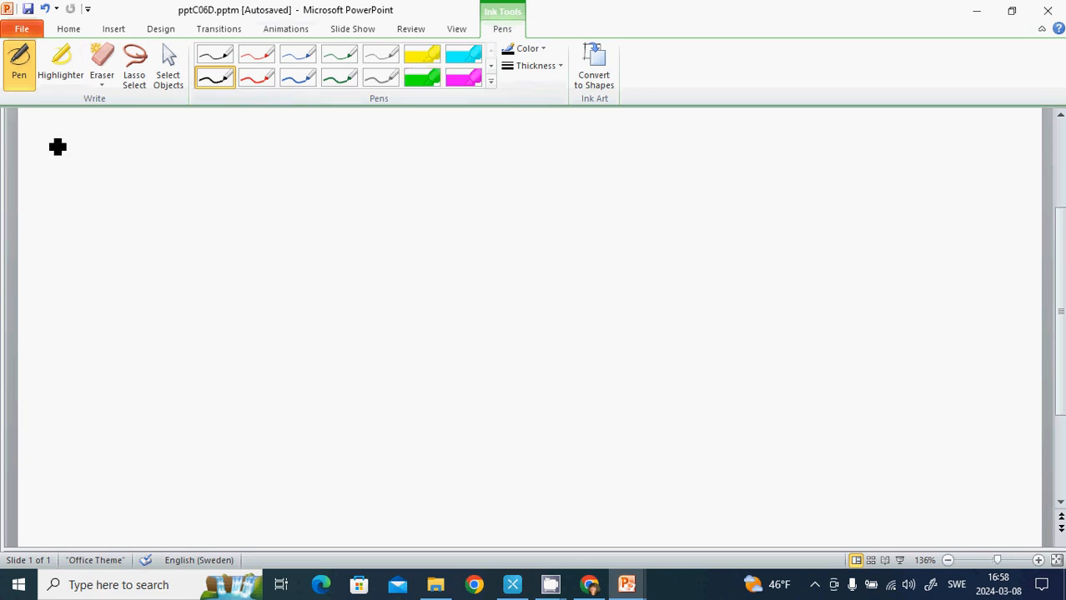
- Write the charge q = 0.1602 aC in ink at the top-left corner of the slide
drag(53, 116, 70, 170)
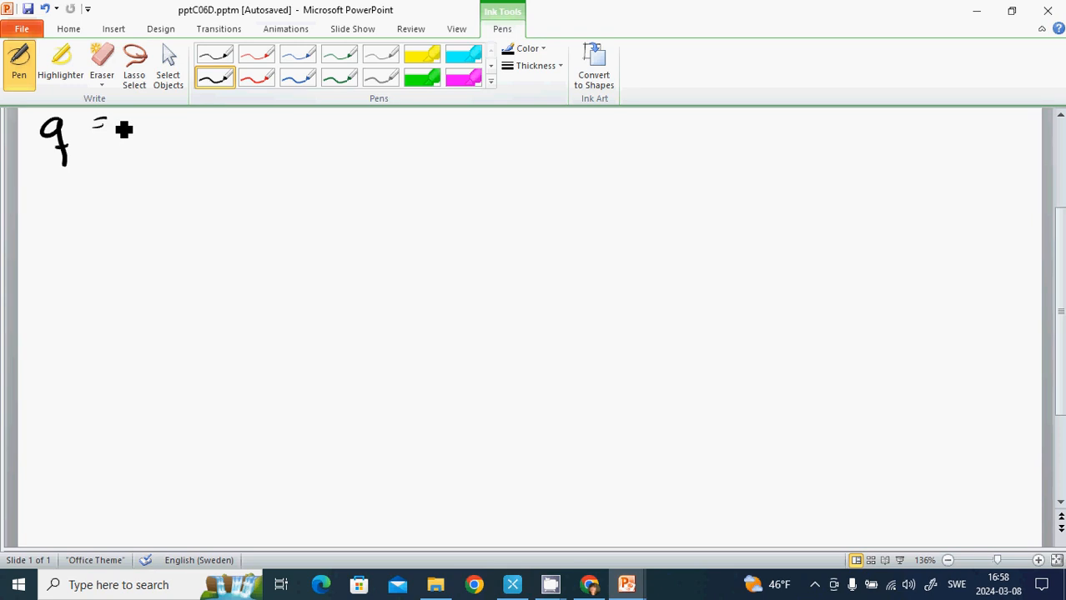
drag(100, 130, 137, 137)
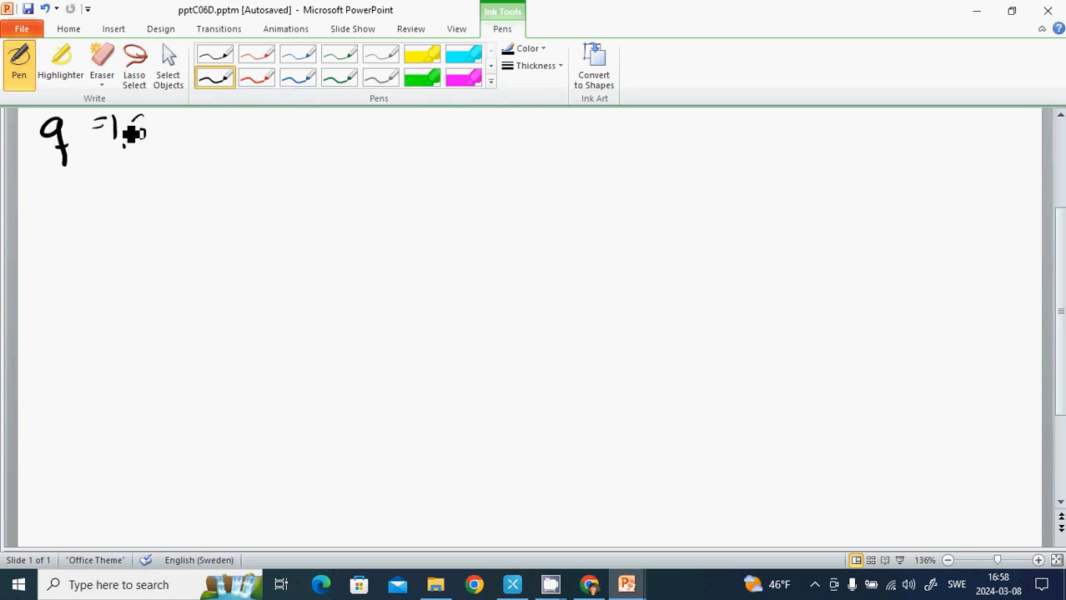
drag(131, 120, 144, 142)
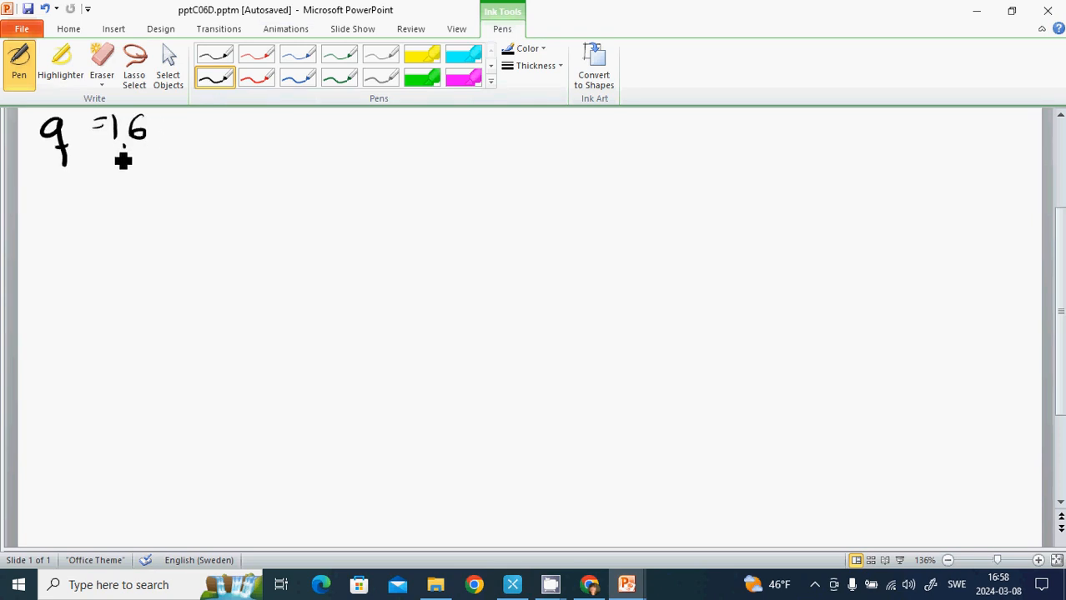
click(101, 64)
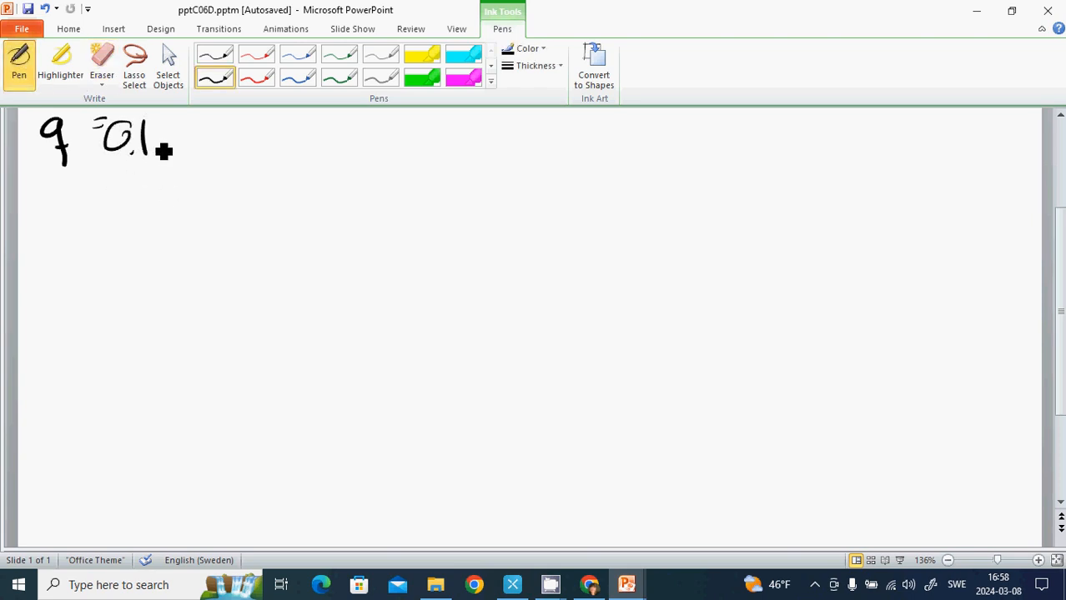
drag(154, 147, 213, 147)
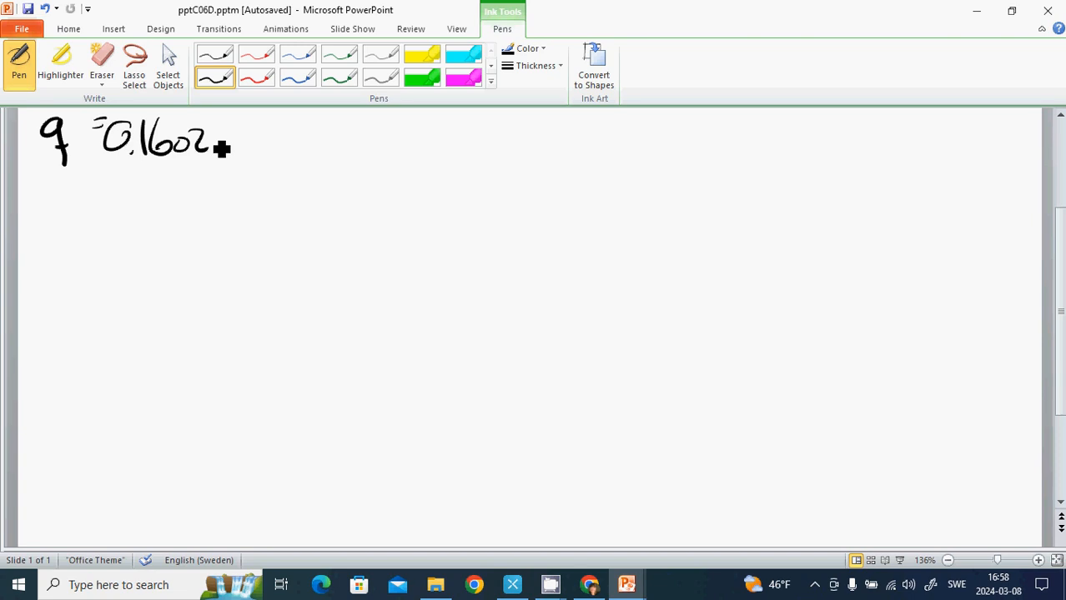
mouse_move(225, 148)
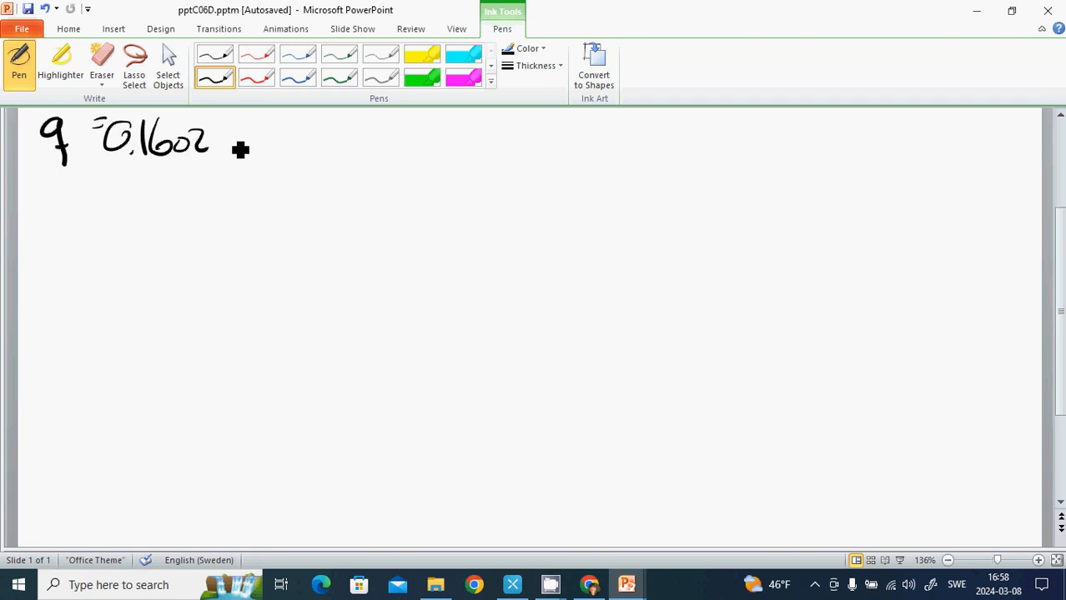
drag(240, 150, 251, 137)
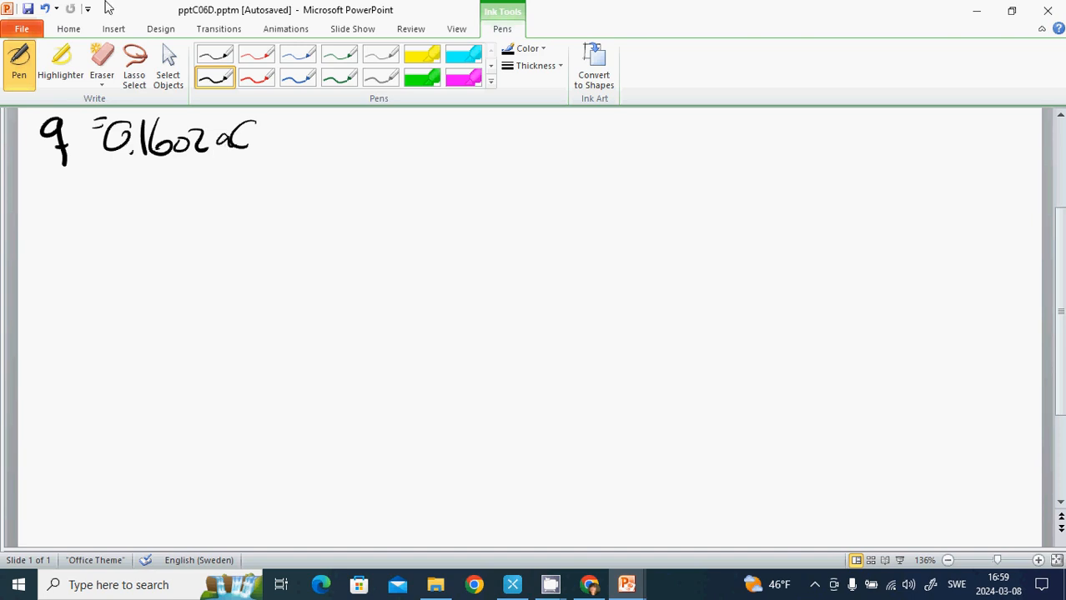
mouse_move(70, 204)
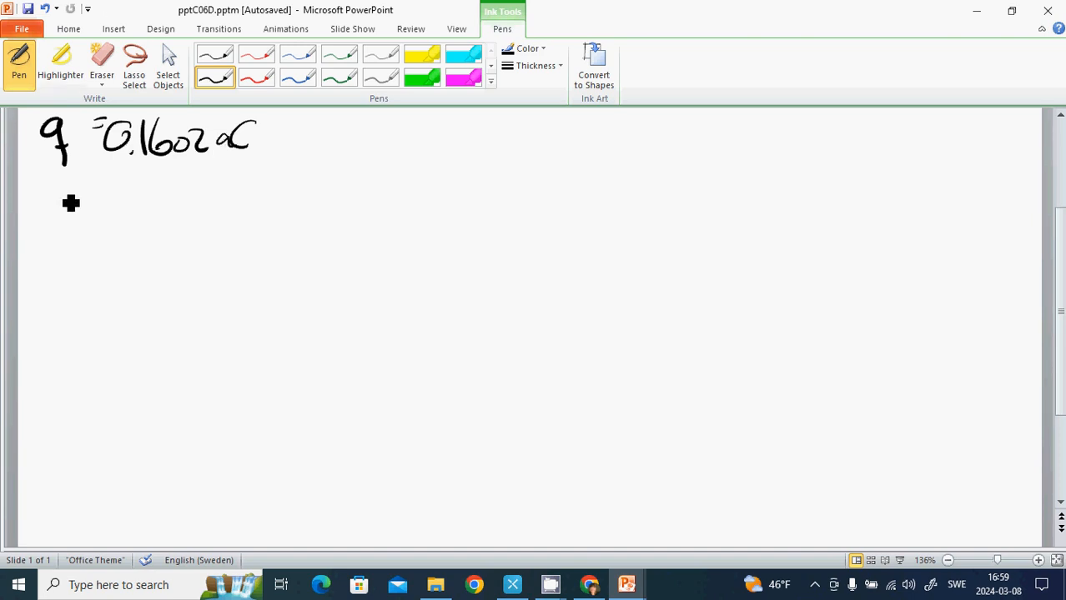
mouse_move(85, 223)
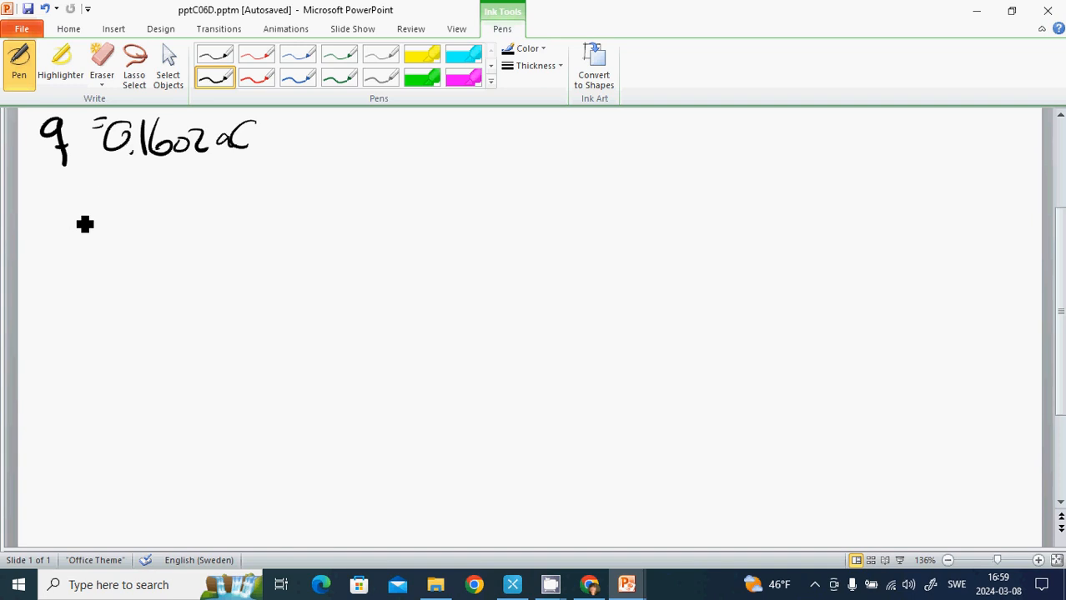
- Handwrite Coulomb's law F = kQ1Q2/r² with the constant k = 9·10⁹ beside it
drag(83, 224, 84, 207)
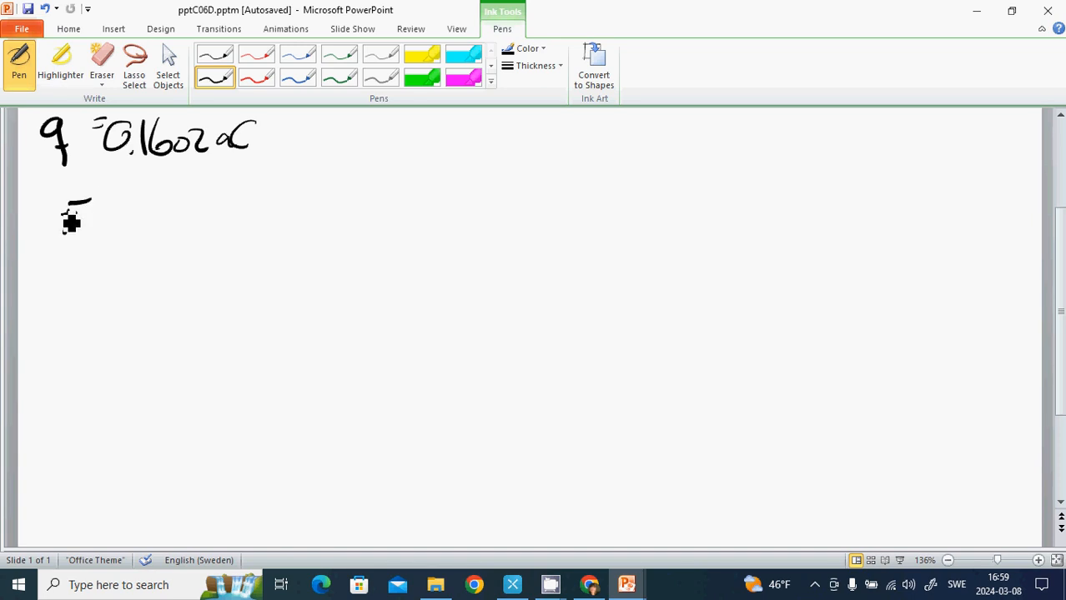
drag(64, 225, 150, 242)
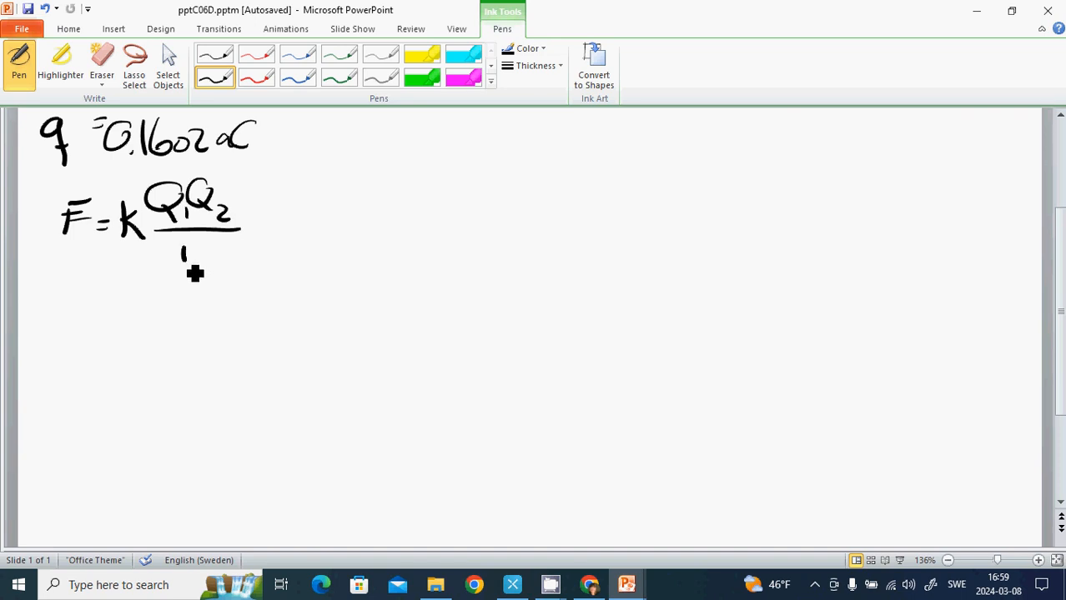
drag(182, 253, 210, 259)
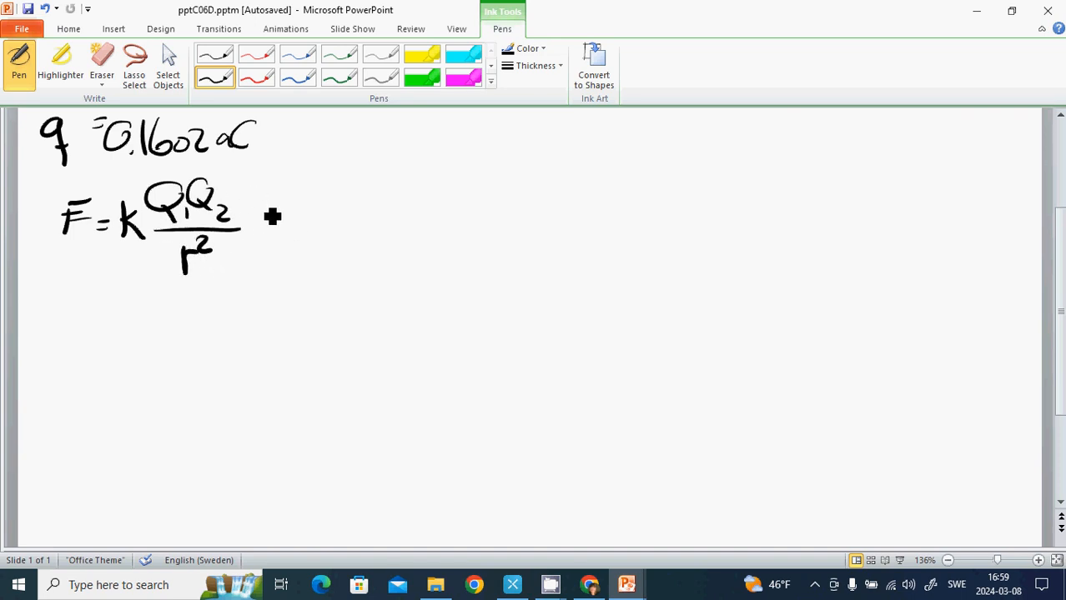
drag(267, 220, 325, 225)
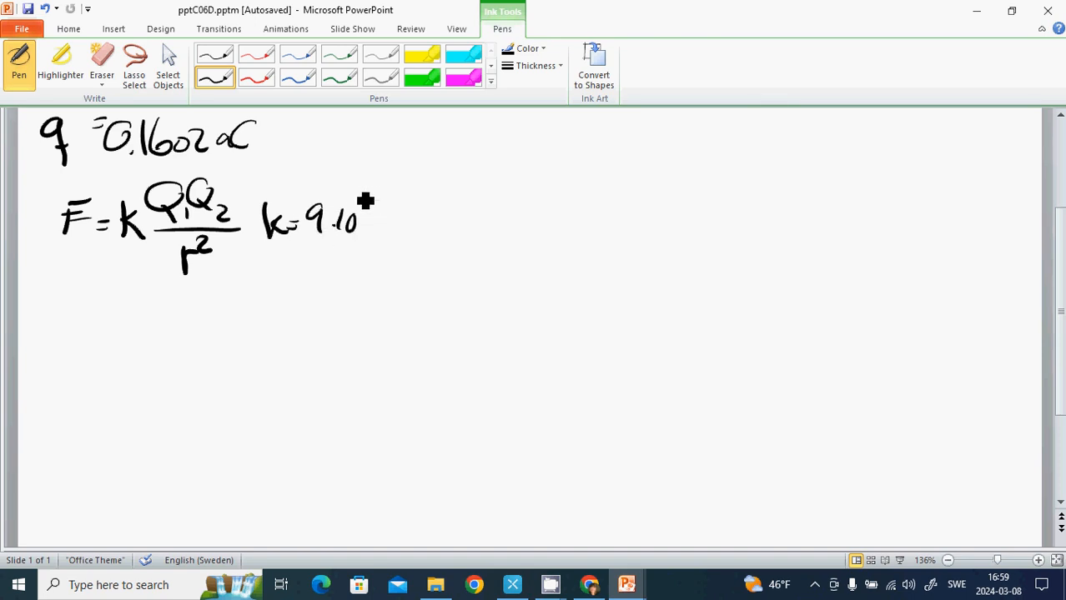
drag(355, 200, 358, 183)
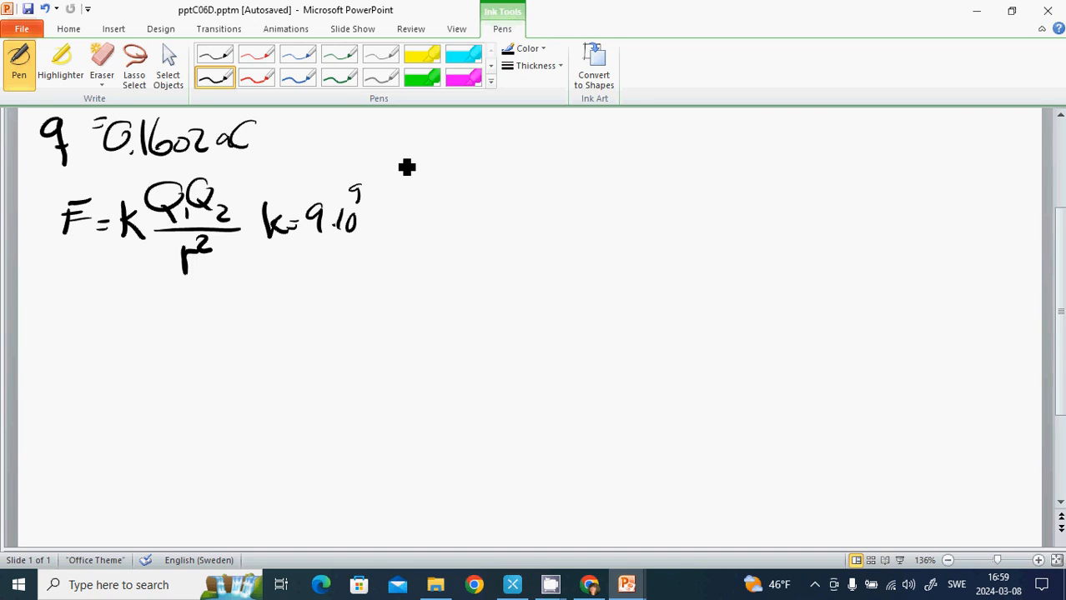
- Sketch charges q1 and q2 as circles a distance r apart with force arrows
drag(350, 146, 392, 159)
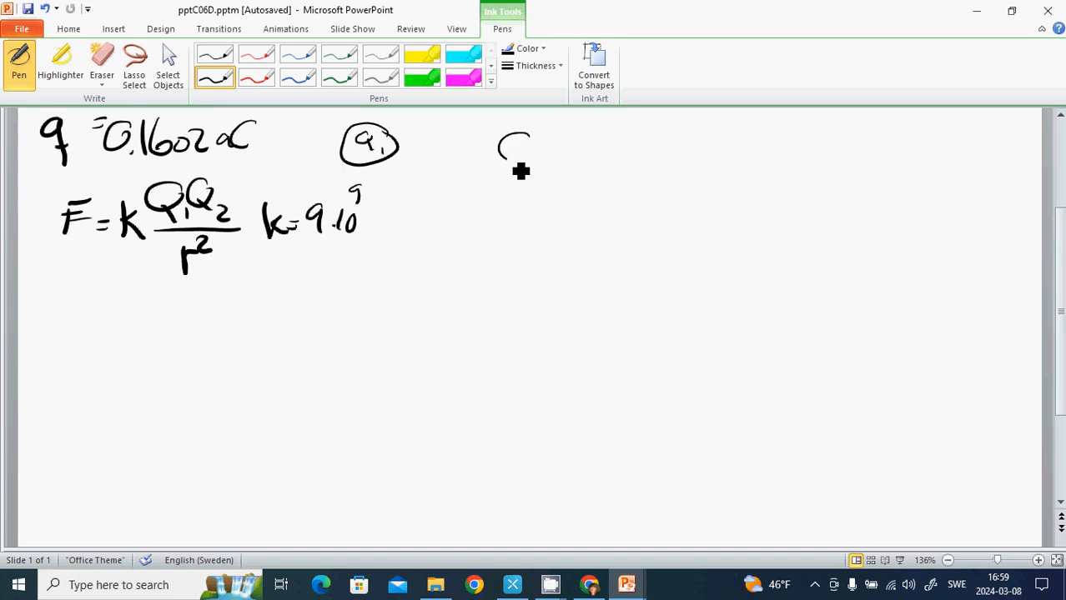
drag(503, 147, 521, 159)
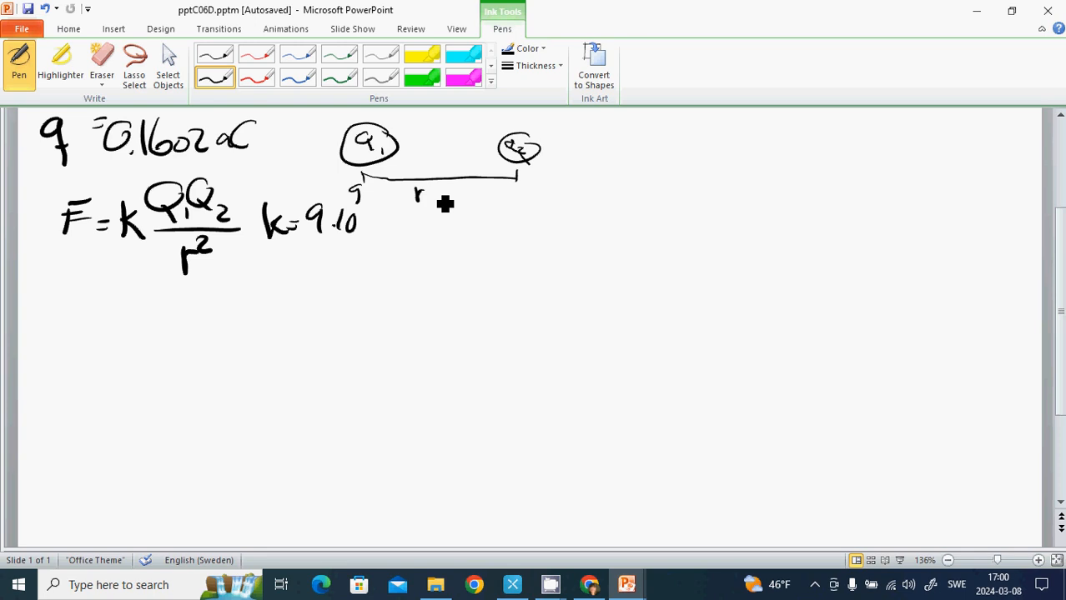
drag(392, 143, 437, 143)
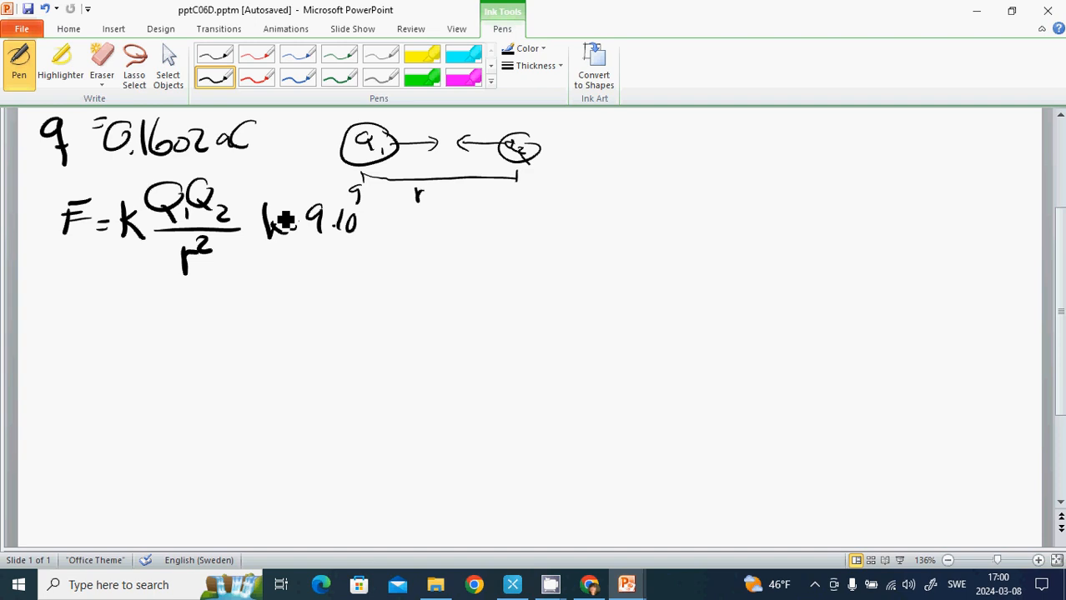
drag(50, 213, 37, 267)
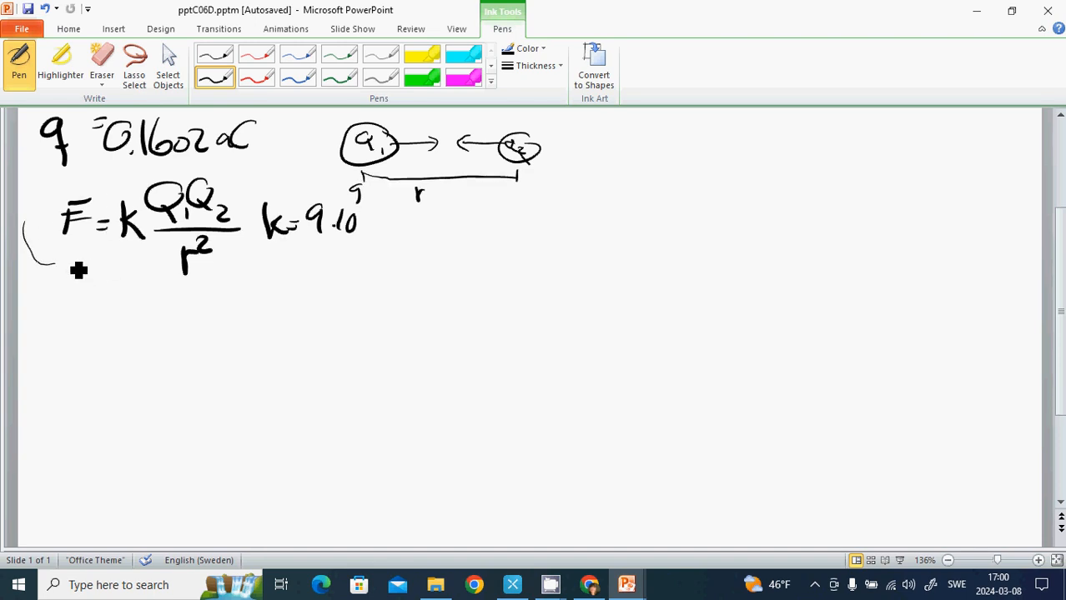
mouse_move(58, 254)
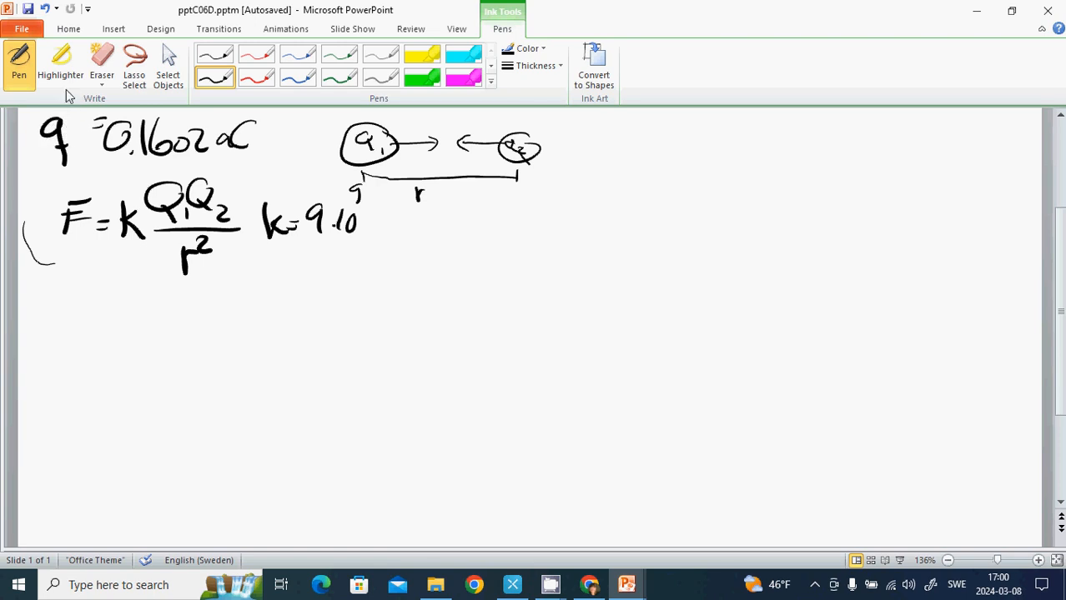
mouse_move(65, 266)
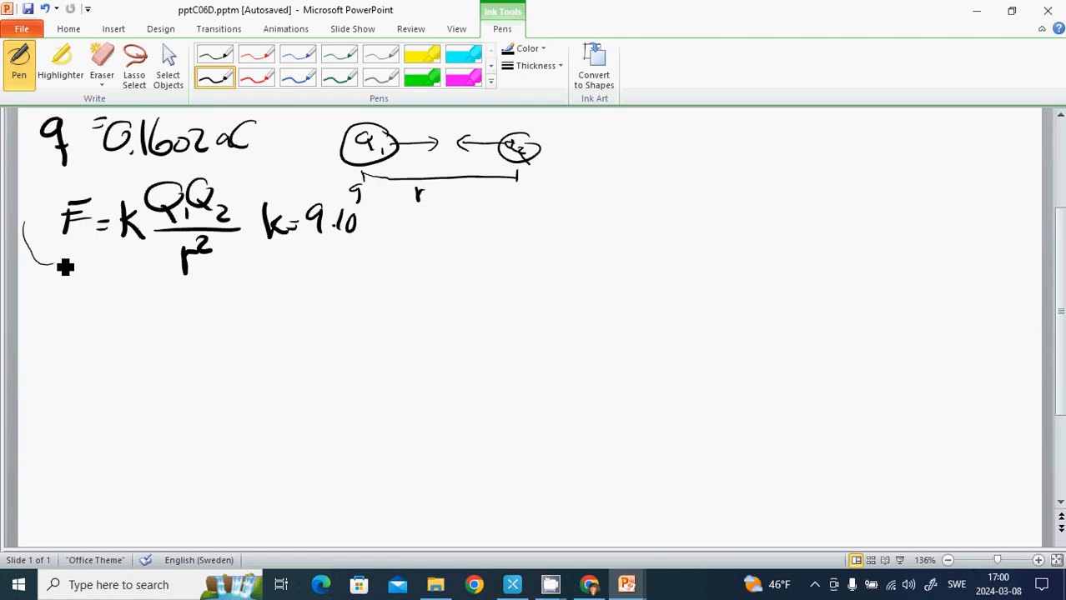
- Discard a mistaken number, then write A = 31 and e = 15 below the formula
drag(50, 251, 71, 276)
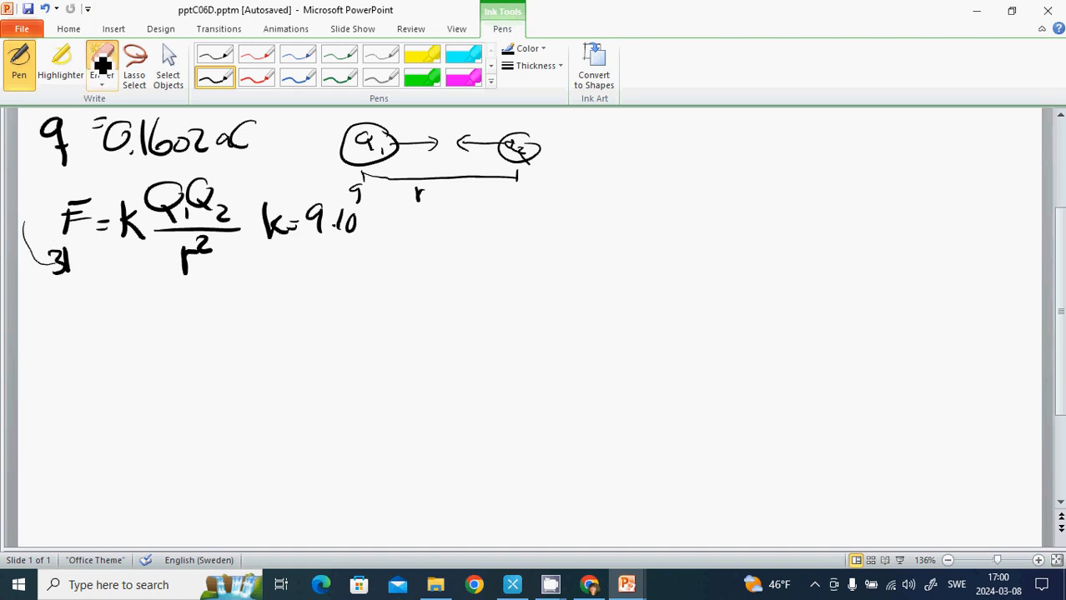
click(102, 64)
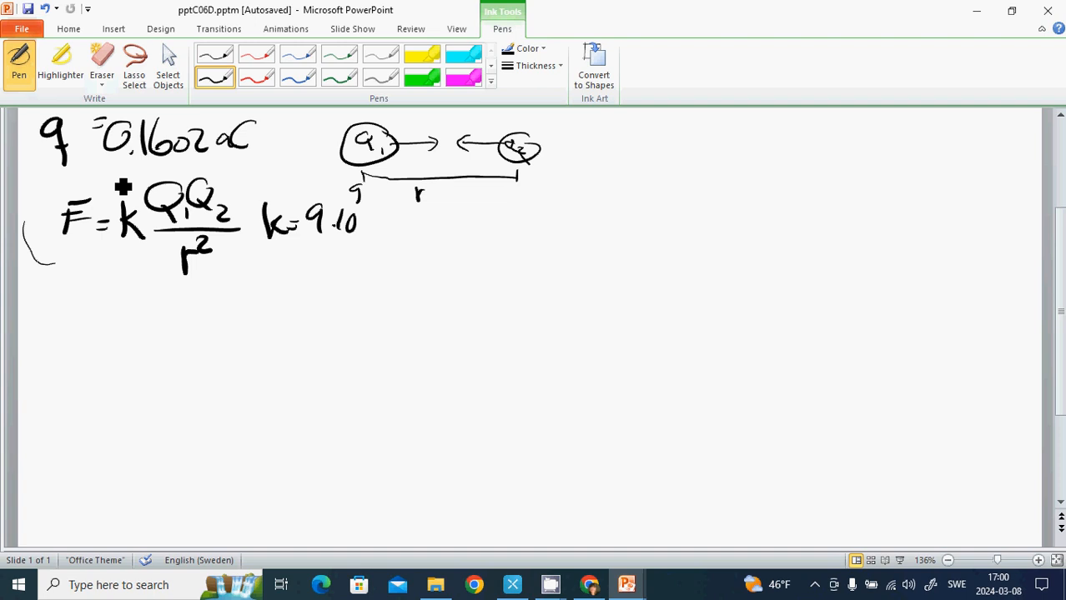
mouse_move(90, 294)
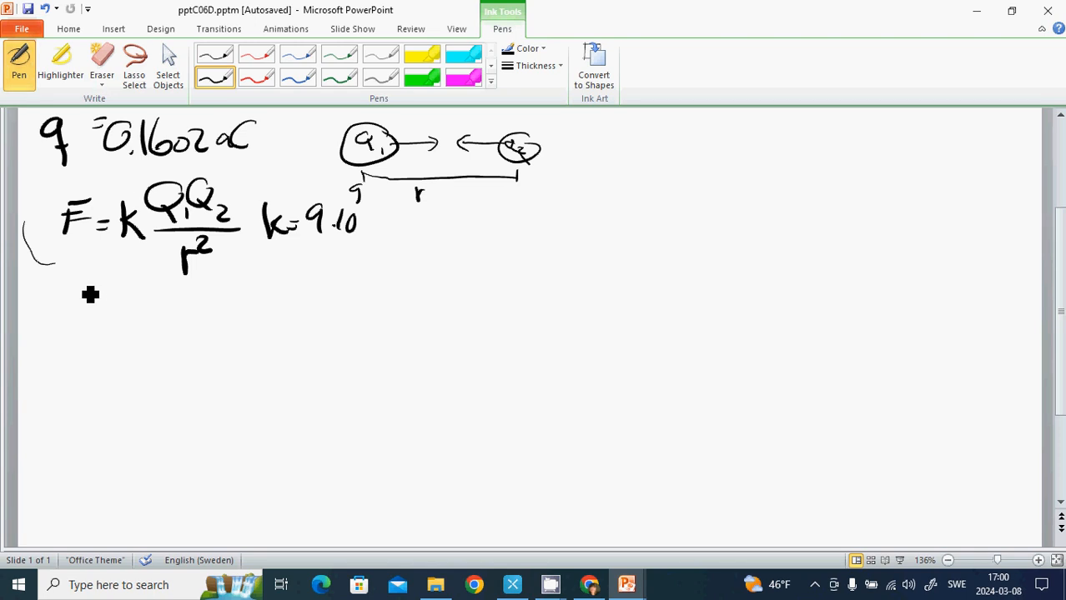
mouse_move(73, 282)
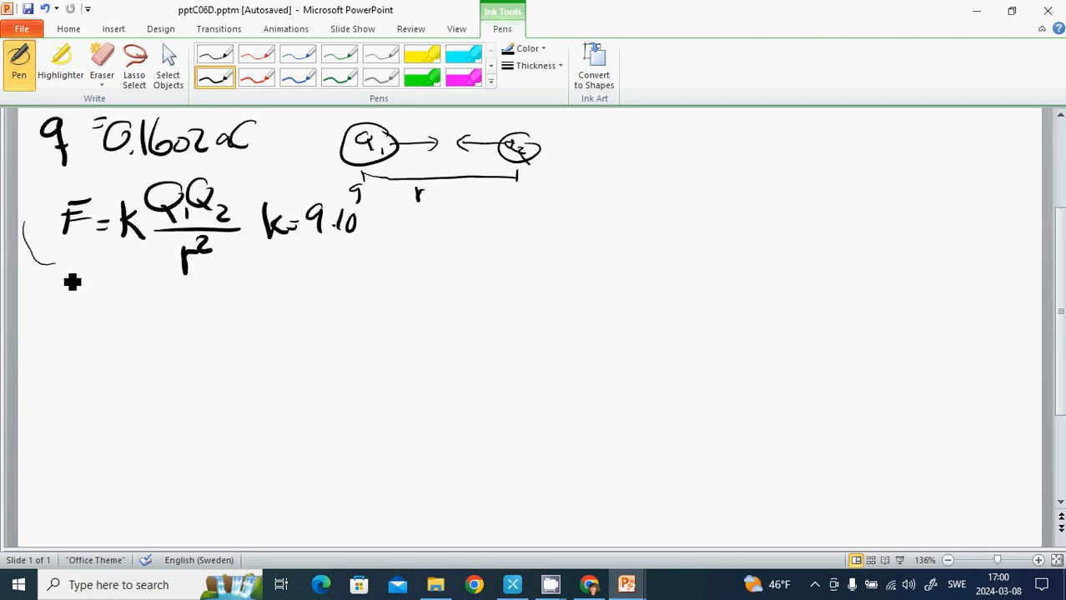
mouse_move(80, 287)
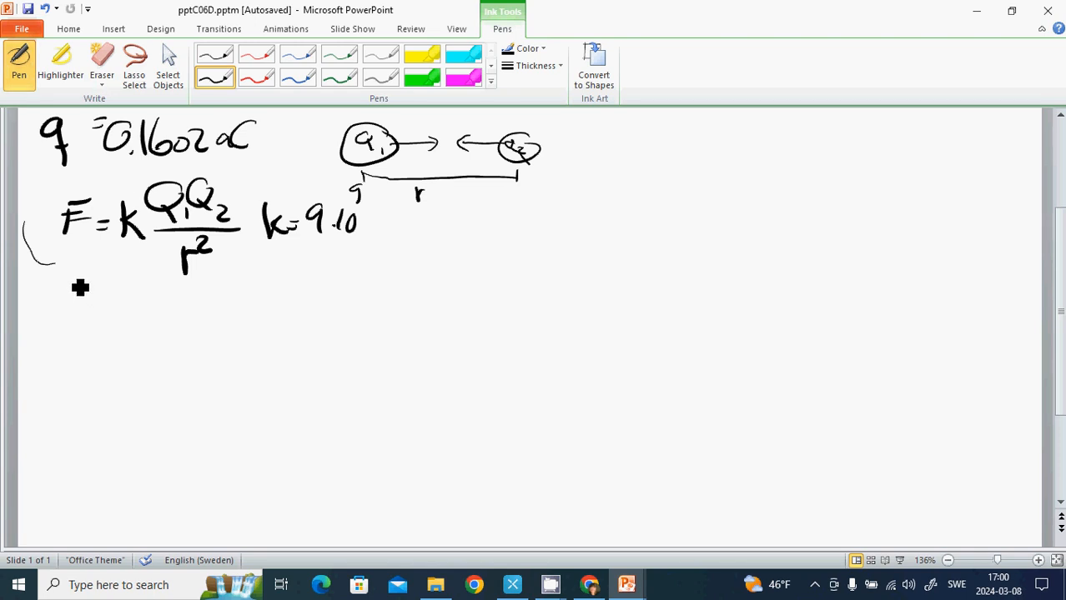
mouse_move(50, 310)
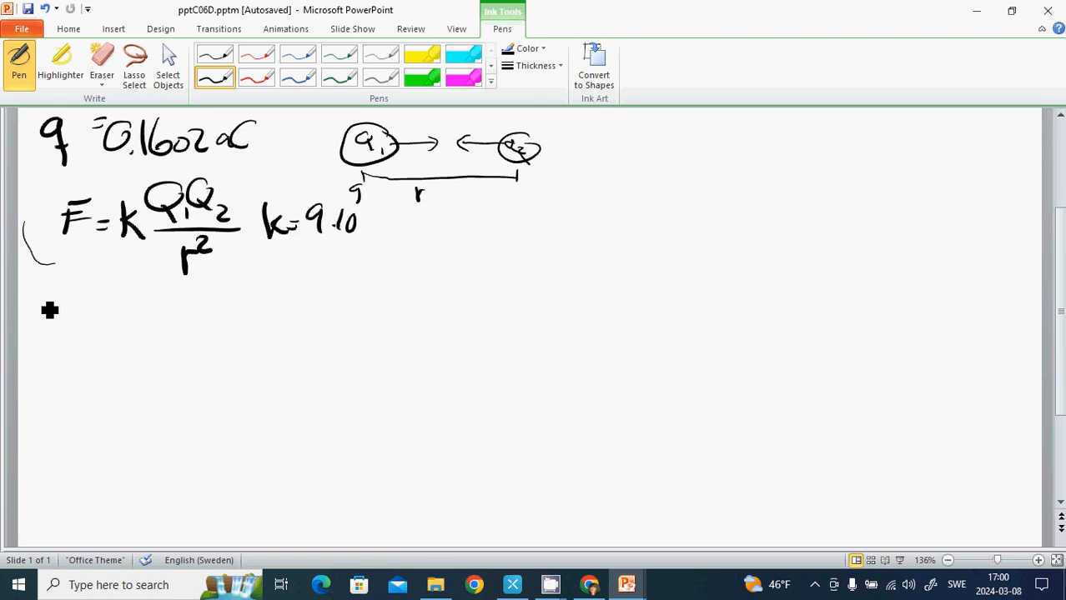
drag(64, 300, 120, 275)
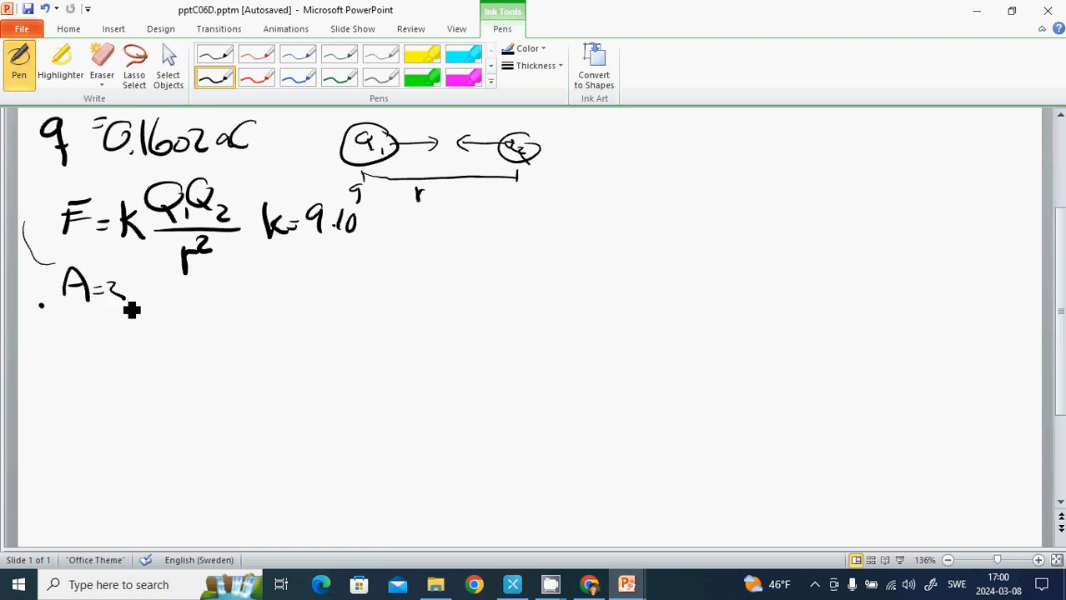
drag(117, 297, 163, 314)
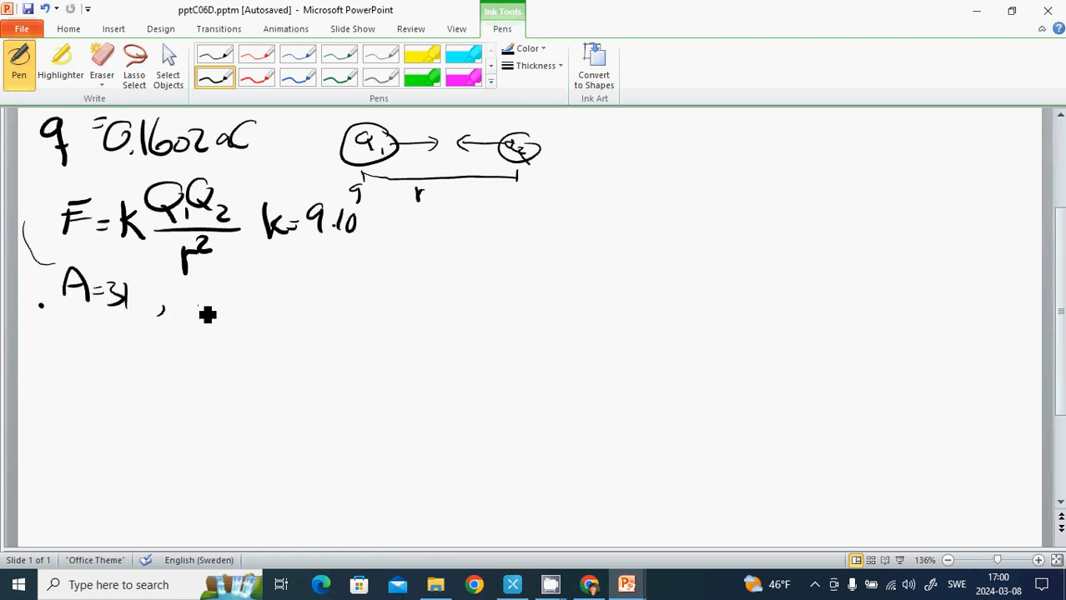
drag(196, 314, 276, 314)
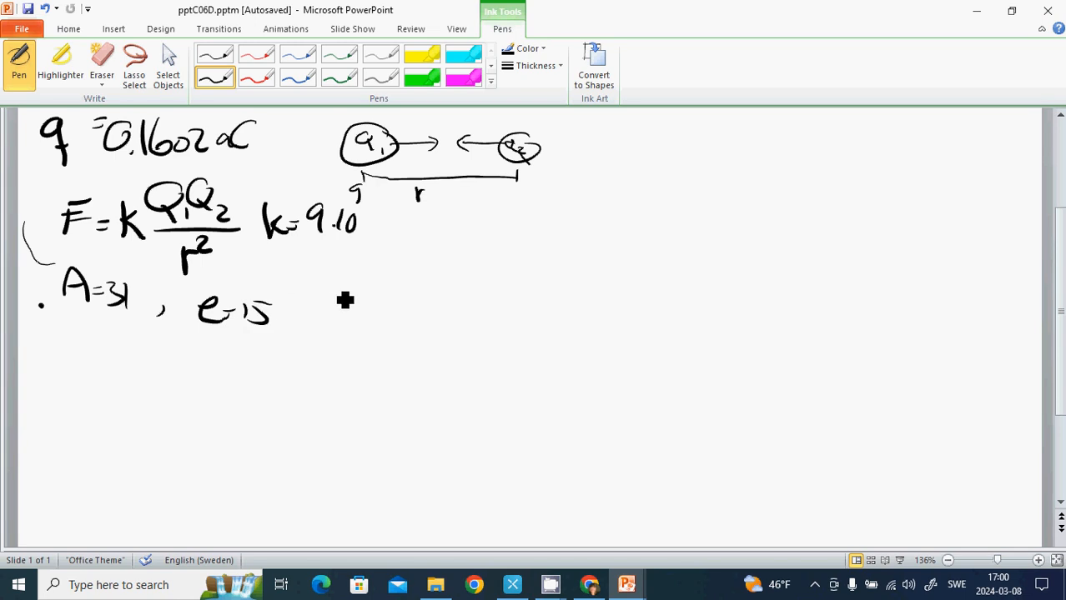
mouse_move(341, 293)
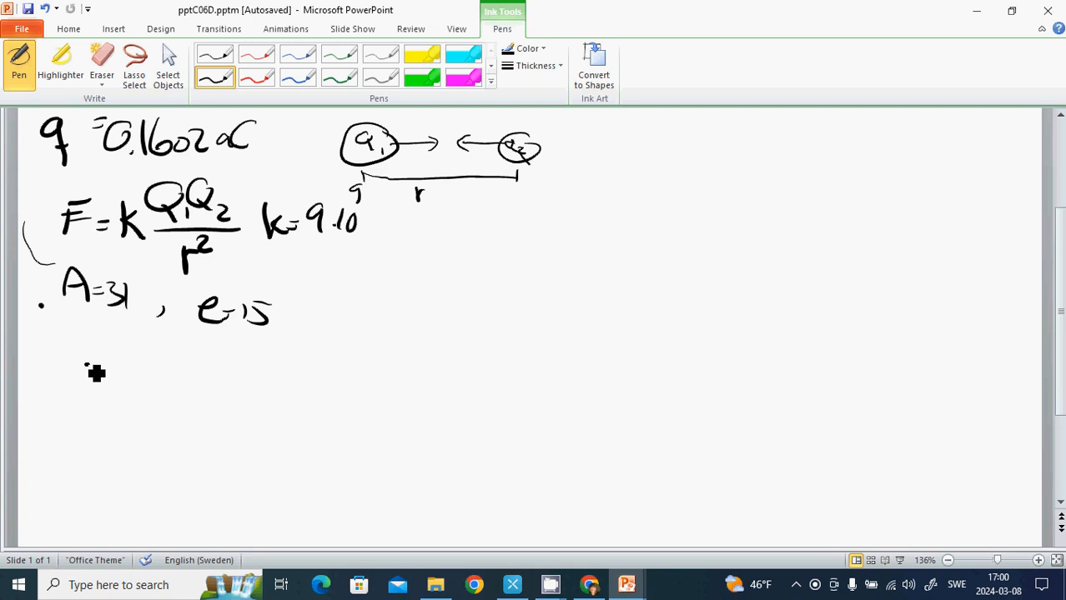
- Write A = Z + N ⇒ N = 31 − 15 = 16 on the next line
drag(84, 367, 153, 353)
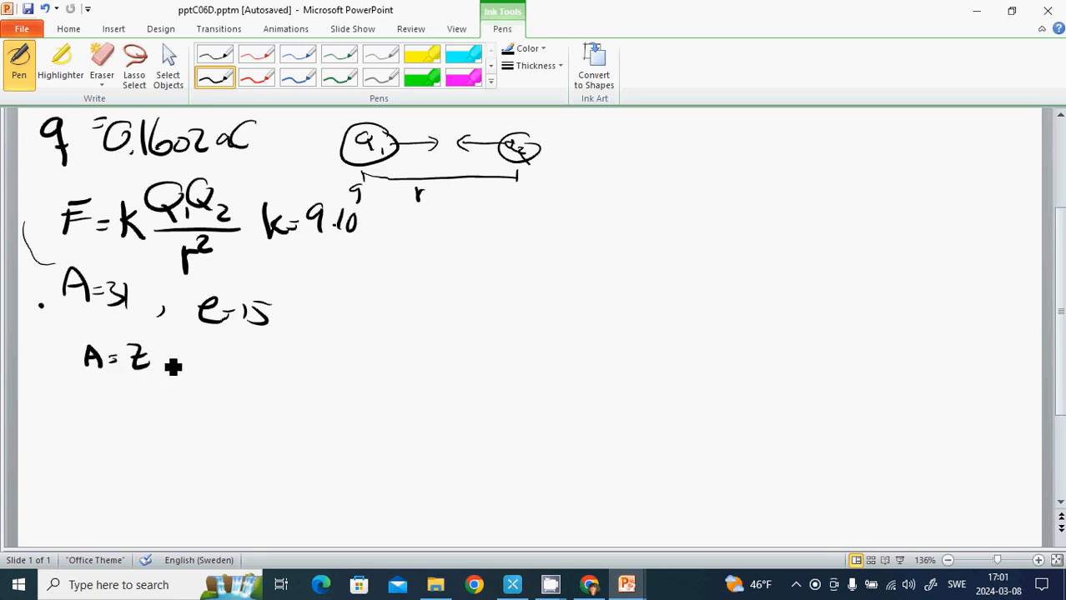
drag(172, 358, 200, 359)
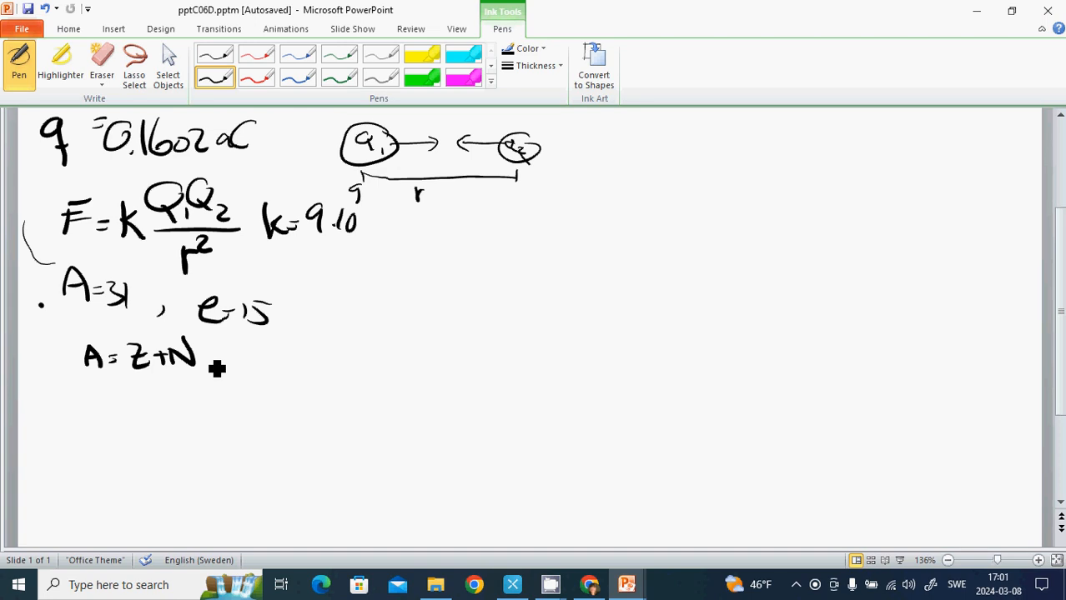
mouse_move(223, 373)
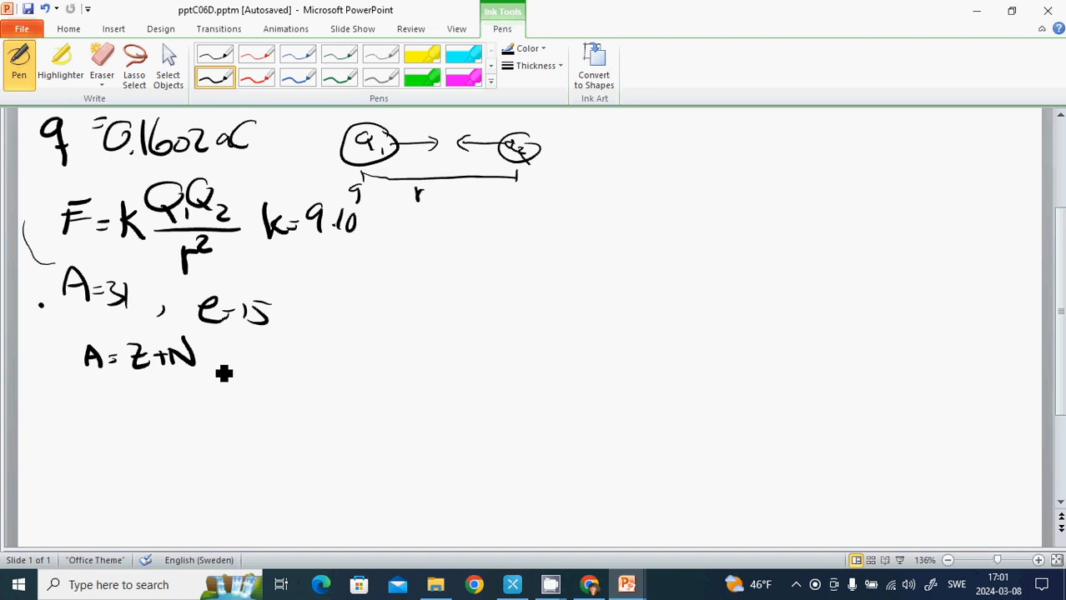
mouse_move(208, 320)
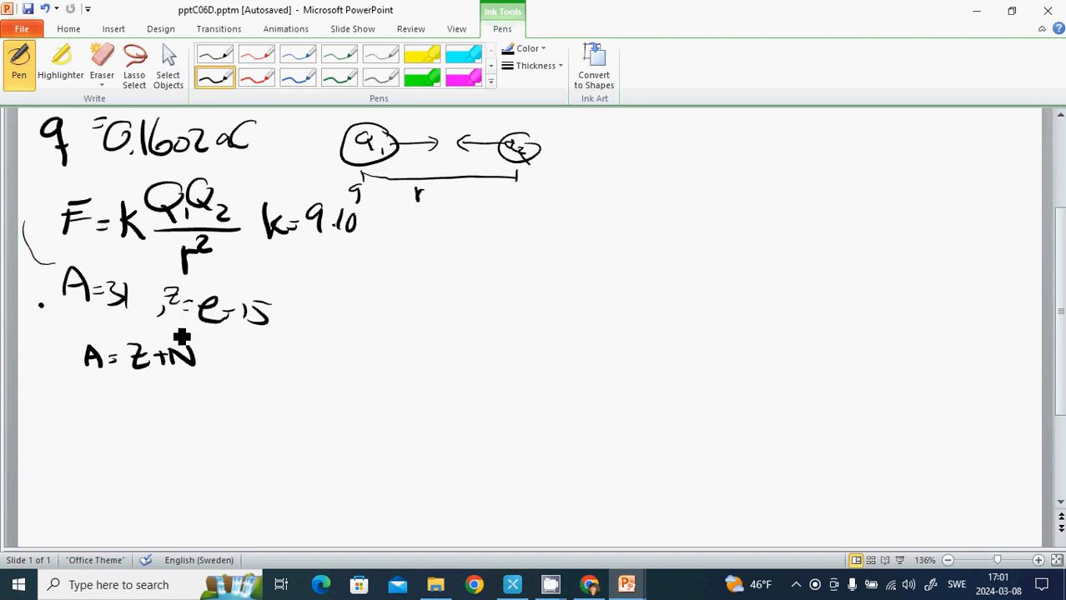
drag(204, 357, 226, 359)
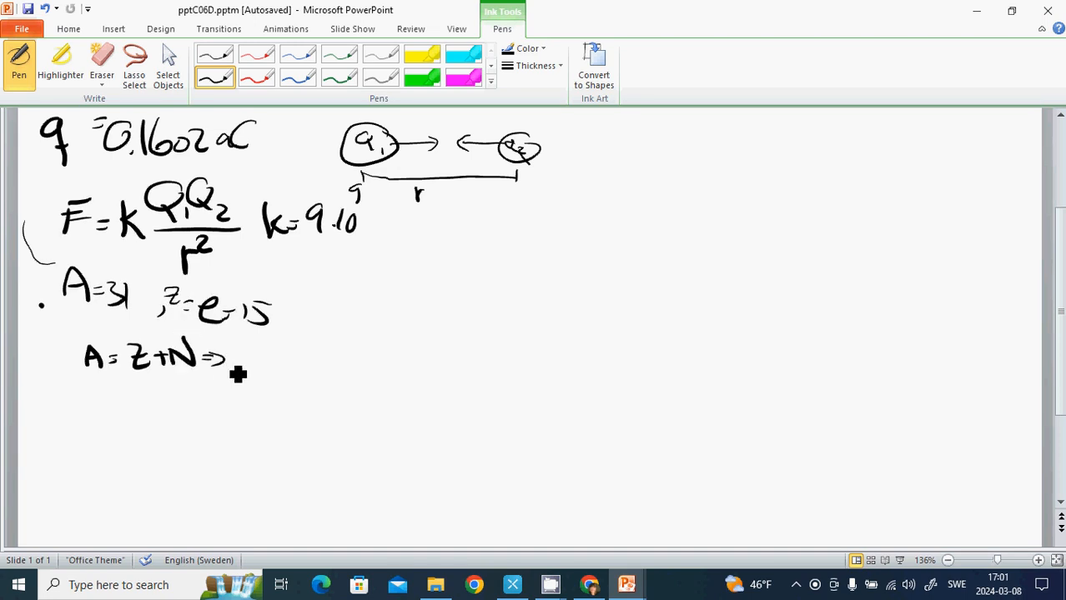
drag(231, 364, 250, 367)
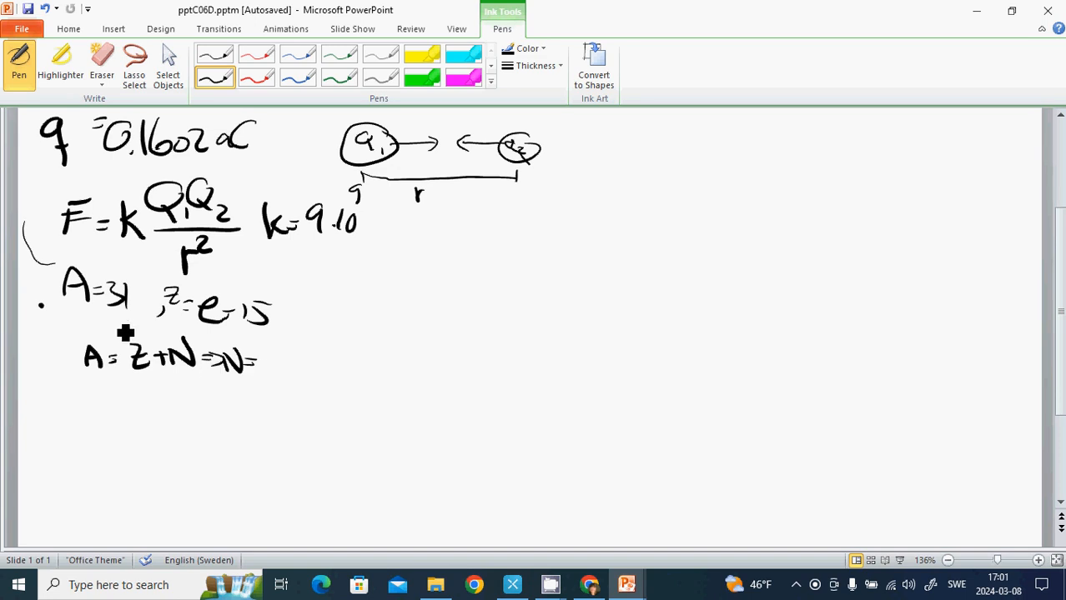
drag(246, 363, 292, 366)
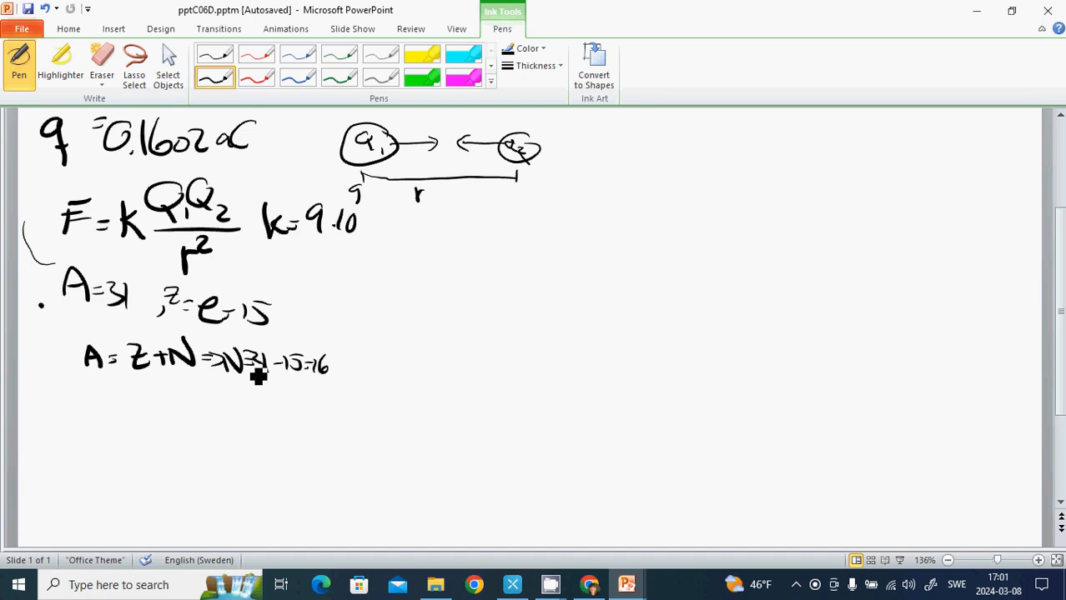
mouse_move(337, 411)
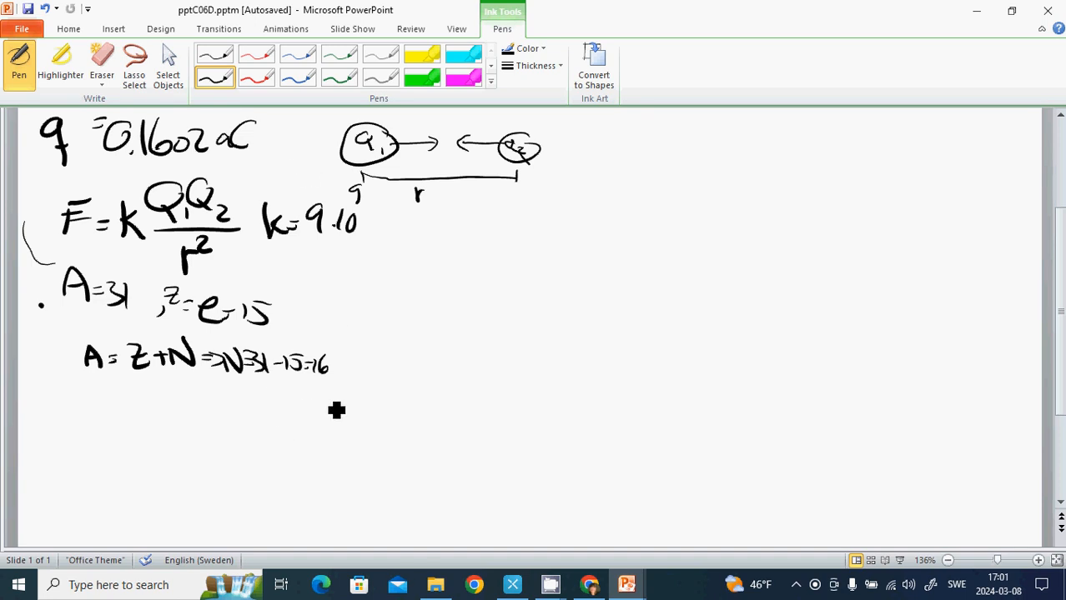
- Border the first example, then write Q = −25 nC and Q = 25 nC underneath
drag(15, 381, 347, 387)
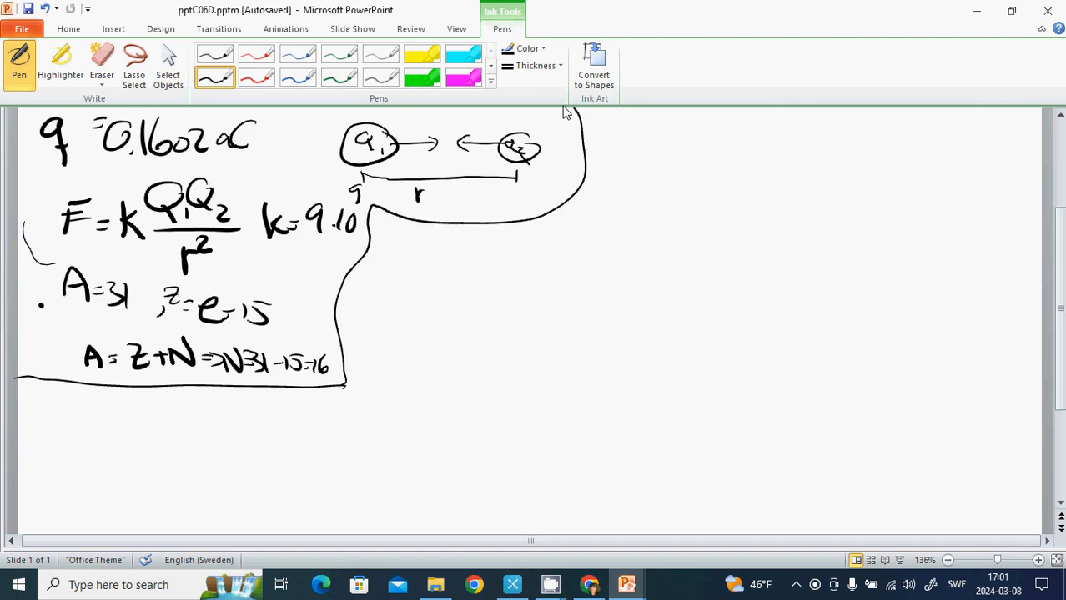
mouse_move(53, 413)
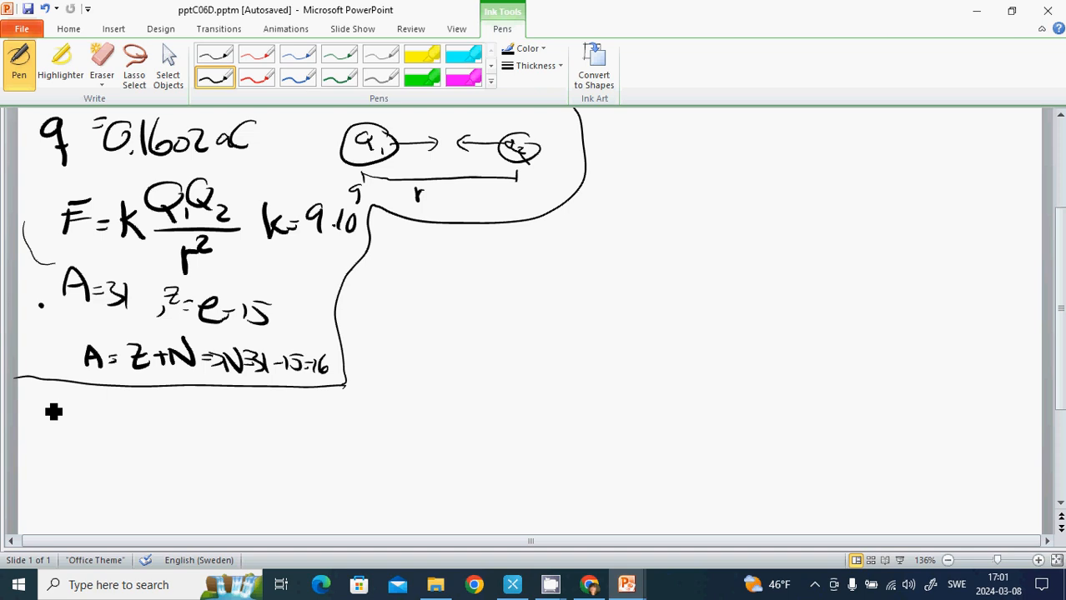
mouse_move(61, 407)
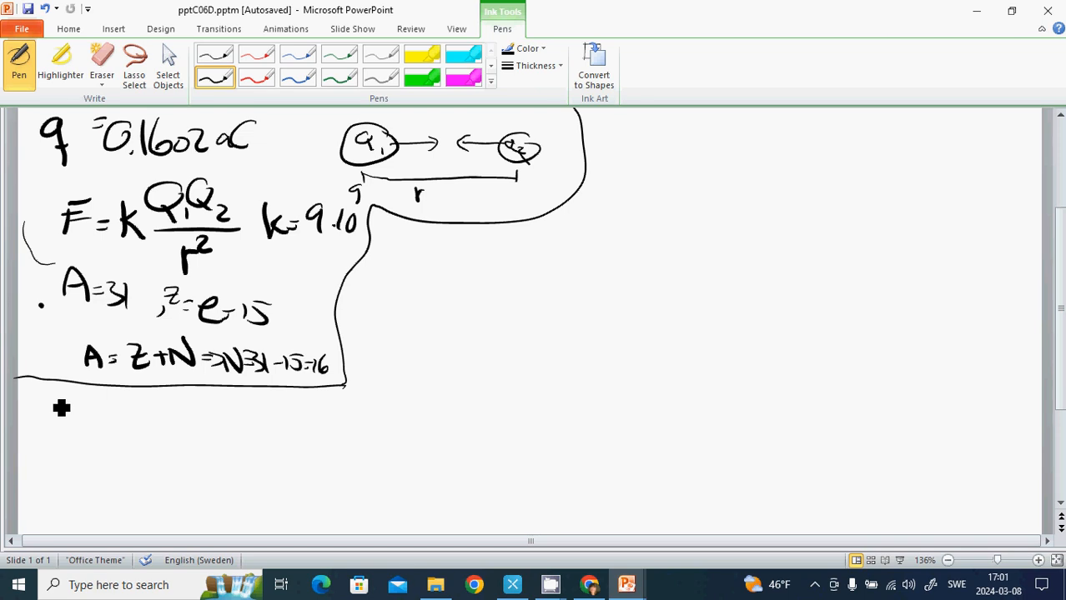
mouse_move(60, 397)
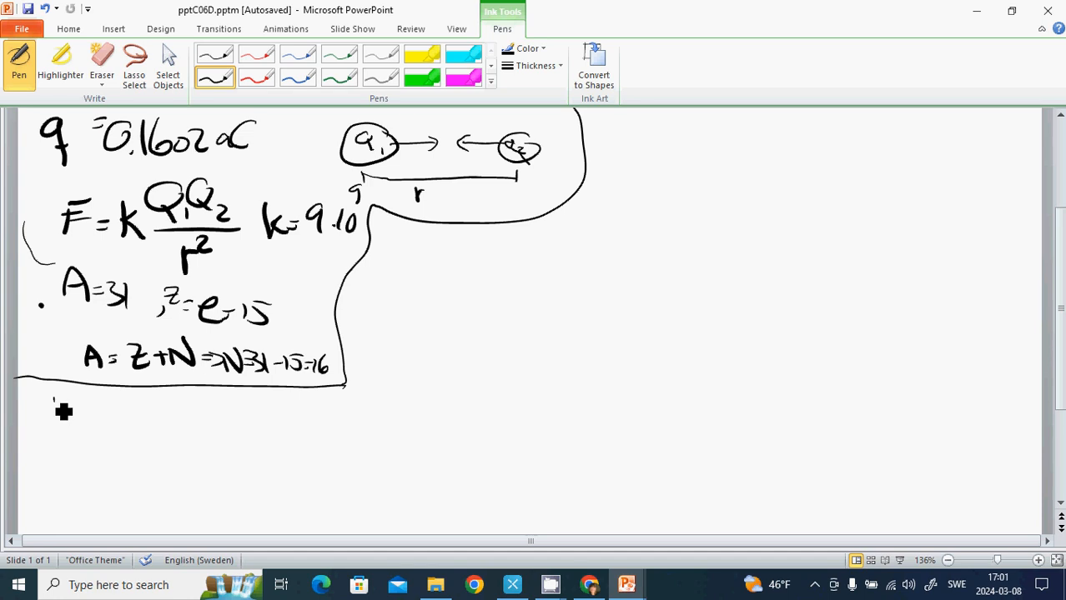
drag(36, 414, 100, 409)
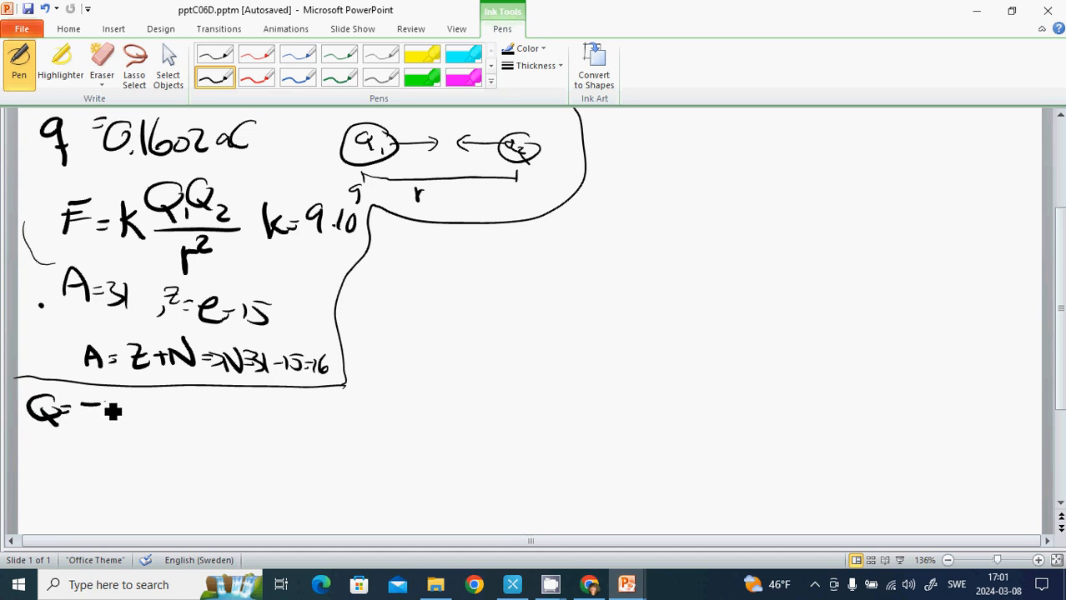
drag(92, 408, 192, 417)
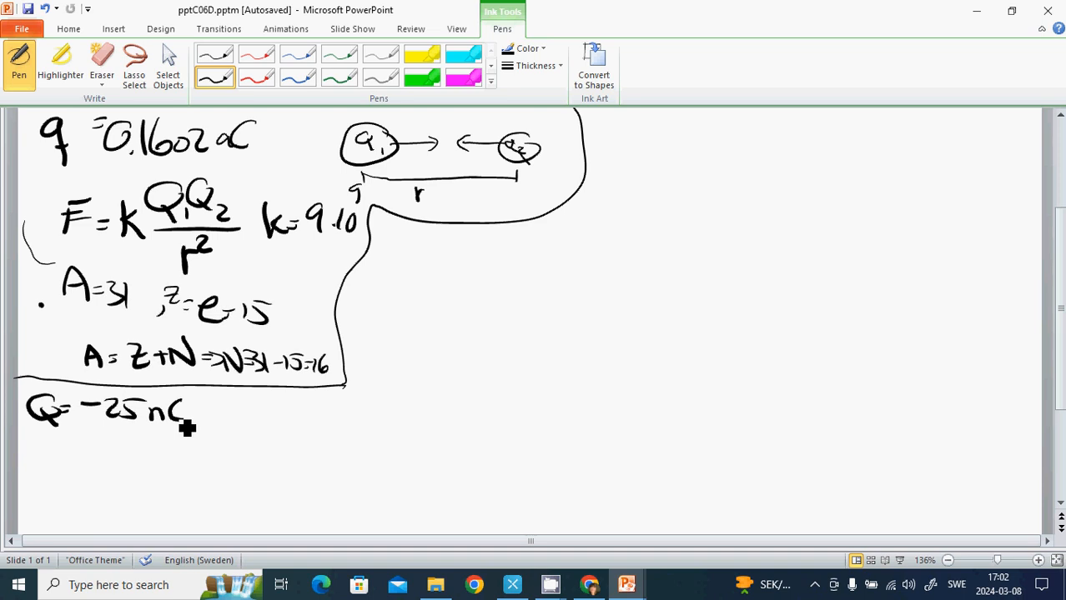
mouse_move(193, 444)
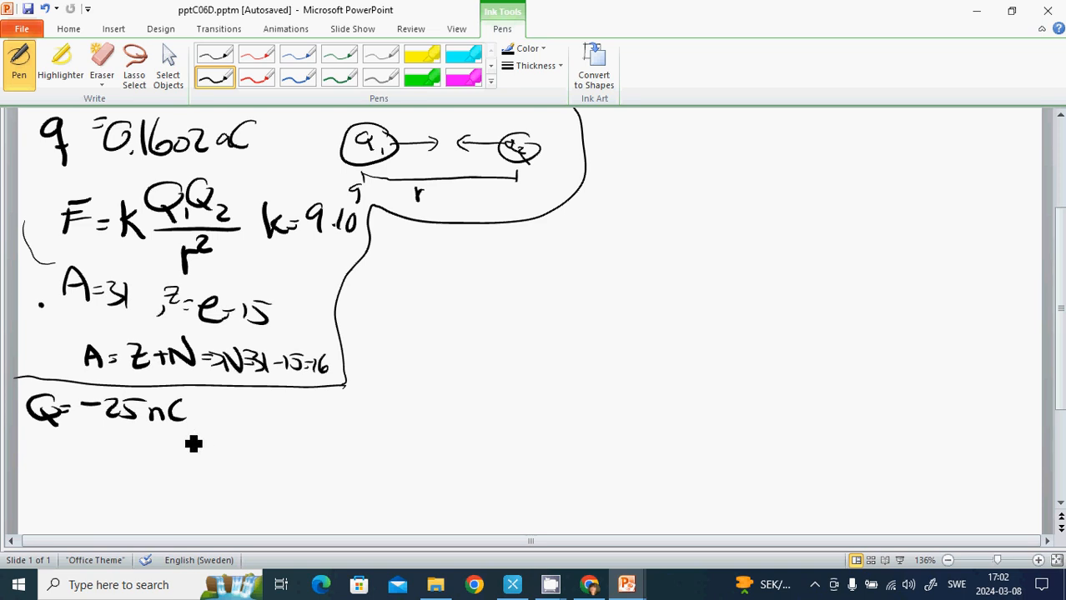
mouse_move(70, 434)
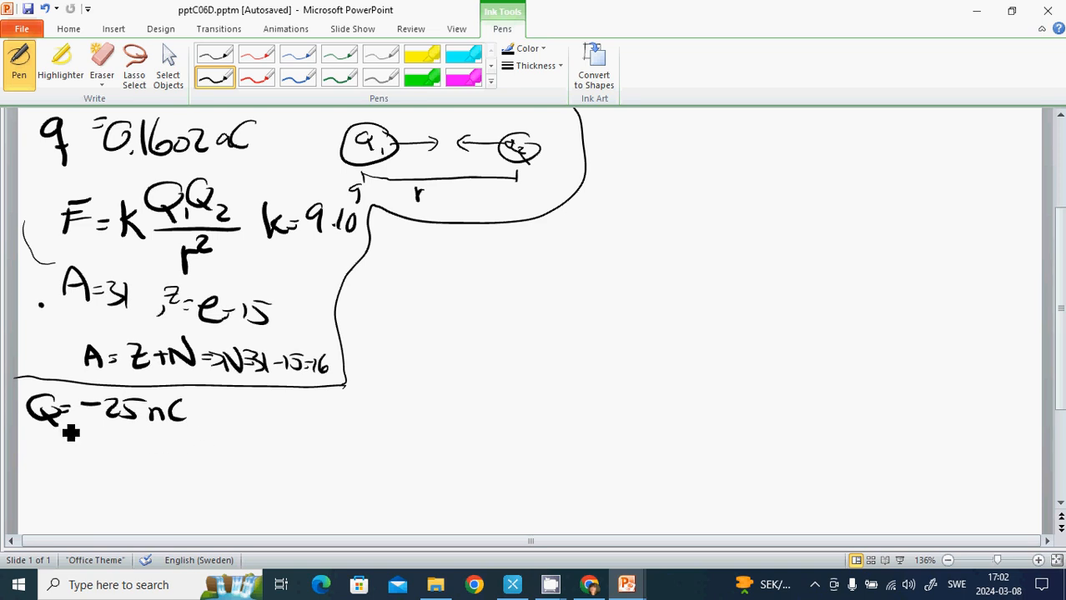
mouse_move(77, 437)
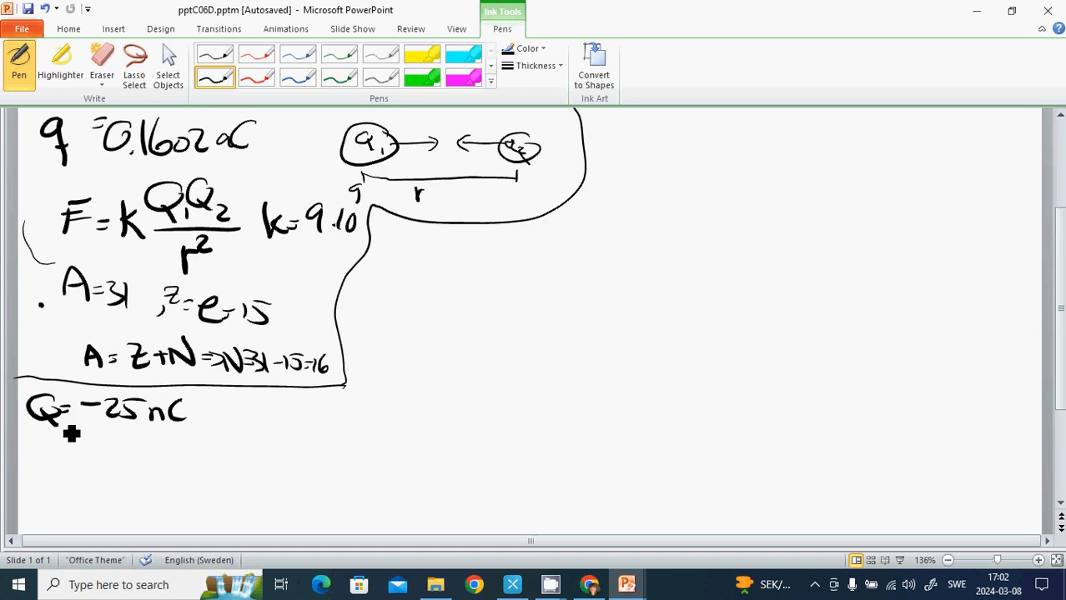
mouse_move(102, 440)
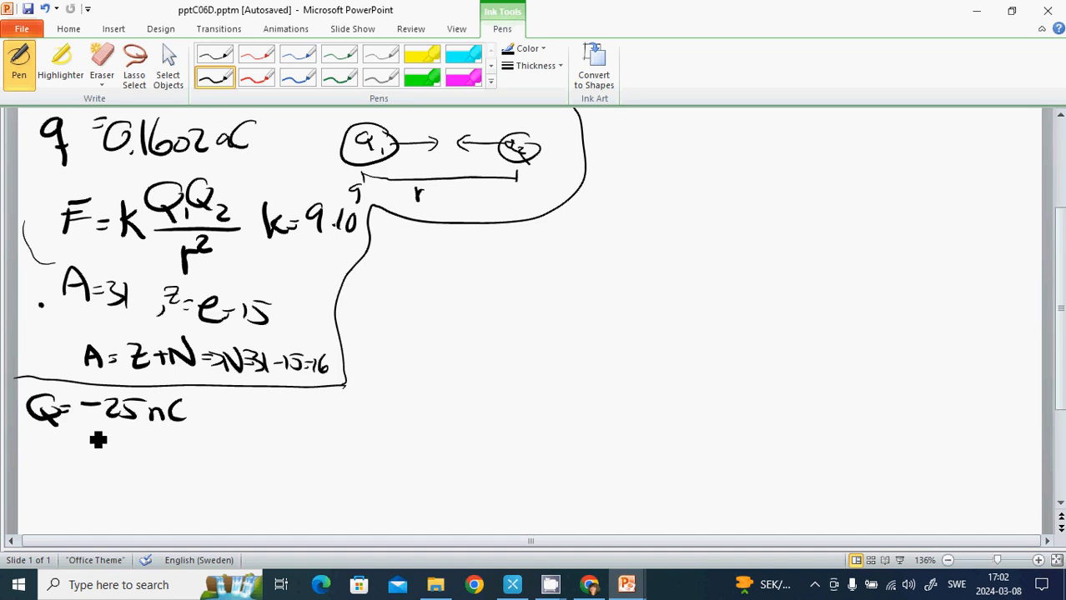
mouse_move(108, 447)
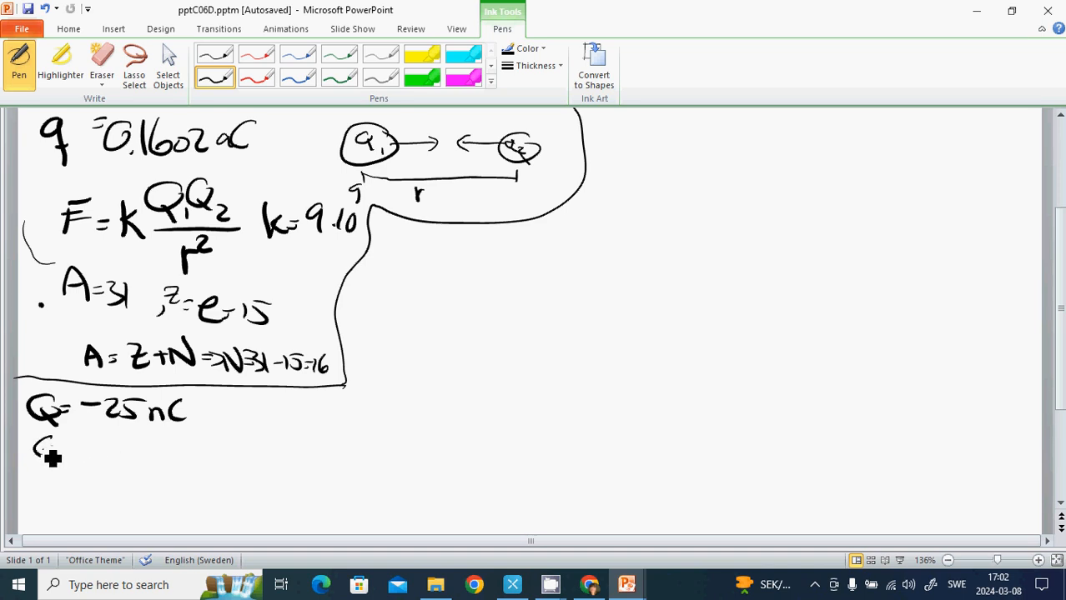
drag(33, 450, 109, 454)
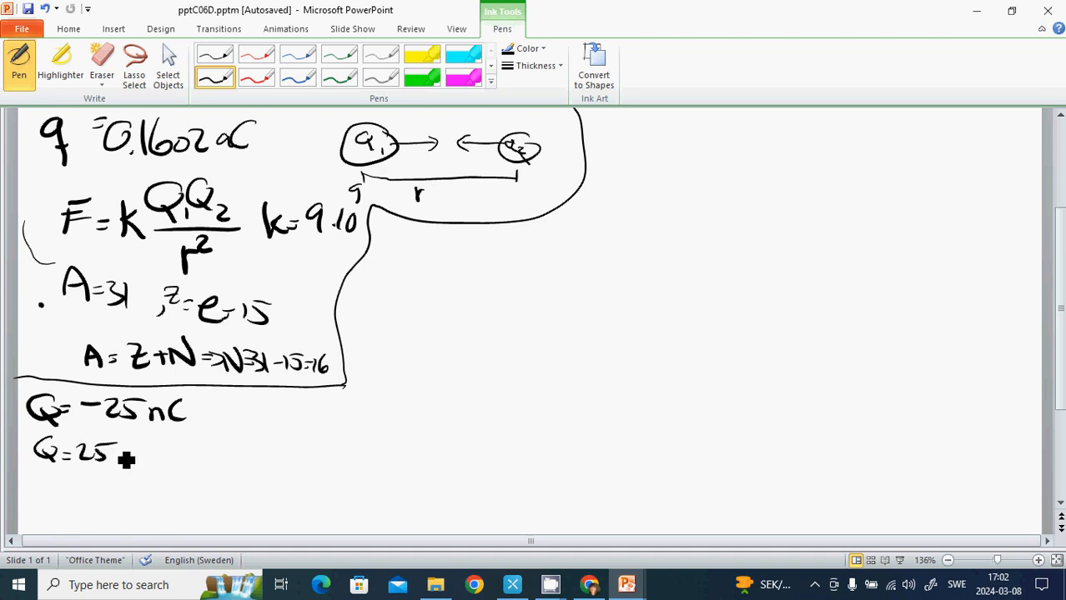
drag(108, 457, 150, 457)
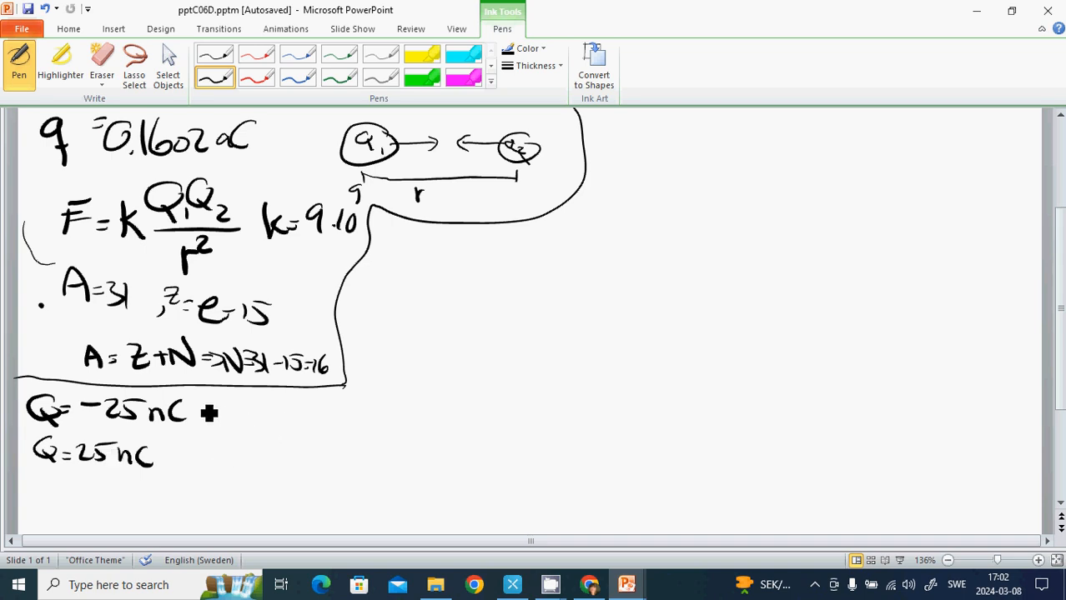
- Box off the two charges and write Q1 = 96 nC and Q2 = −42 nC beside them
drag(192, 392, 54, 487)
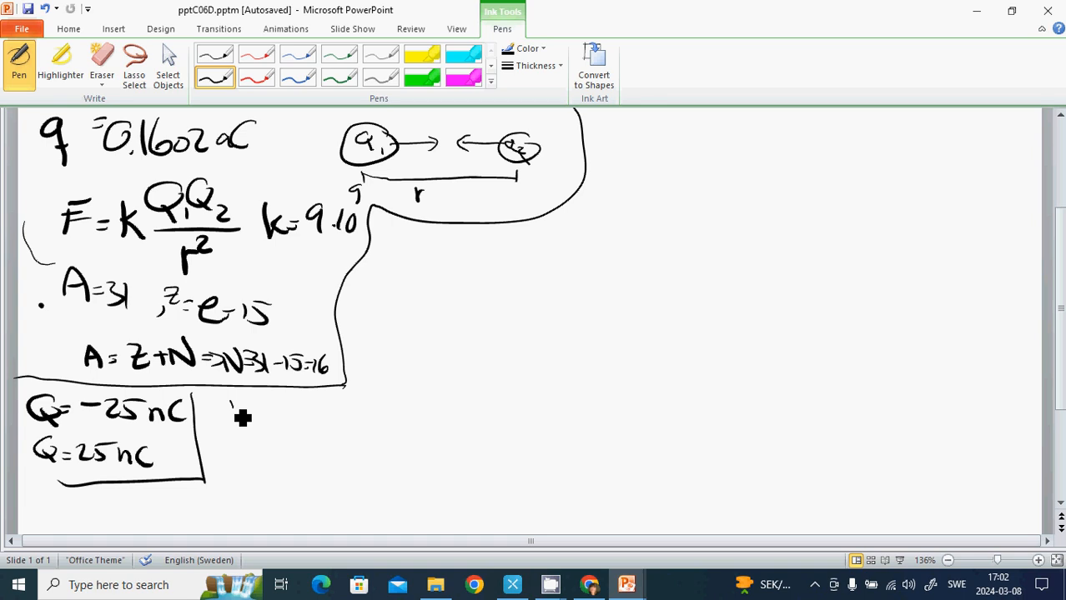
drag(217, 409, 258, 426)
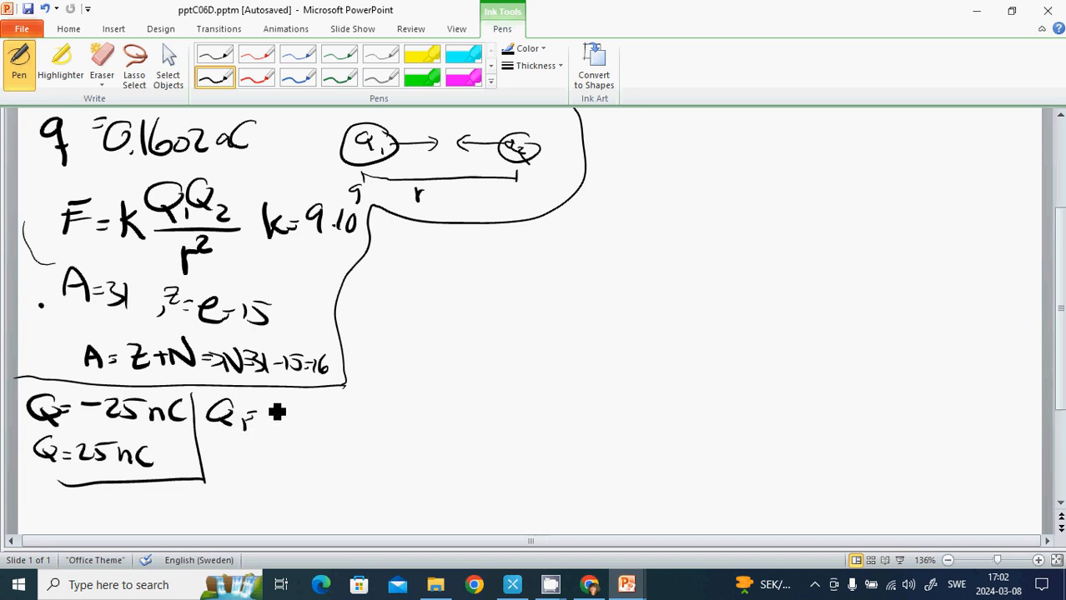
drag(263, 414, 330, 417)
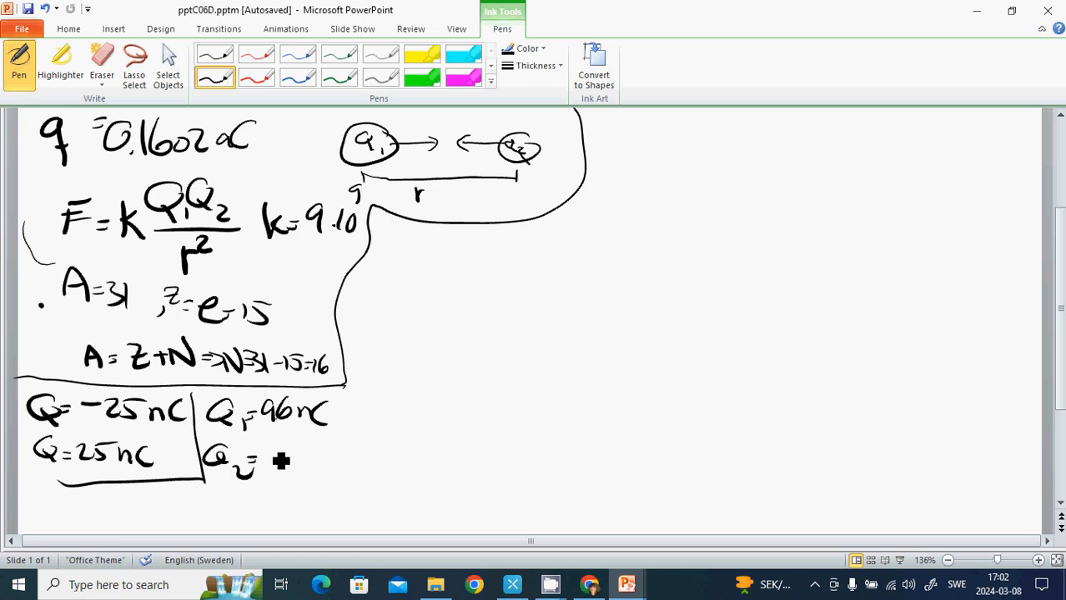
drag(266, 459, 333, 463)
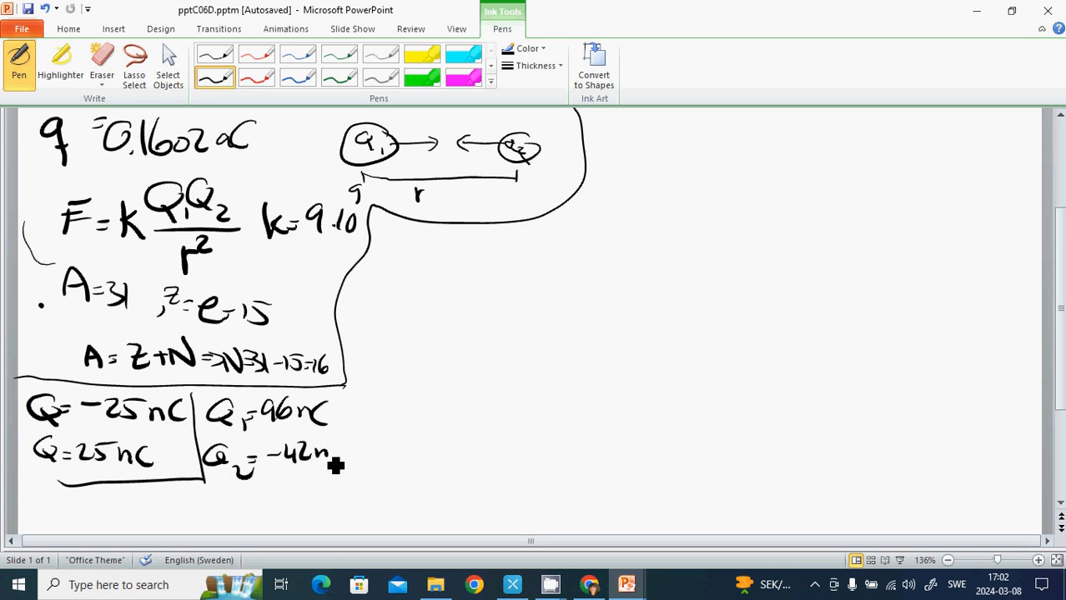
drag(334, 463, 350, 453)
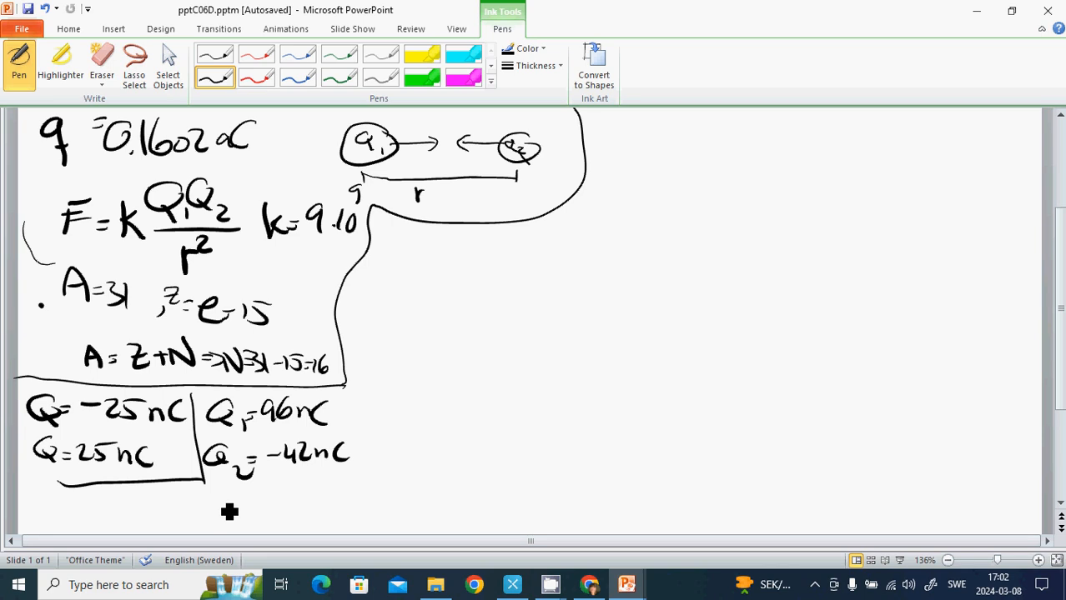
mouse_move(223, 515)
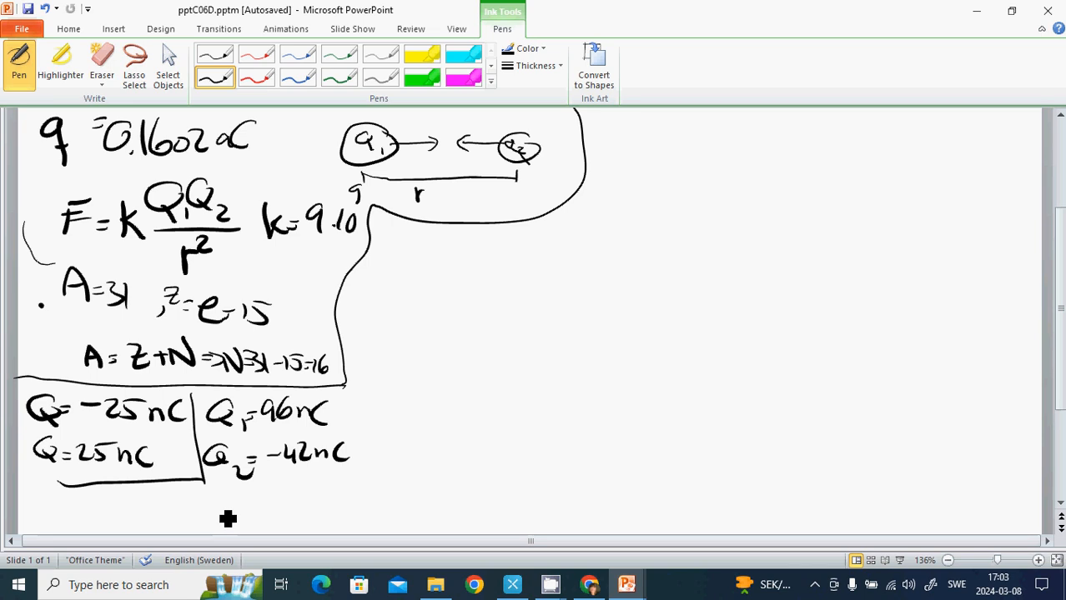
mouse_move(223, 511)
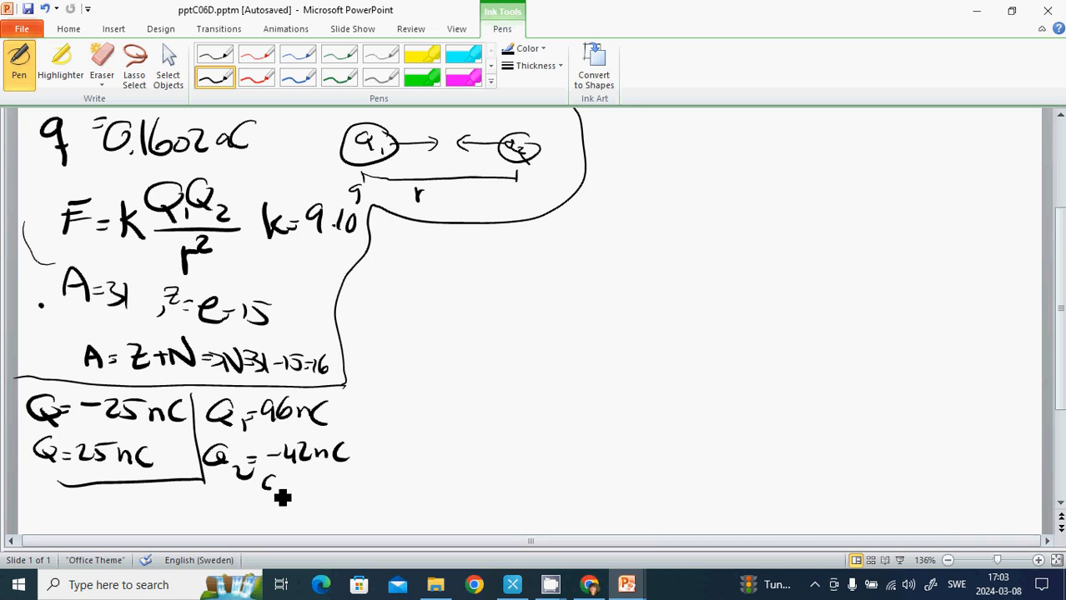
- Write the contact charge (Q1+Q2)/2 = 27 nC below the two values
drag(267, 483, 334, 487)
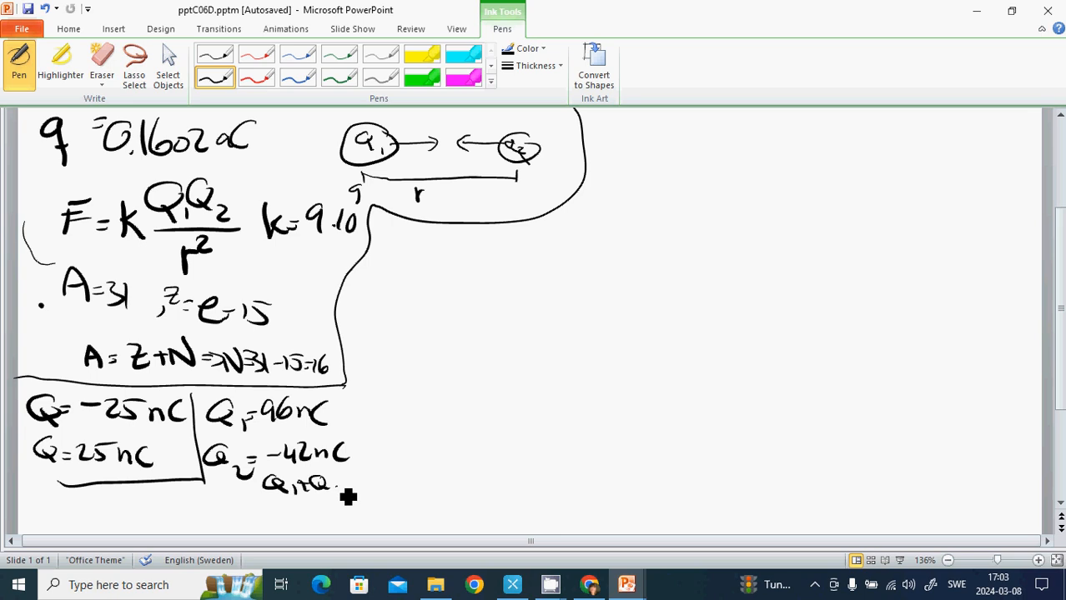
drag(259, 500, 337, 517)
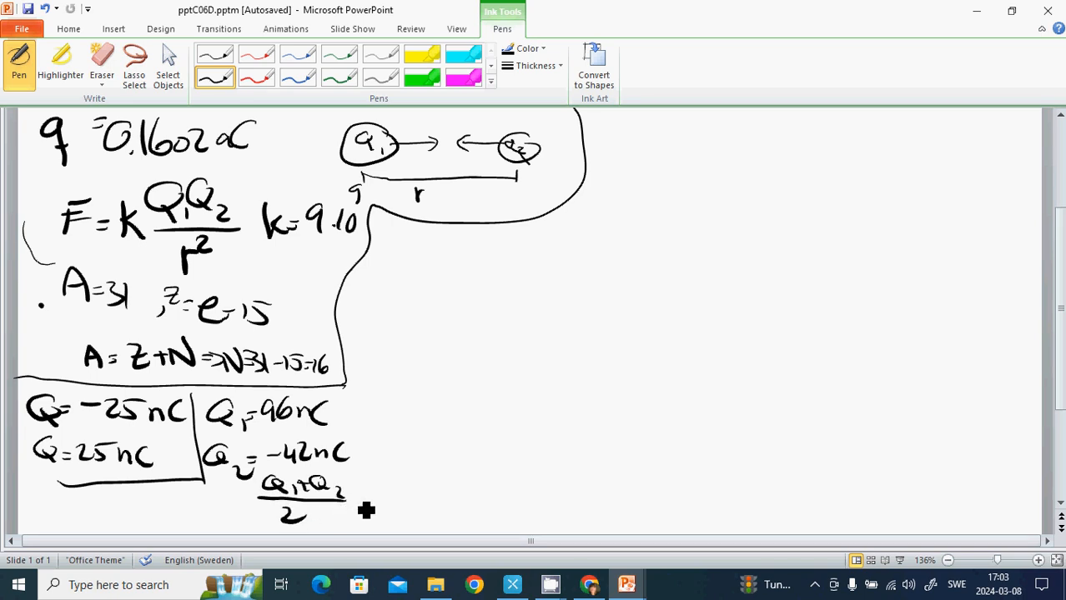
drag(347, 501, 384, 500)
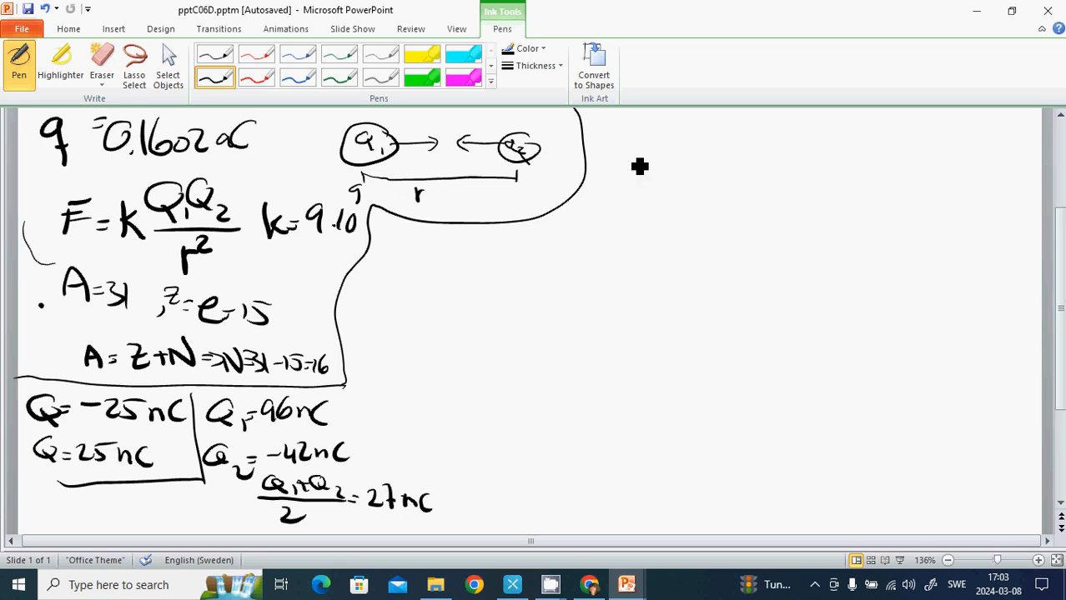
- Write r = 10 cm and the charge −0.5 μC at the top right of the slide
drag(587, 137, 620, 133)
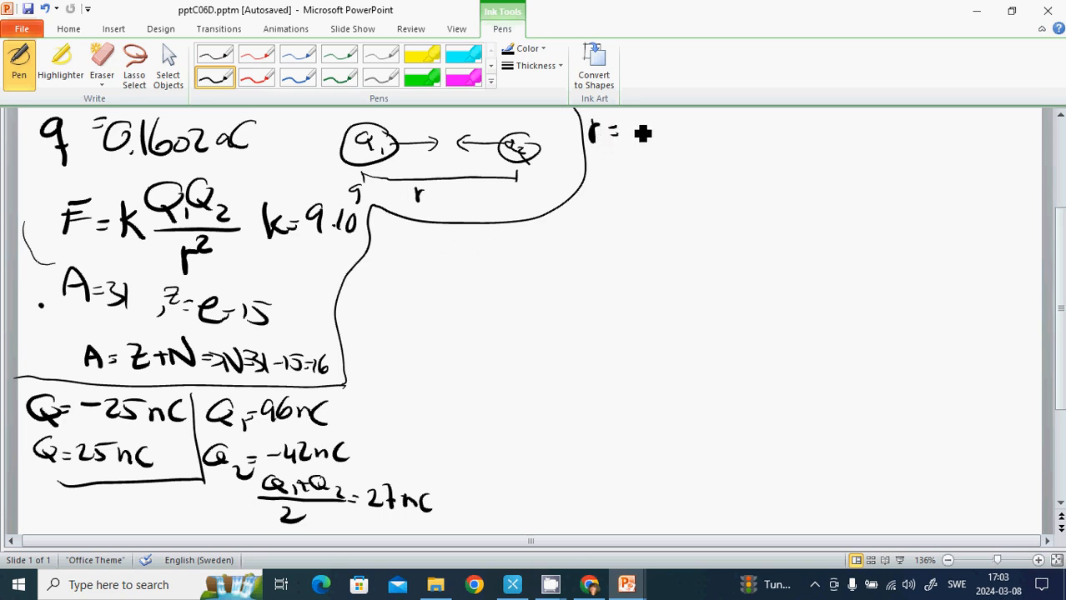
drag(621, 130, 676, 130)
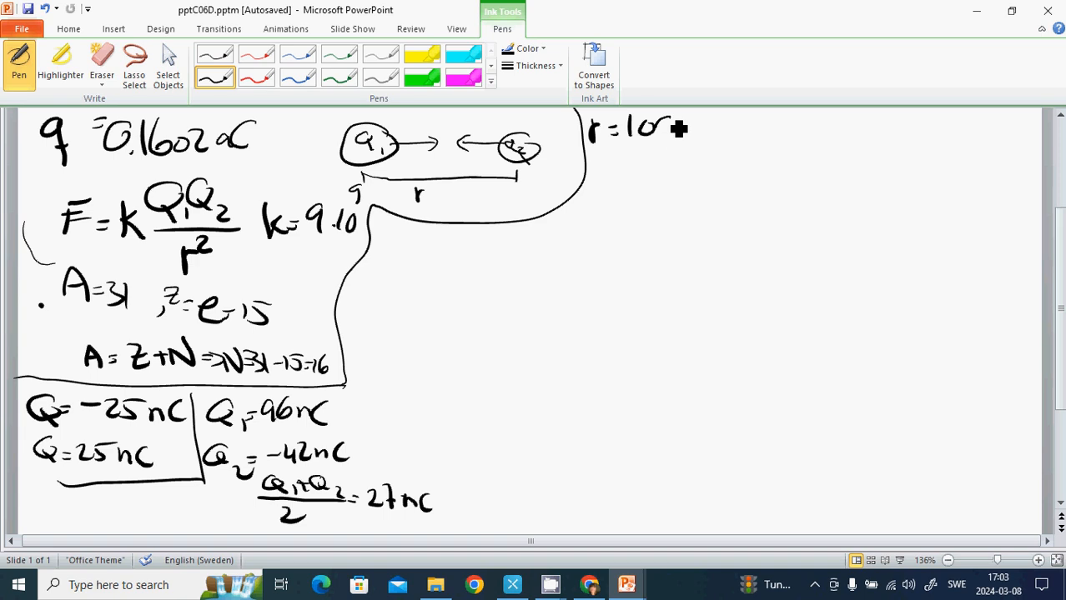
drag(659, 130, 697, 134)
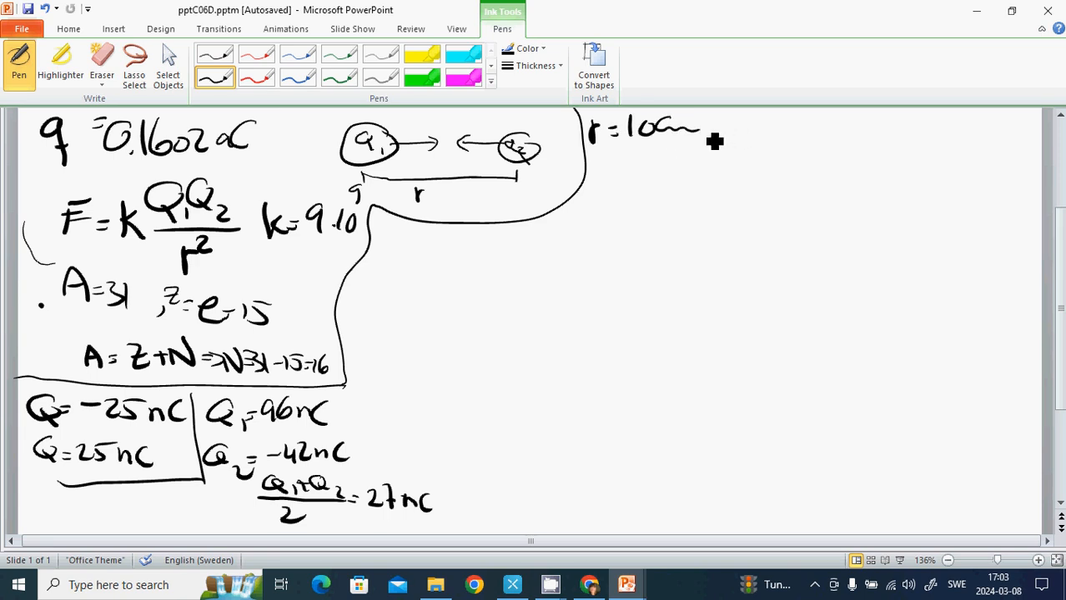
mouse_move(736, 140)
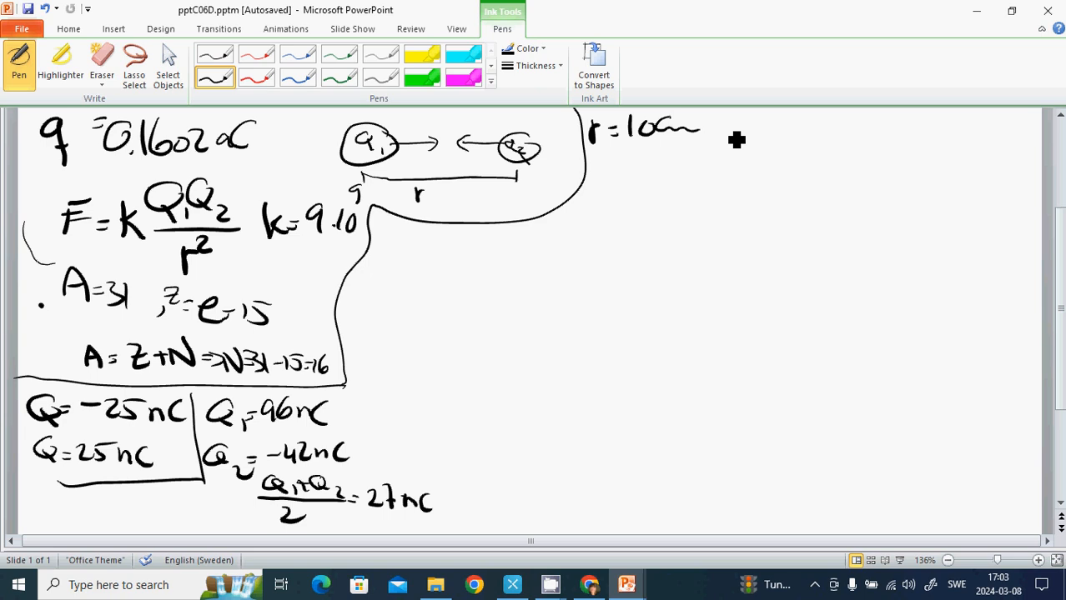
drag(714, 136, 787, 135)
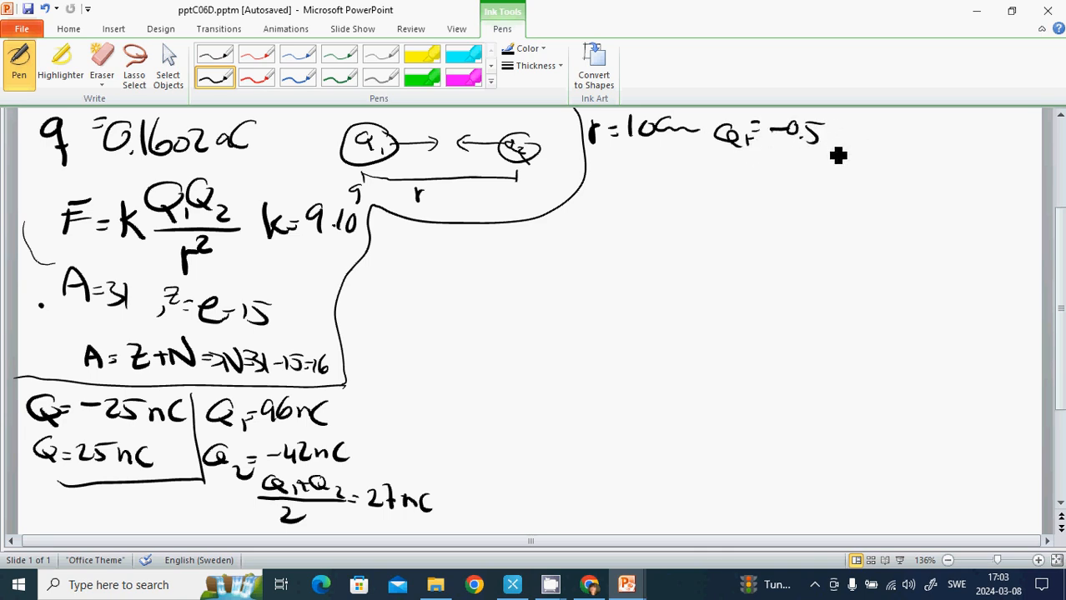
drag(830, 158, 881, 130)
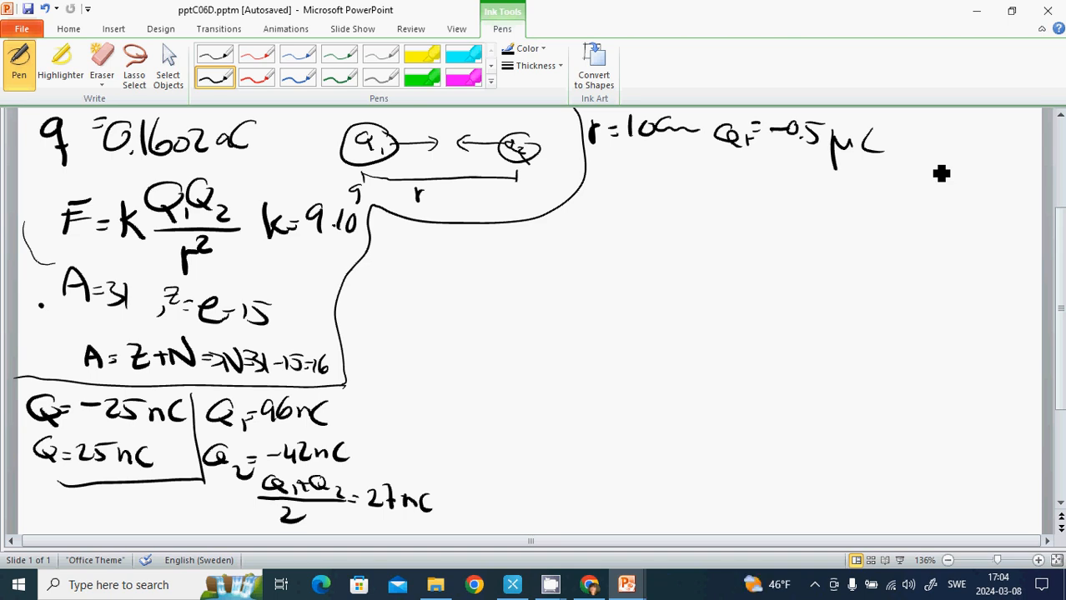
mouse_move(941, 161)
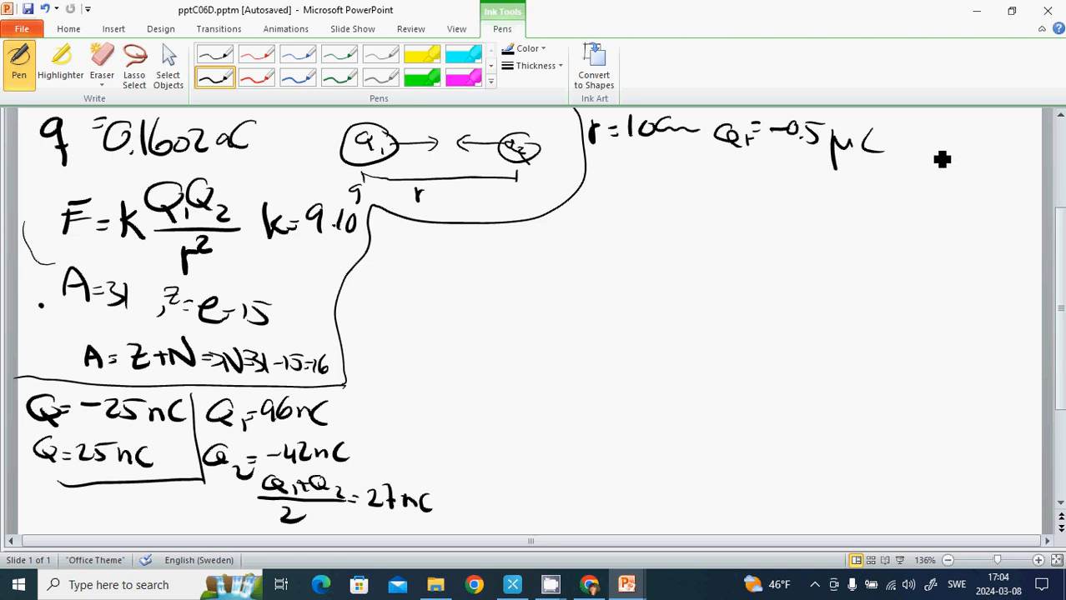
- Label Qmax and write Qmax = 0.1602·10^-19 beneath the charge
drag(914, 137, 948, 170)
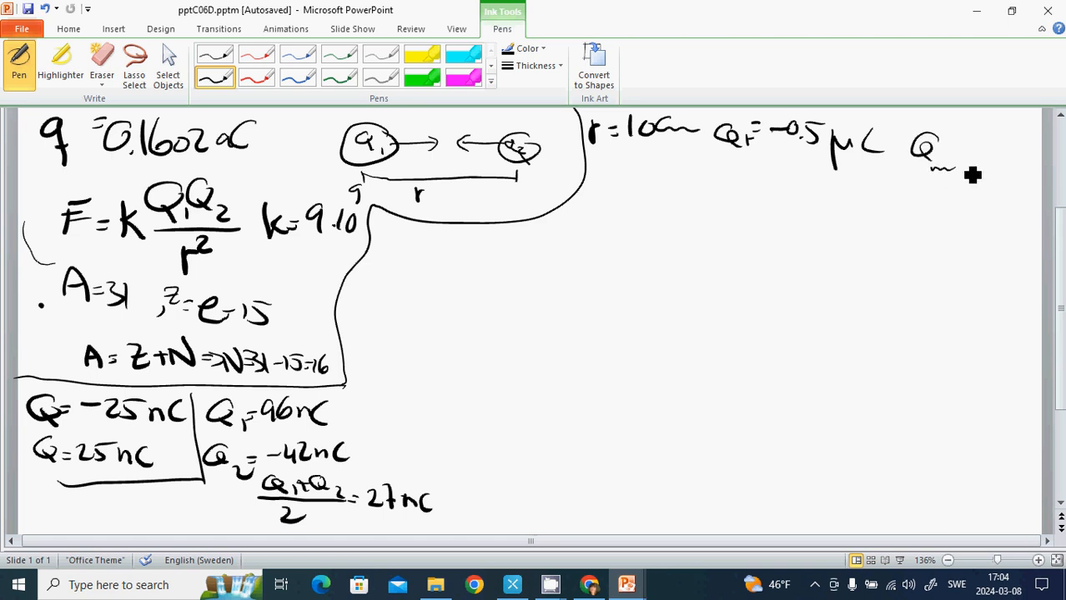
drag(942, 166, 971, 180)
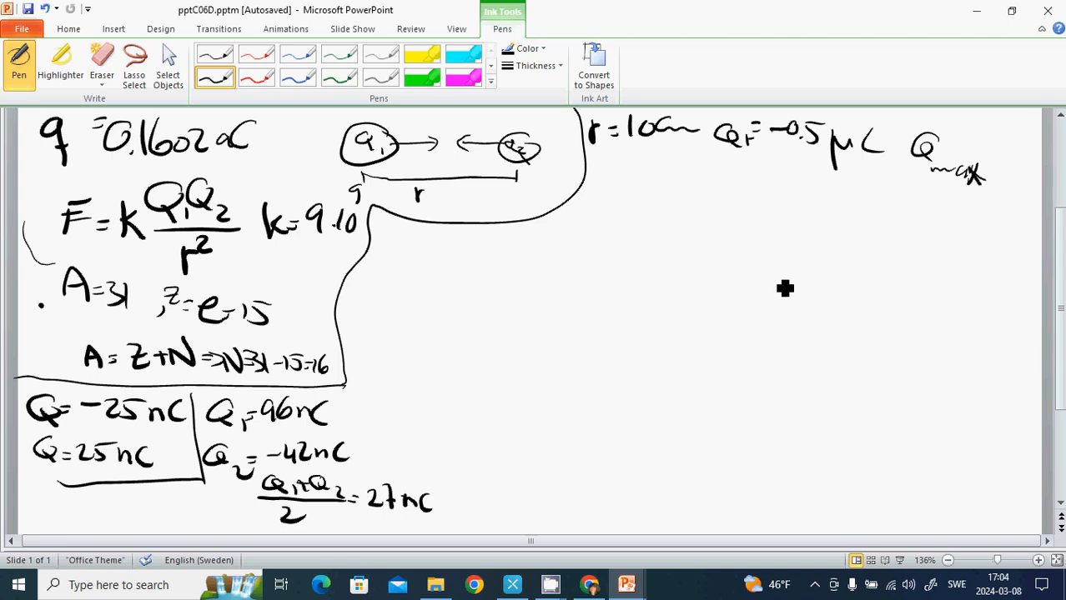
mouse_move(605, 217)
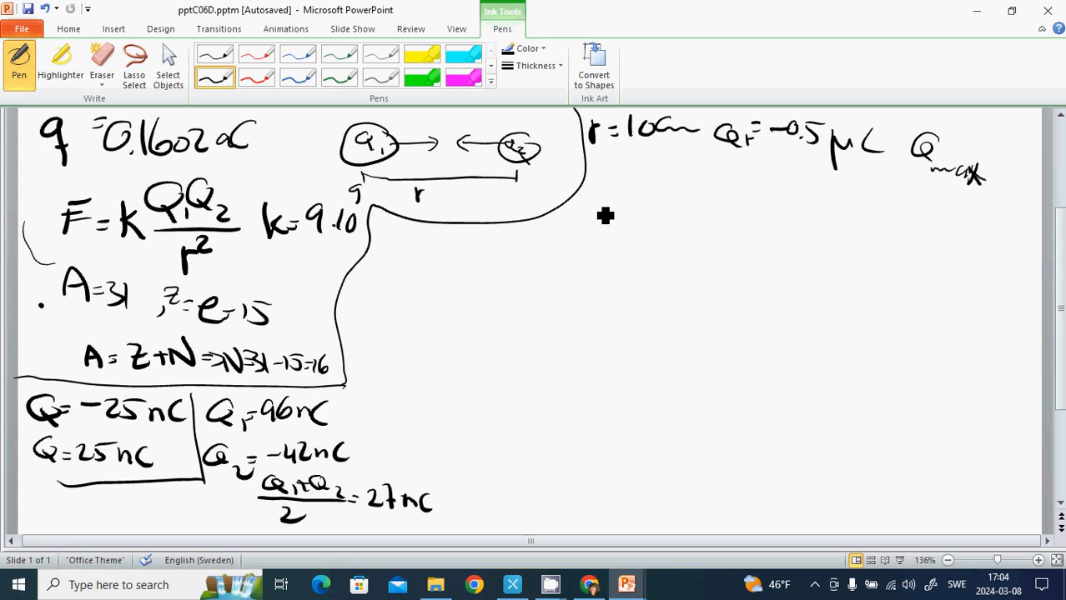
mouse_move(619, 220)
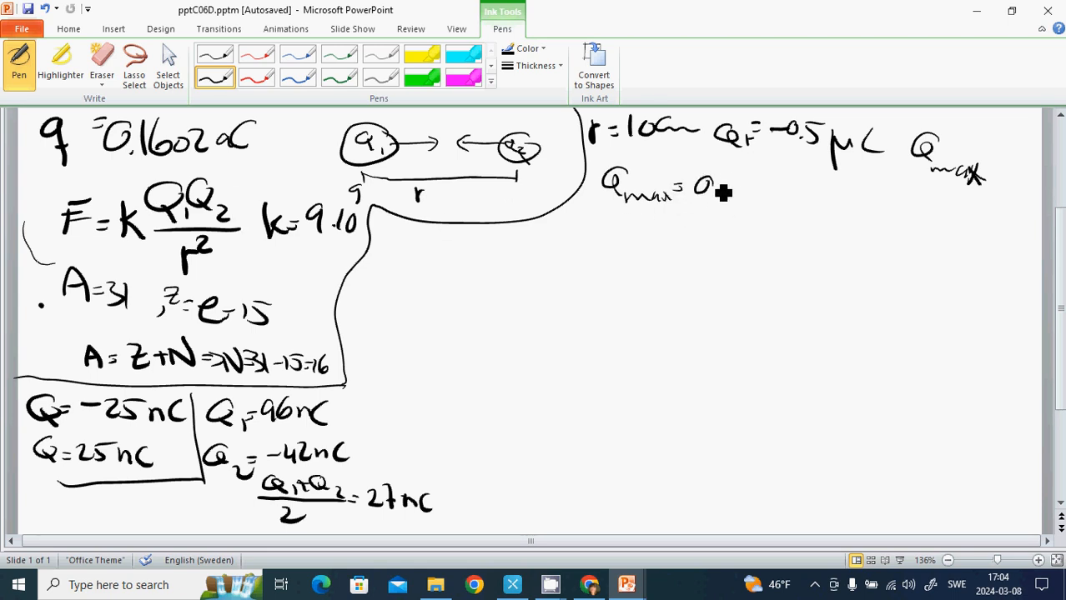
drag(714, 197, 747, 204)
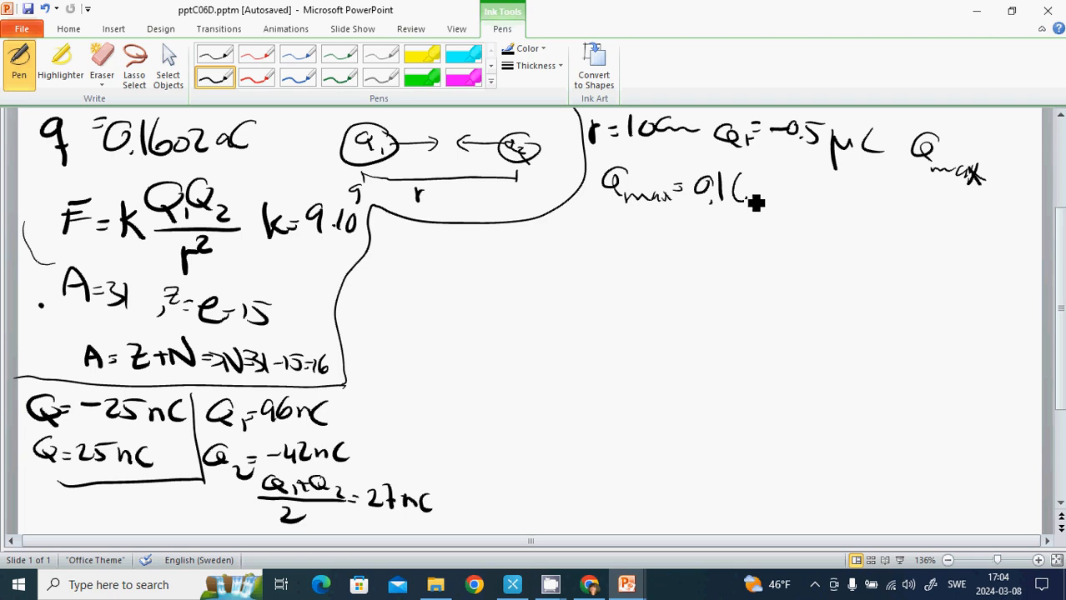
drag(734, 201, 784, 192)
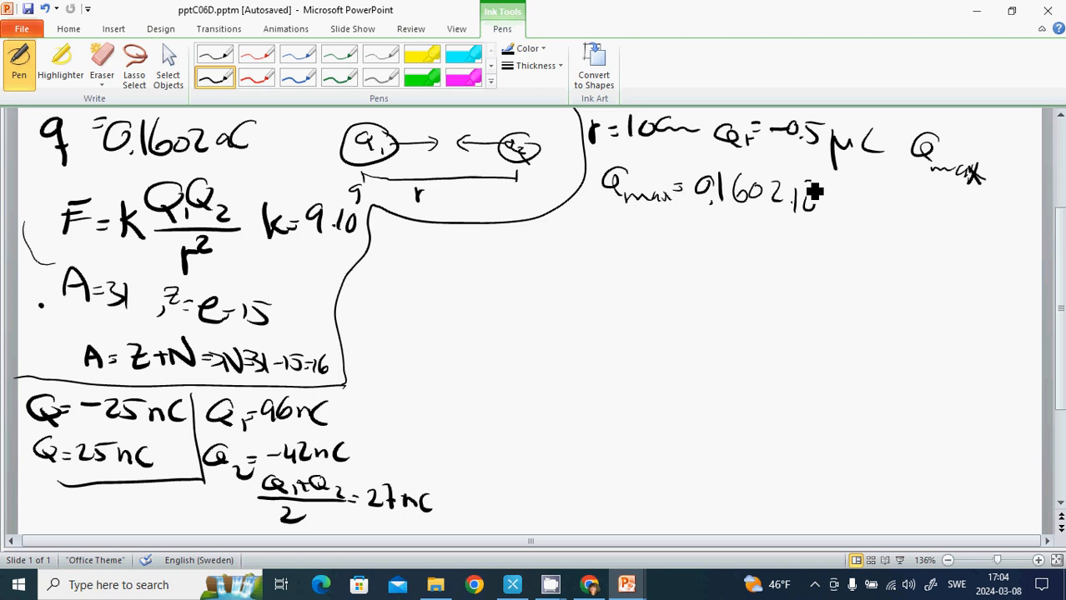
drag(814, 200, 842, 187)
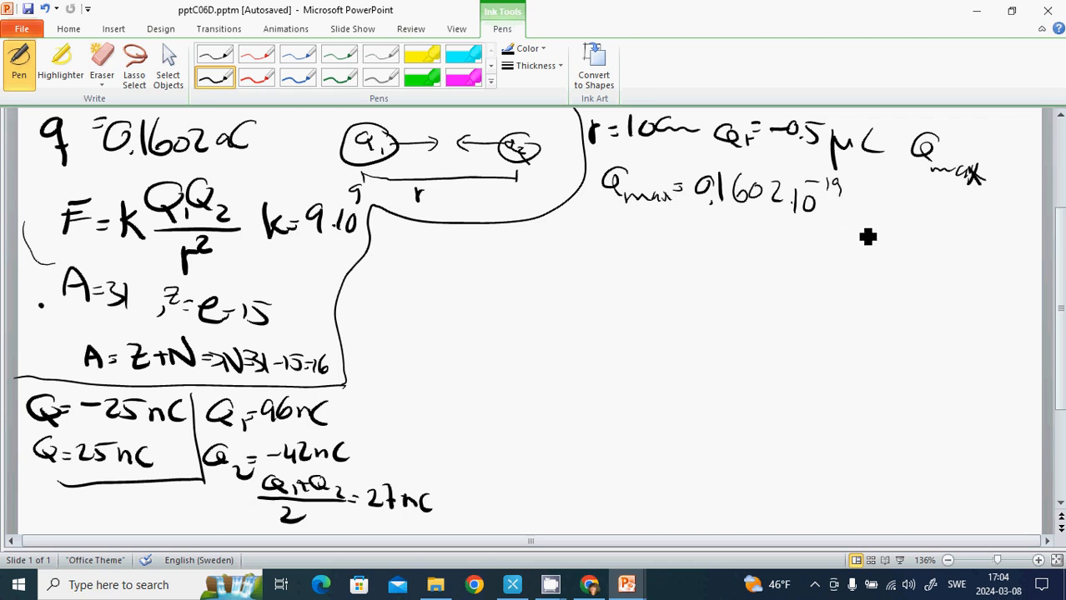
mouse_move(519, 250)
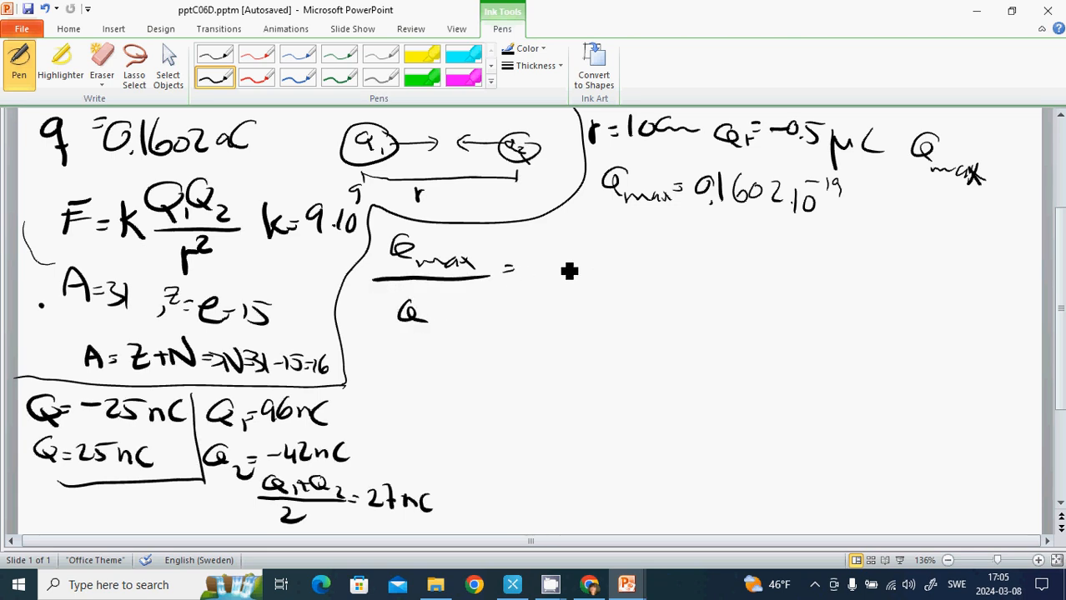
mouse_move(561, 269)
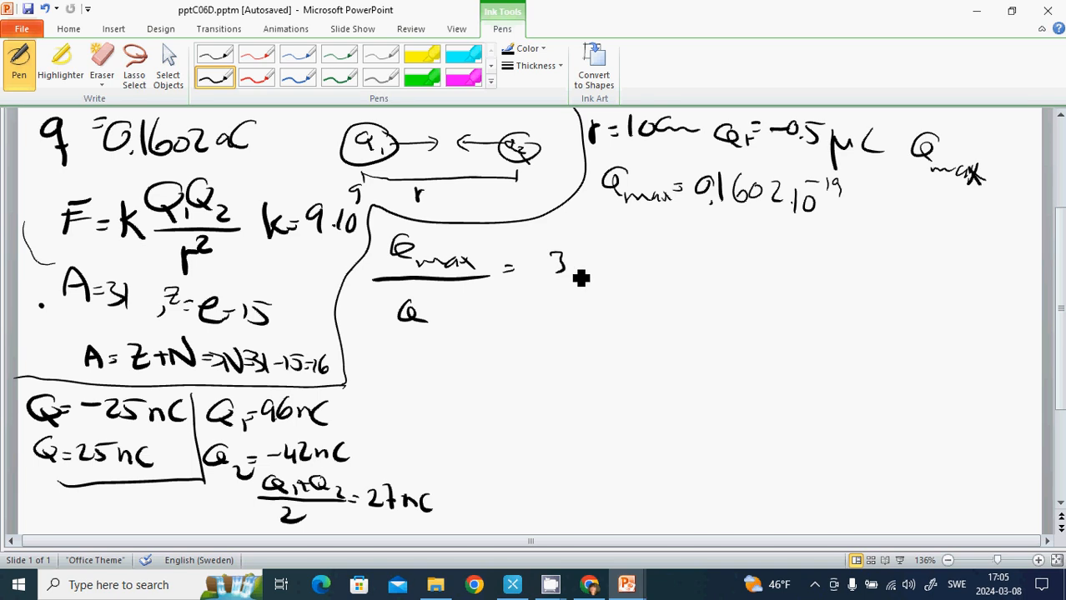
- Write the ratio Qmax/Q = 3.1·10^12 under the Qmax line
drag(575, 267, 601, 267)
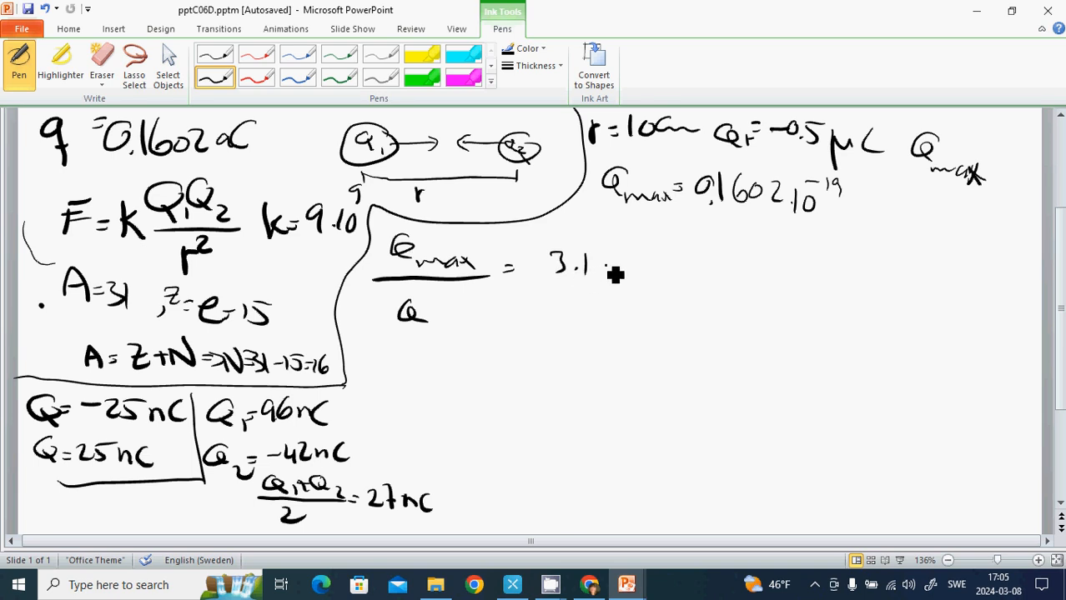
drag(604, 275, 634, 251)
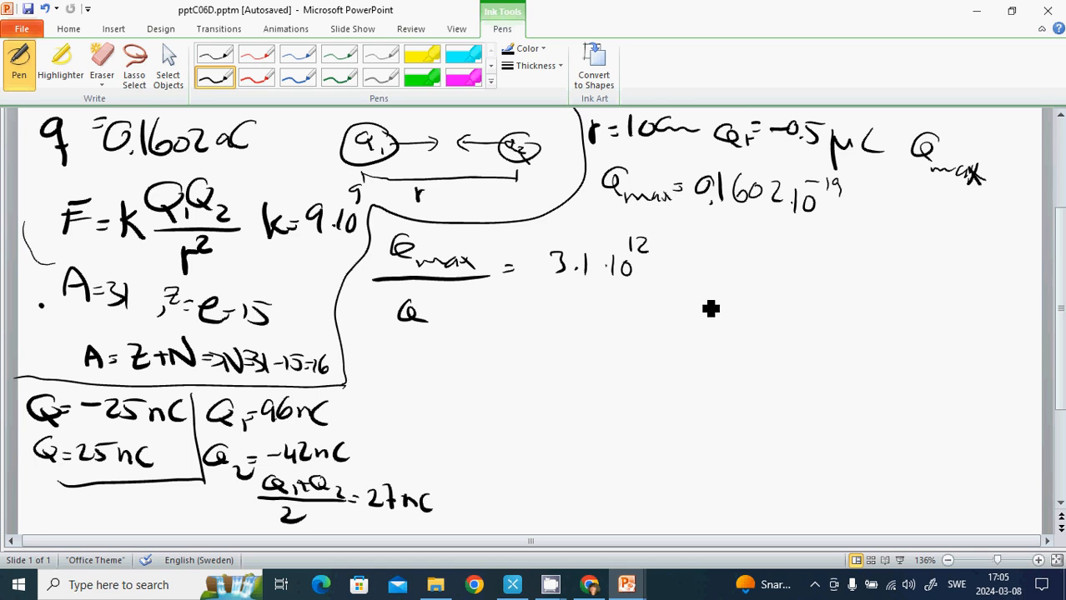
drag(681, 275, 714, 266)
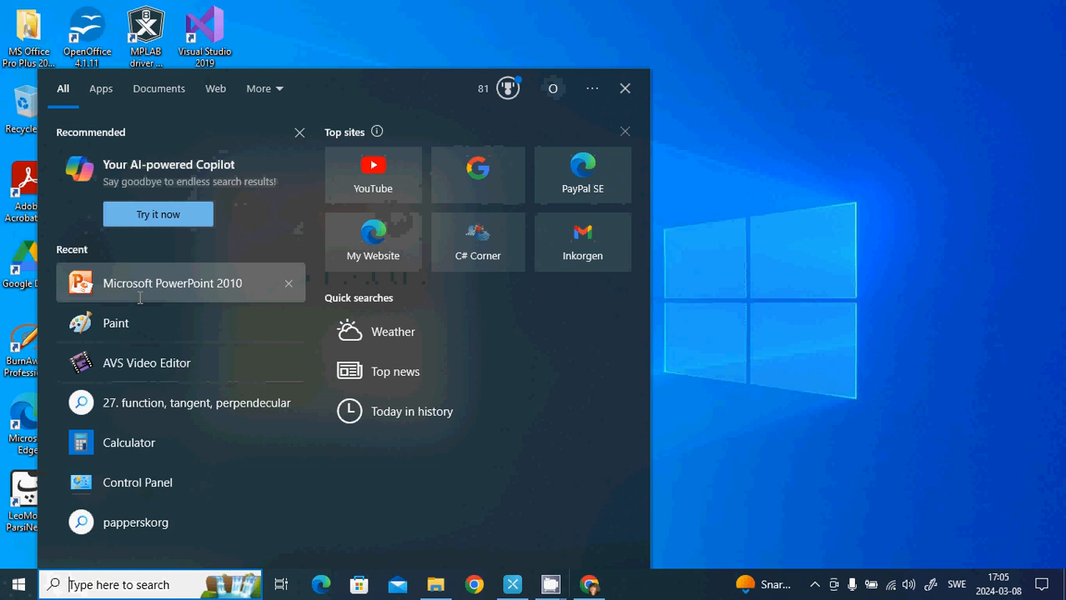
- Relaunch PowerPoint and load the recovered pptA3D0 autosave from Document Recovery
click(174, 283)
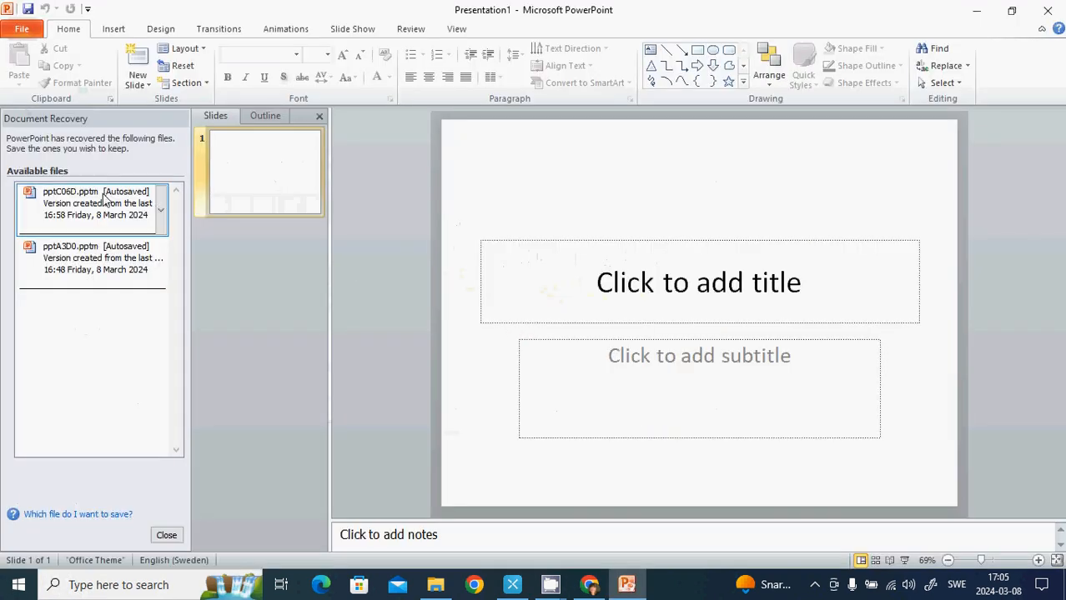
mouse_move(87, 225)
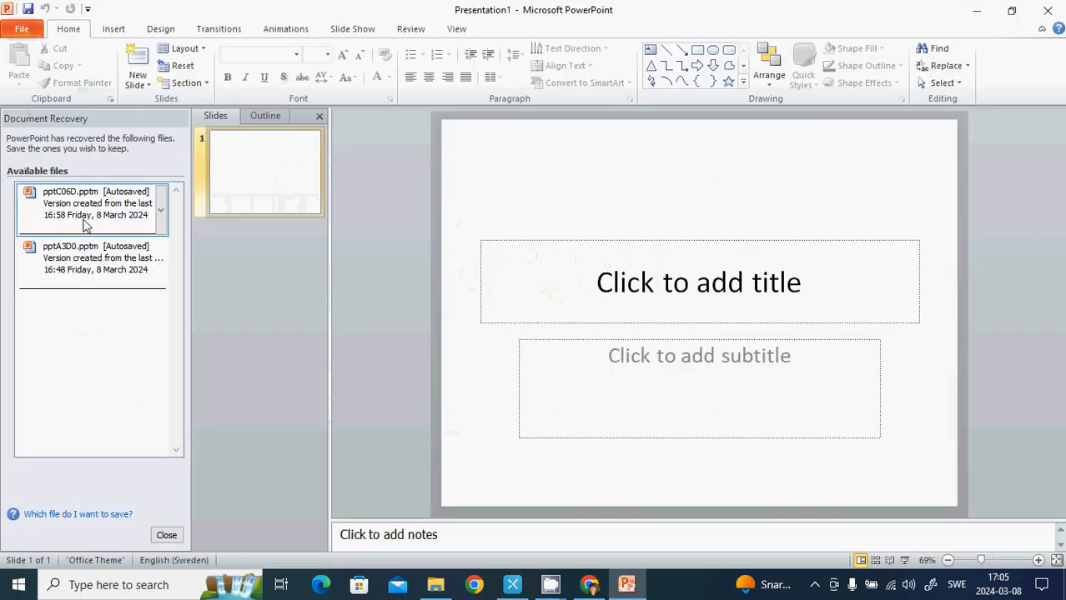
click(96, 203)
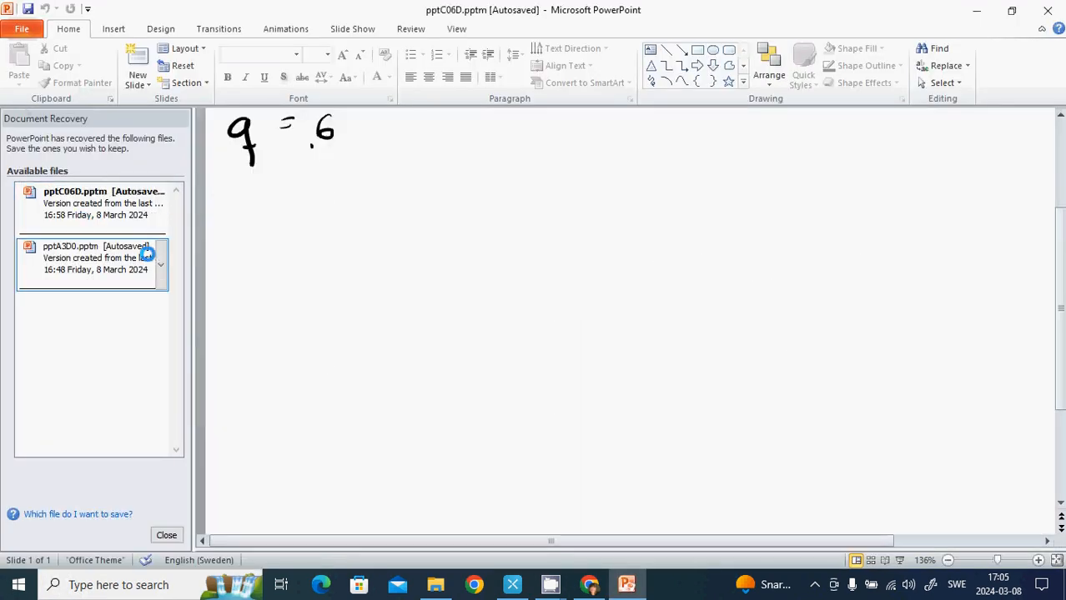
click(95, 257)
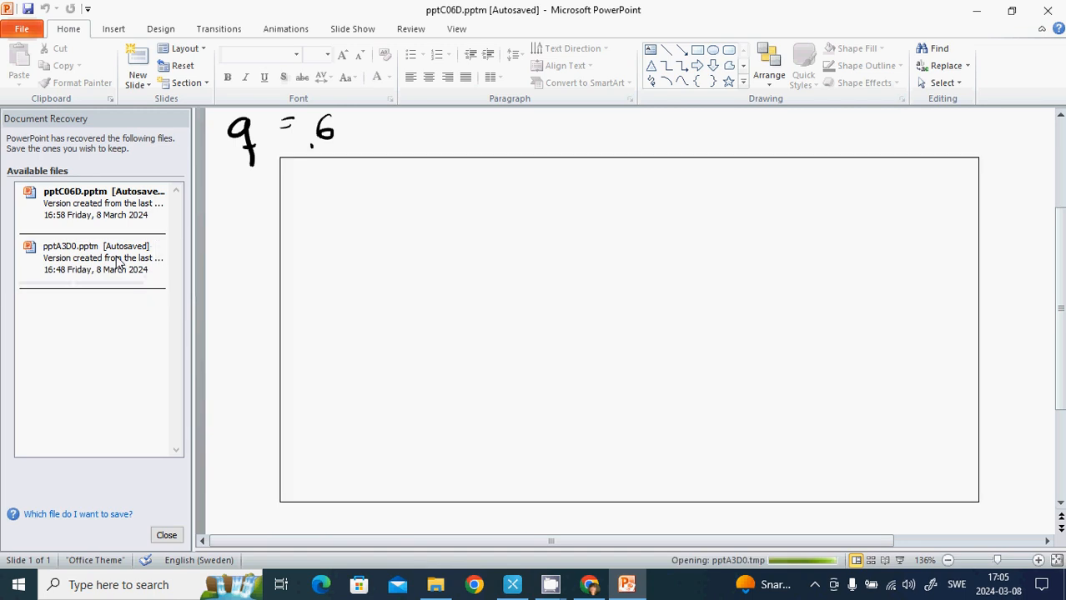
click(92, 257)
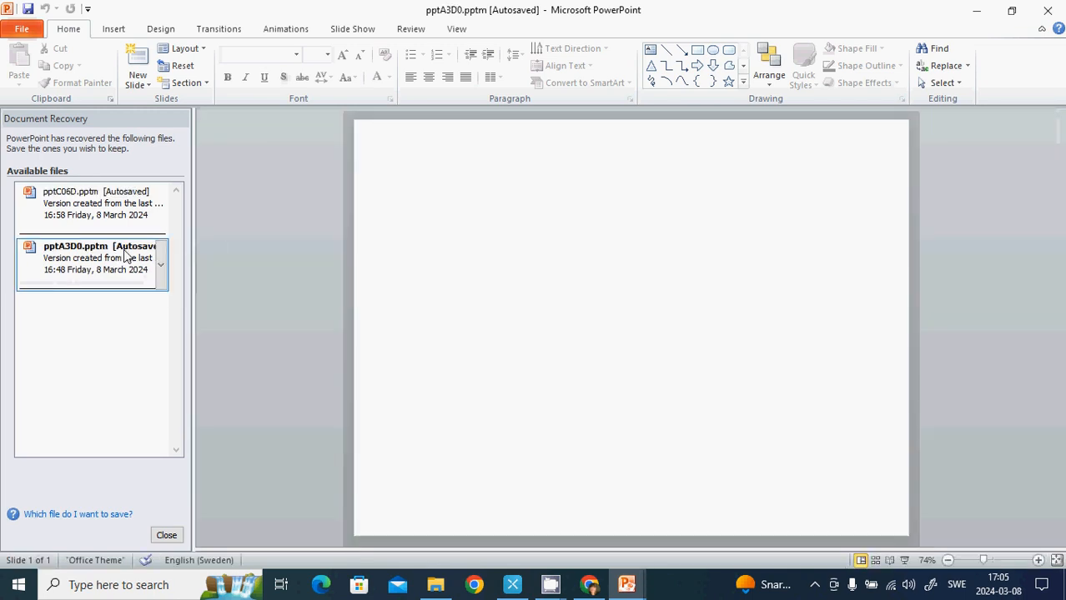
click(167, 536)
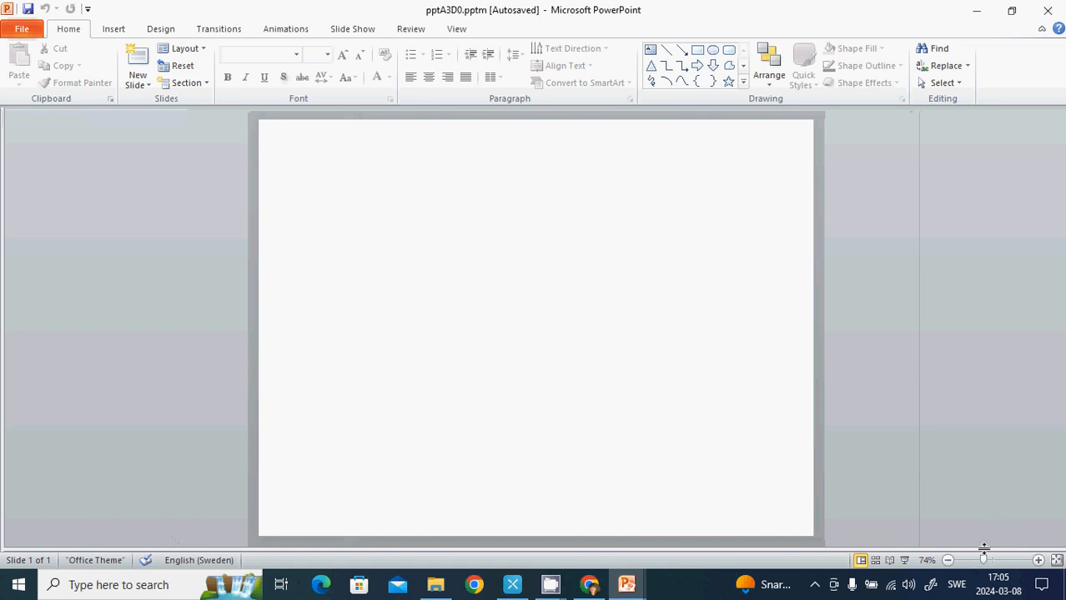
- Enlarge the slide, pick the Pen, and write the ratio Qmax/Q = 3.1·10^12
click(994, 561)
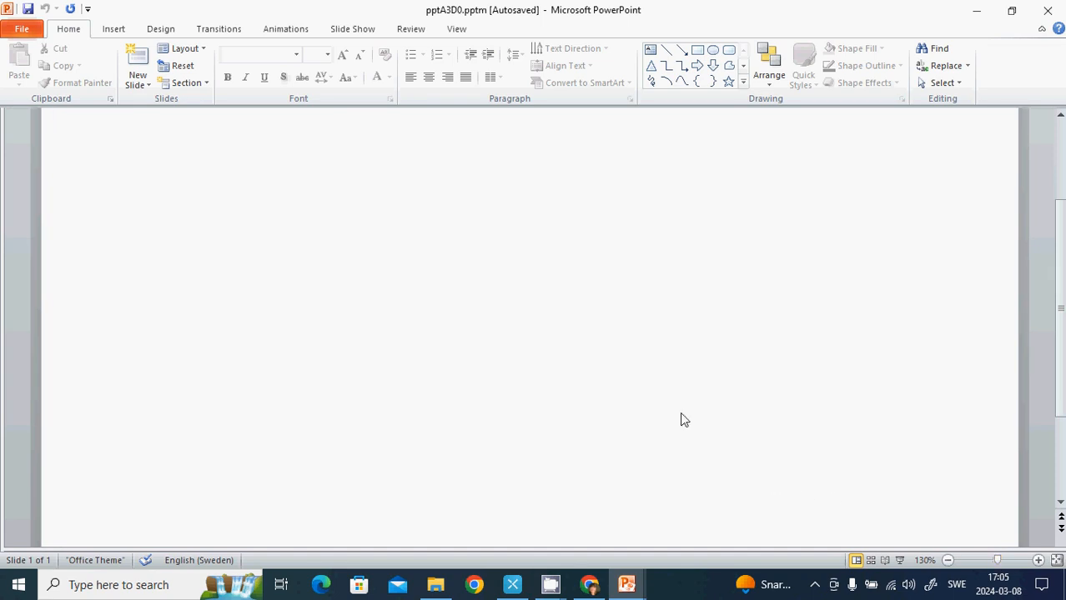
click(410, 29)
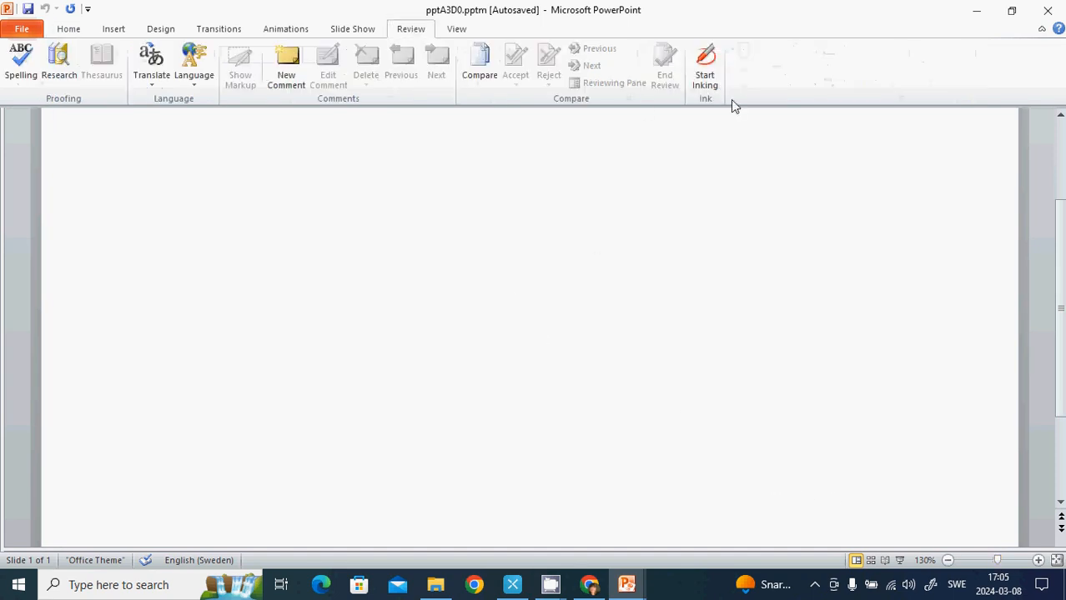
click(704, 66)
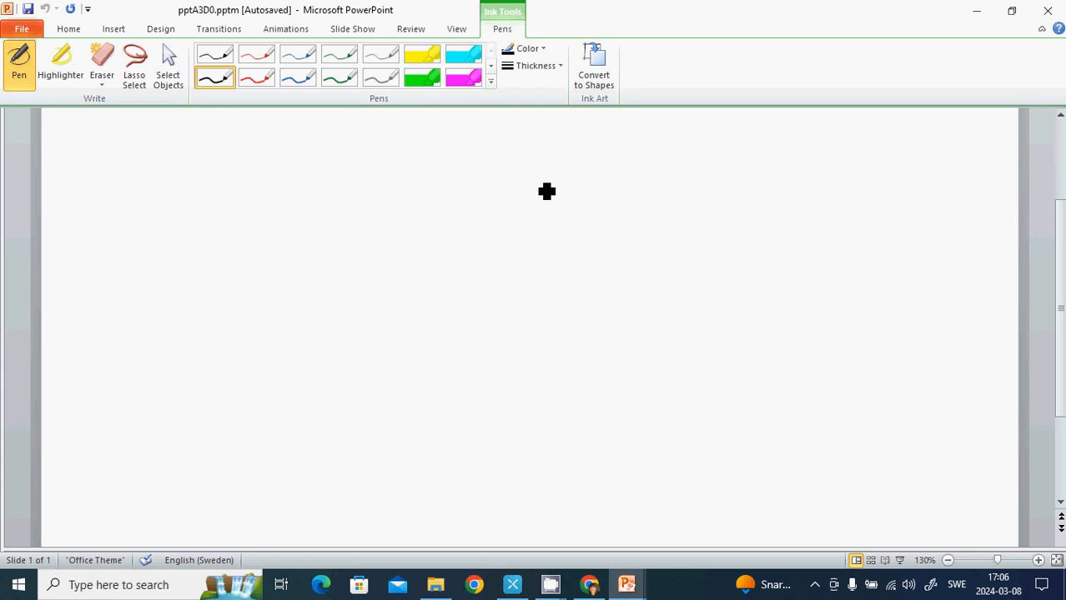
mouse_move(130, 237)
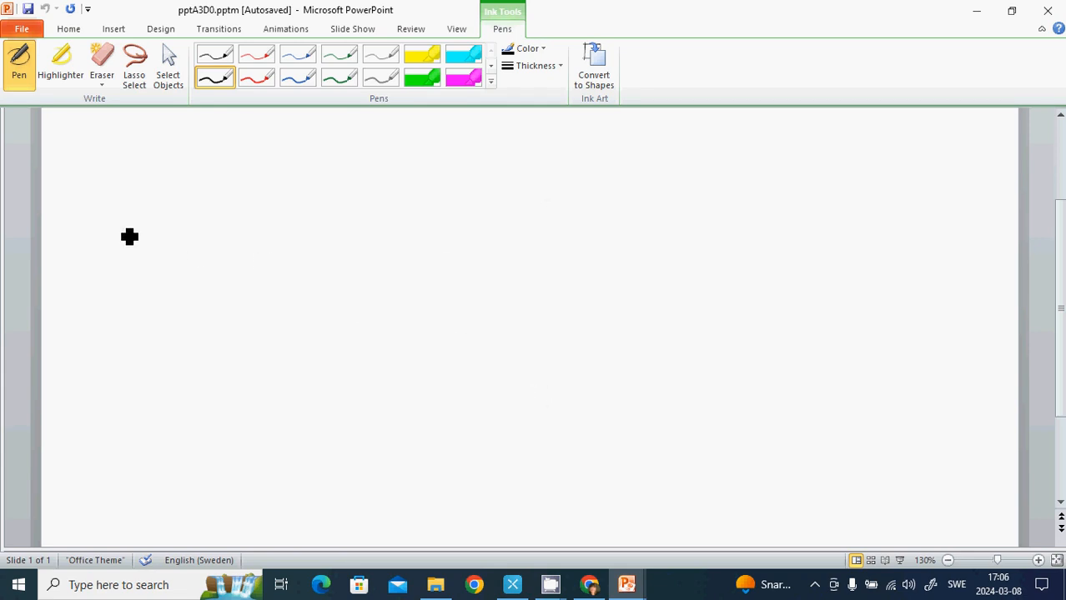
mouse_move(114, 160)
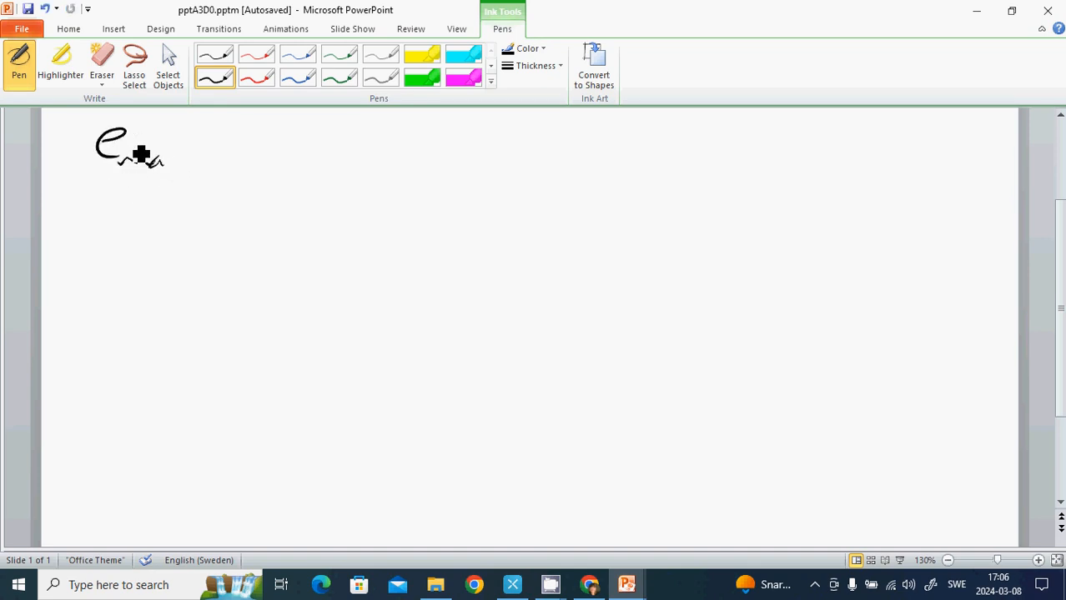
drag(130, 150, 169, 165)
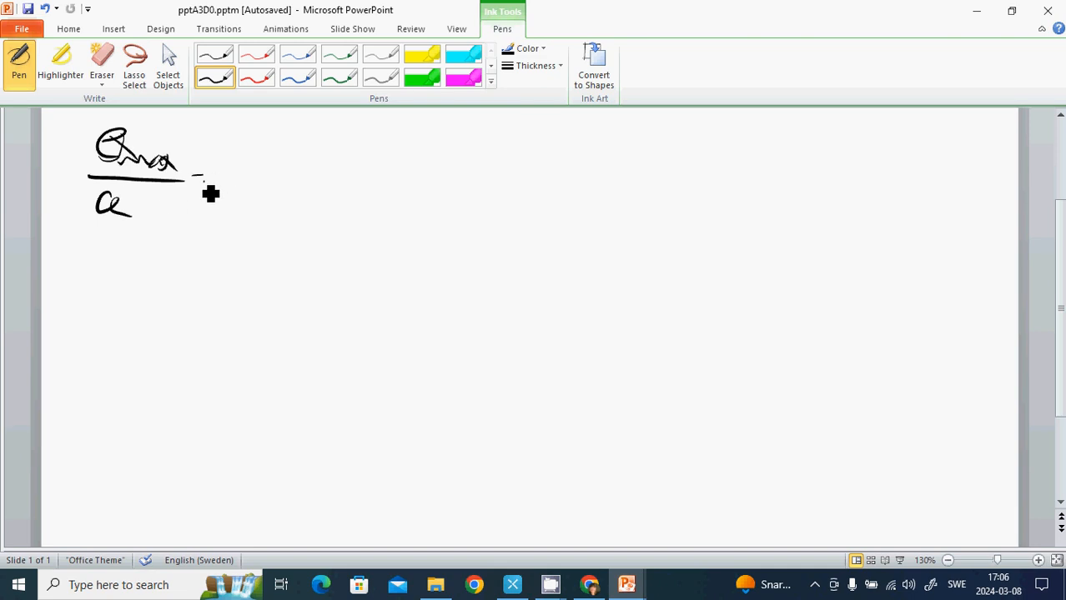
drag(197, 180, 259, 180)
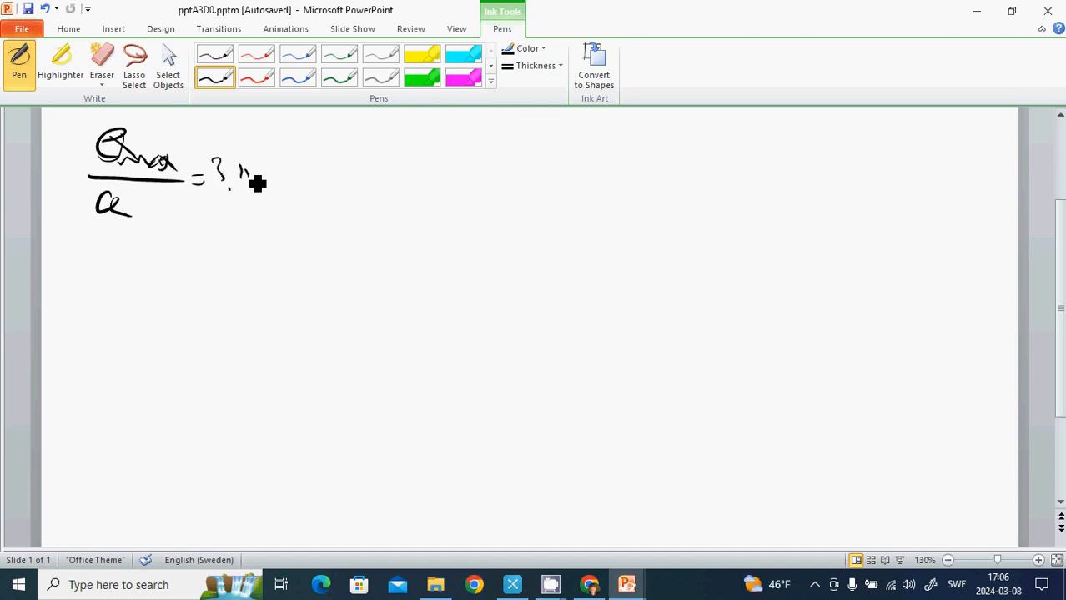
drag(250, 180, 275, 175)
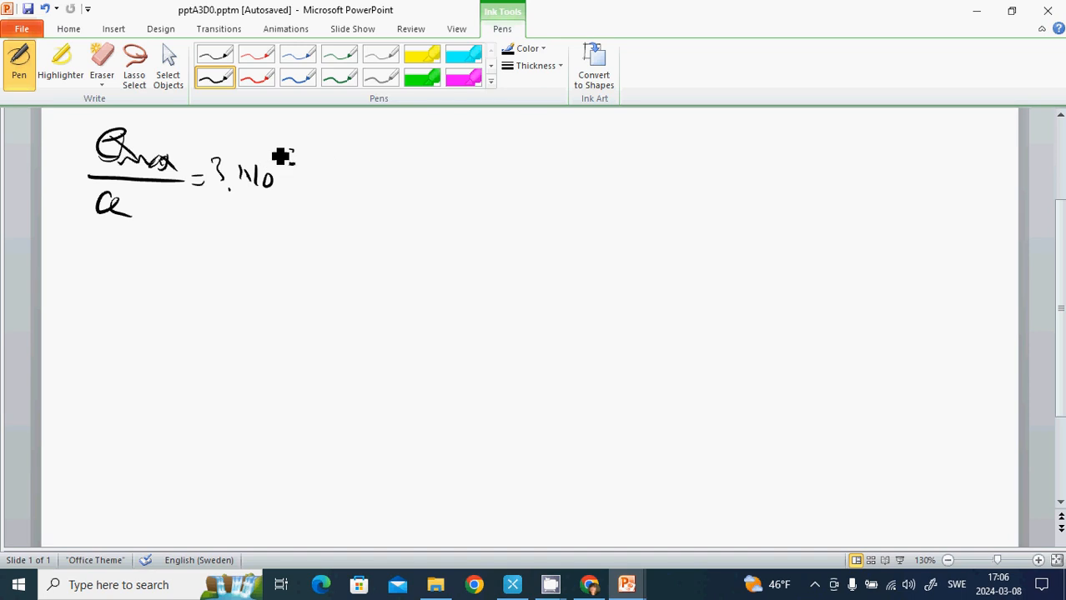
drag(275, 166, 291, 154)
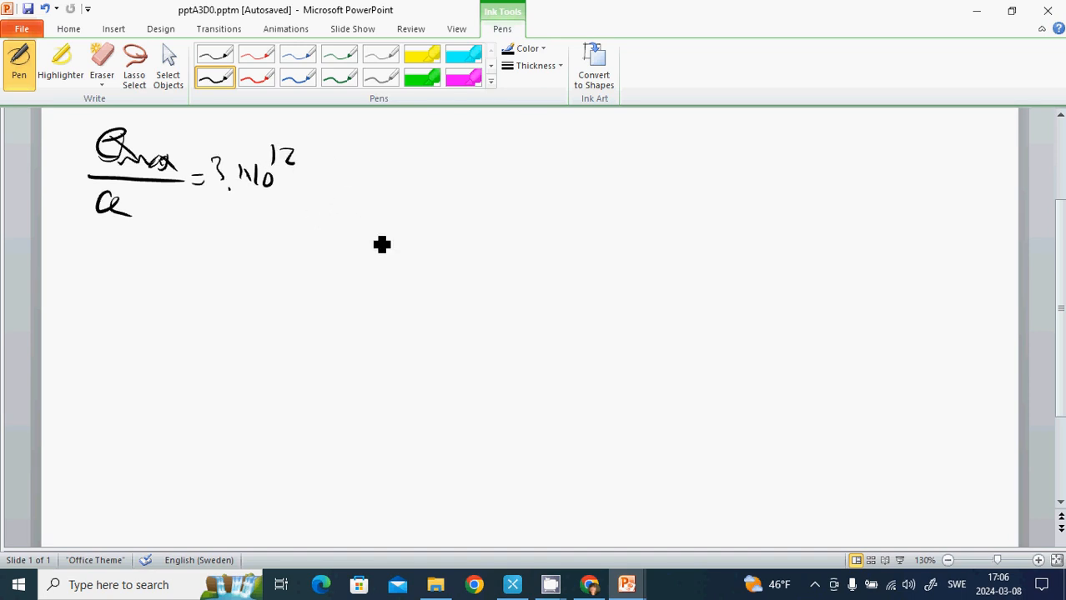
- Write the electron mass mₑ = 0.91·10⁻³⁰ on a new line
drag(70, 258, 109, 287)
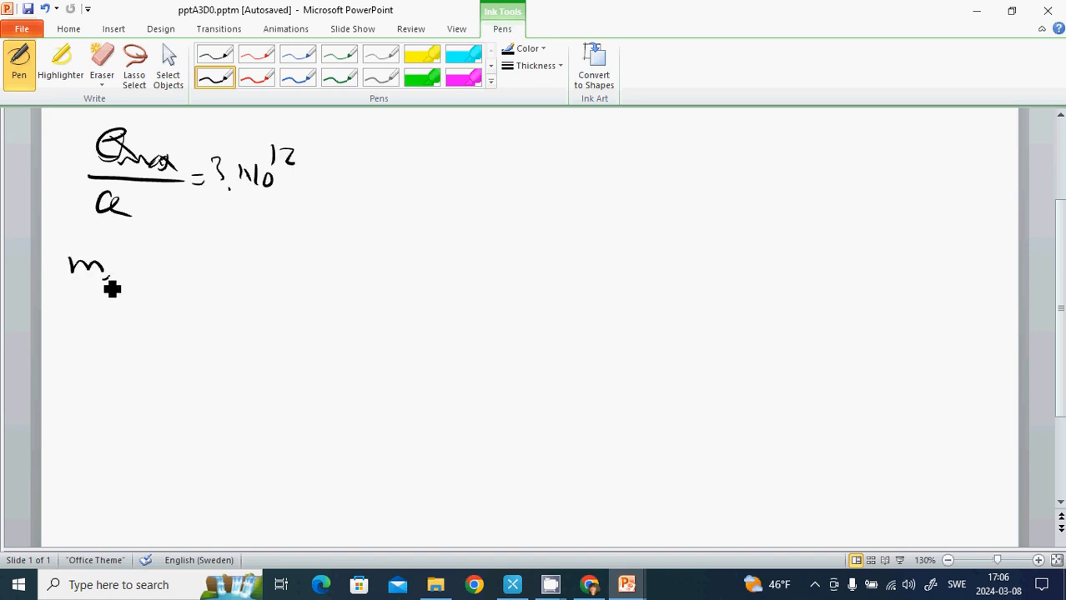
drag(96, 276, 134, 267)
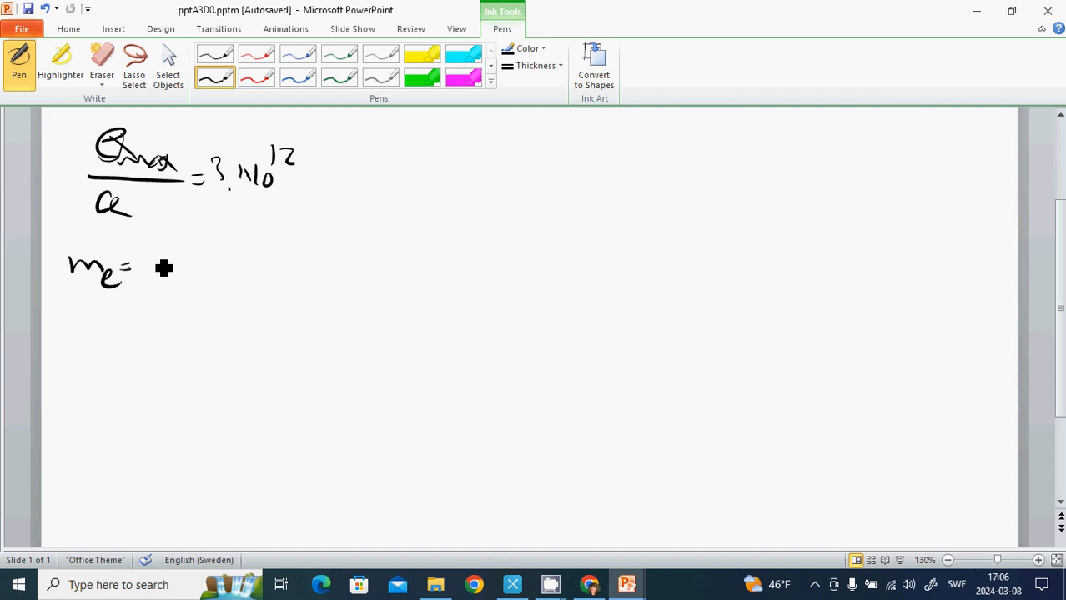
drag(154, 267, 200, 270)
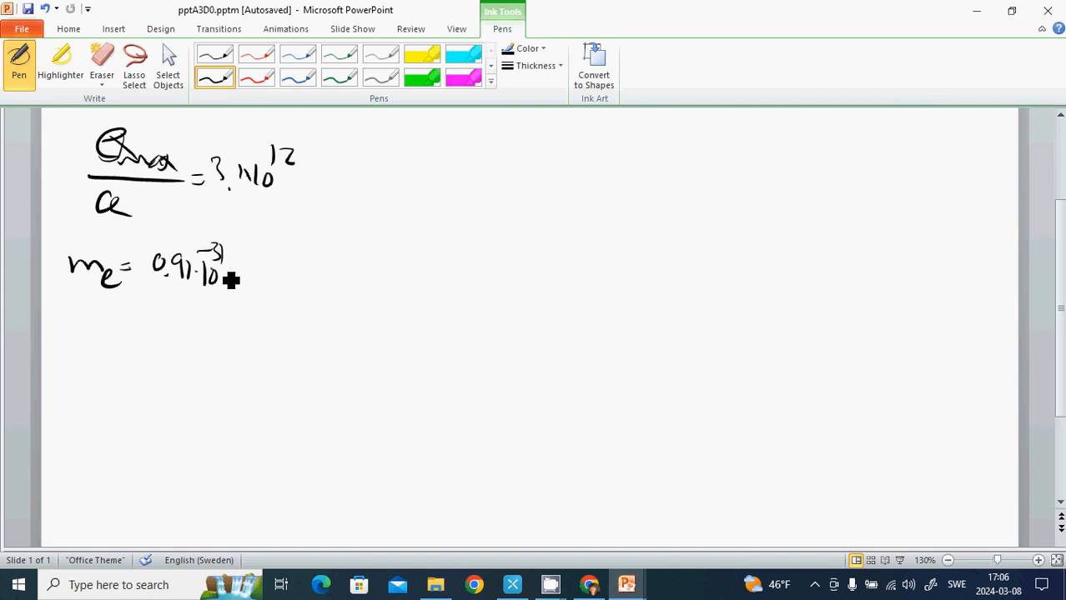
mouse_move(247, 300)
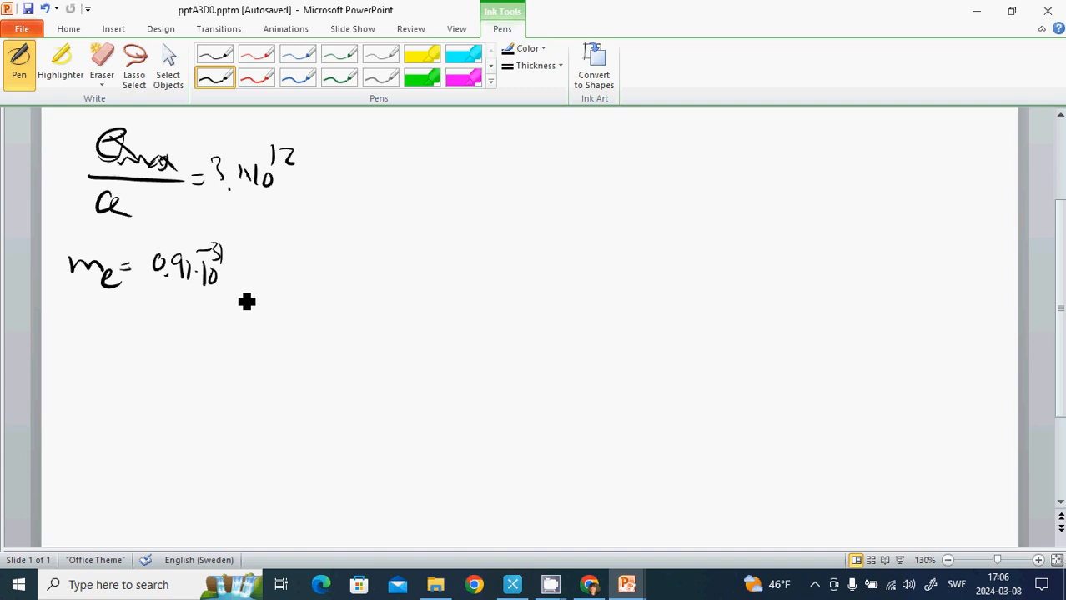
mouse_move(117, 323)
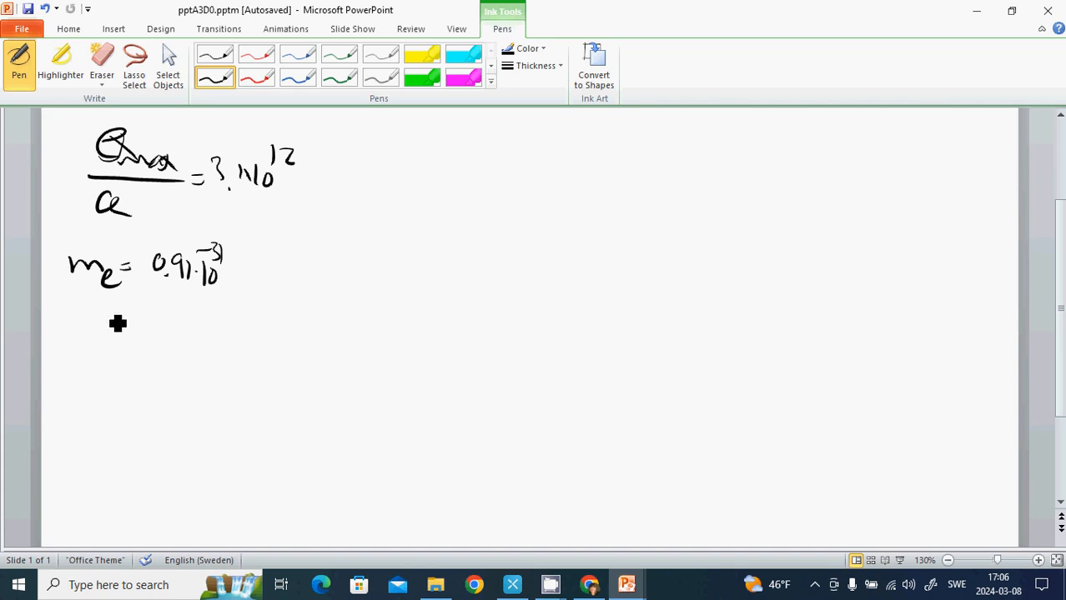
- Write the total mass m = 3.1·10¹²·mₑ = 2.8·10⁻¹⁸ kg
drag(89, 334, 133, 337)
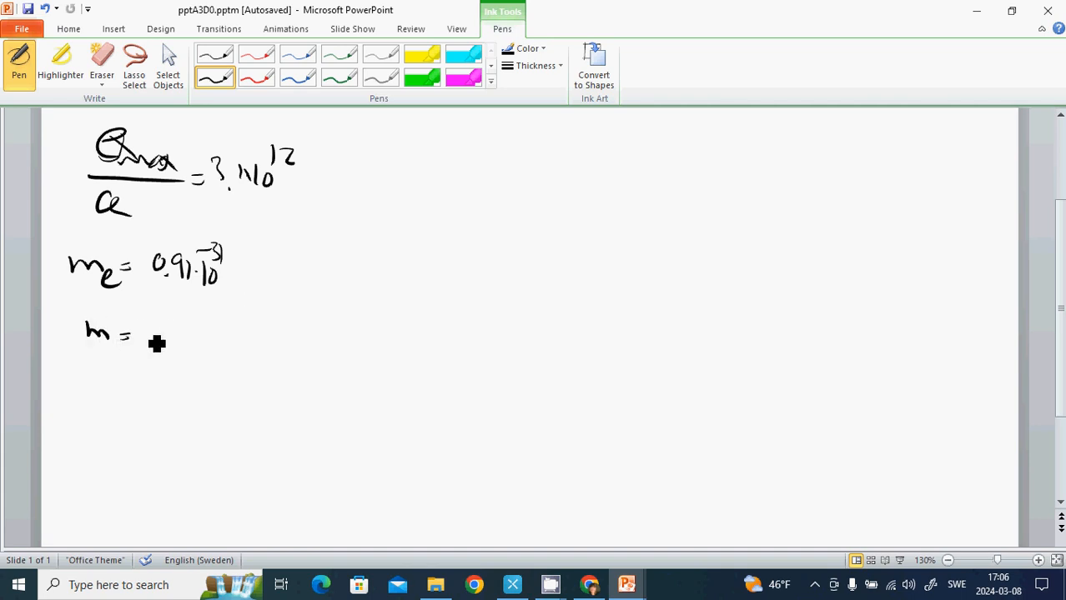
mouse_move(170, 334)
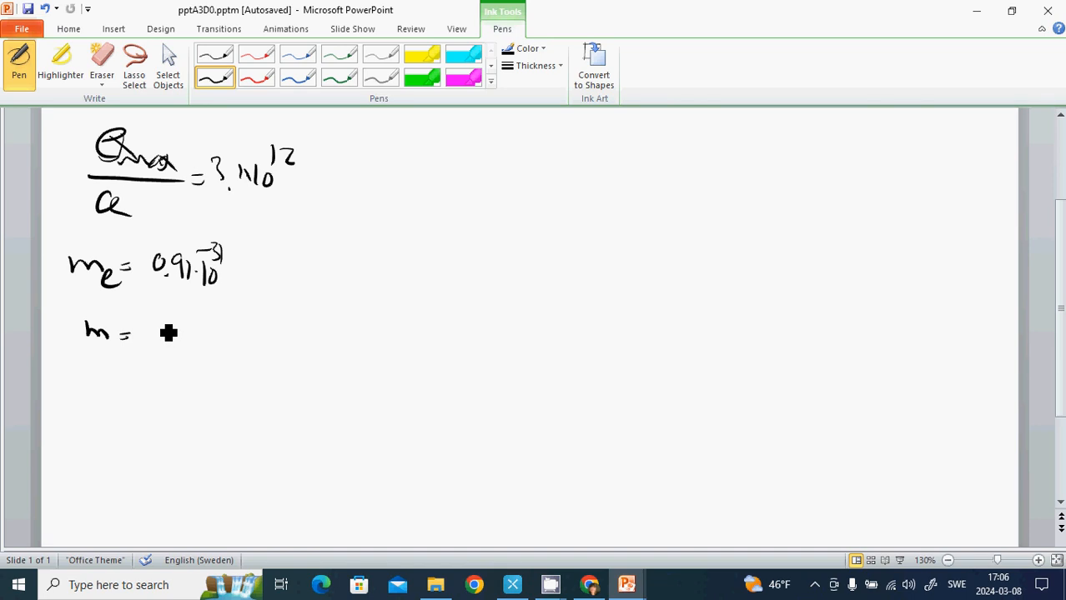
mouse_move(197, 258)
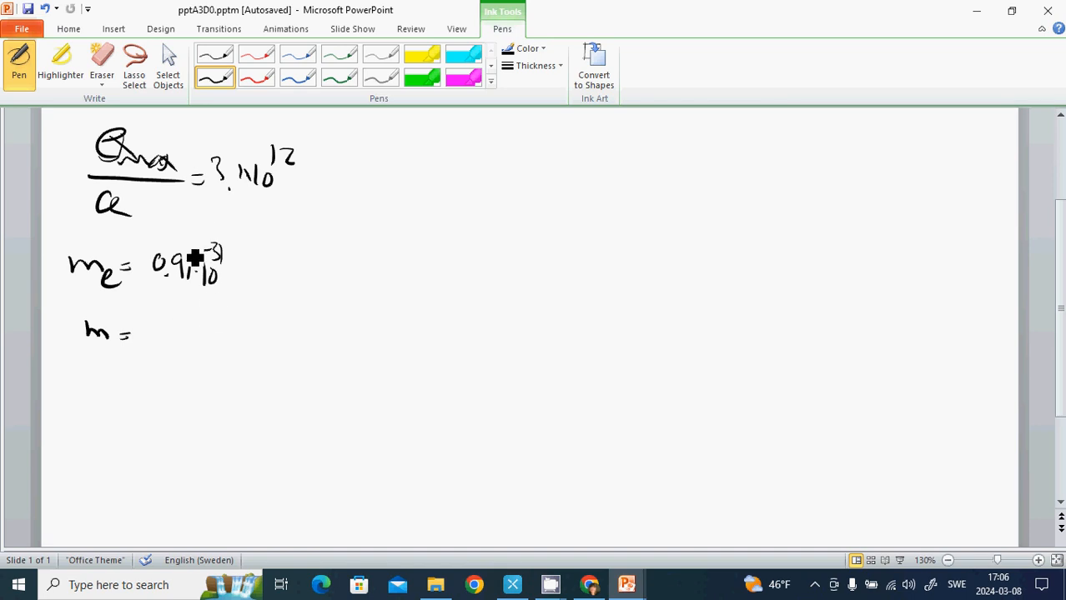
drag(150, 317, 167, 342)
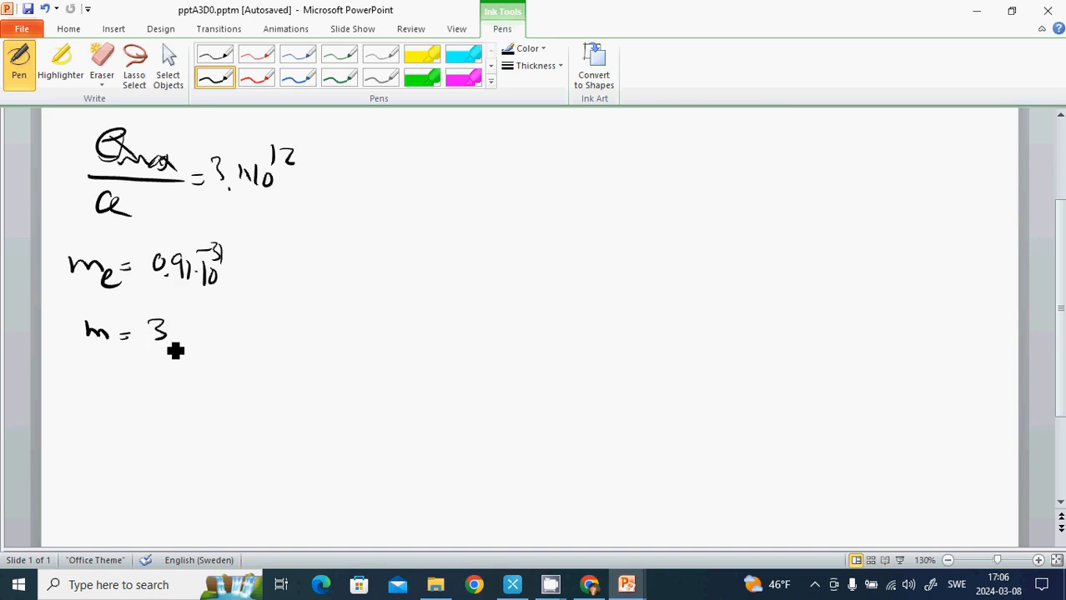
drag(167, 334, 221, 325)
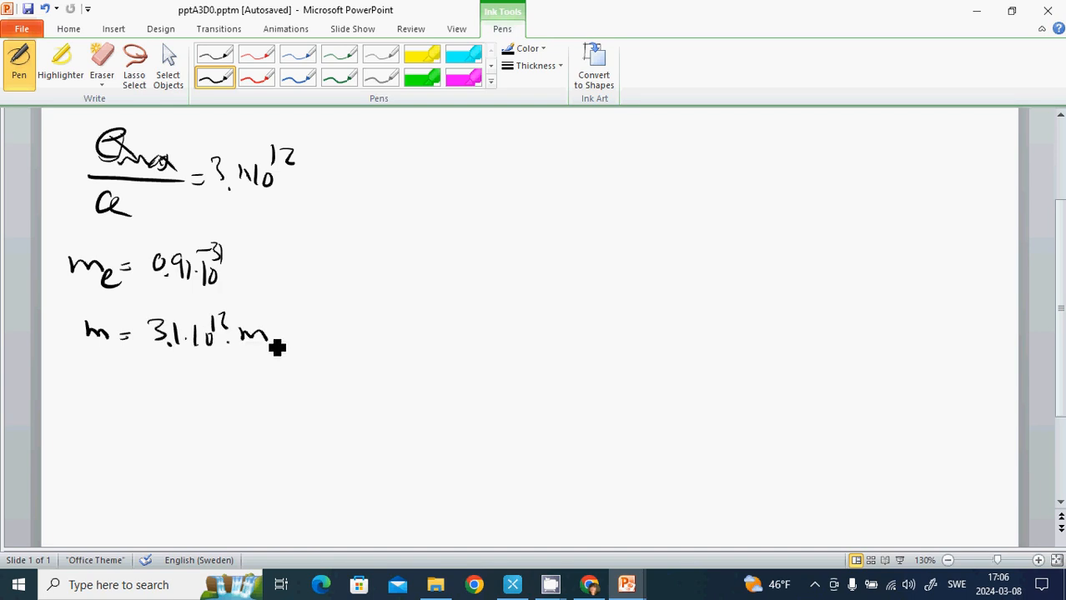
drag(267, 346, 283, 351)
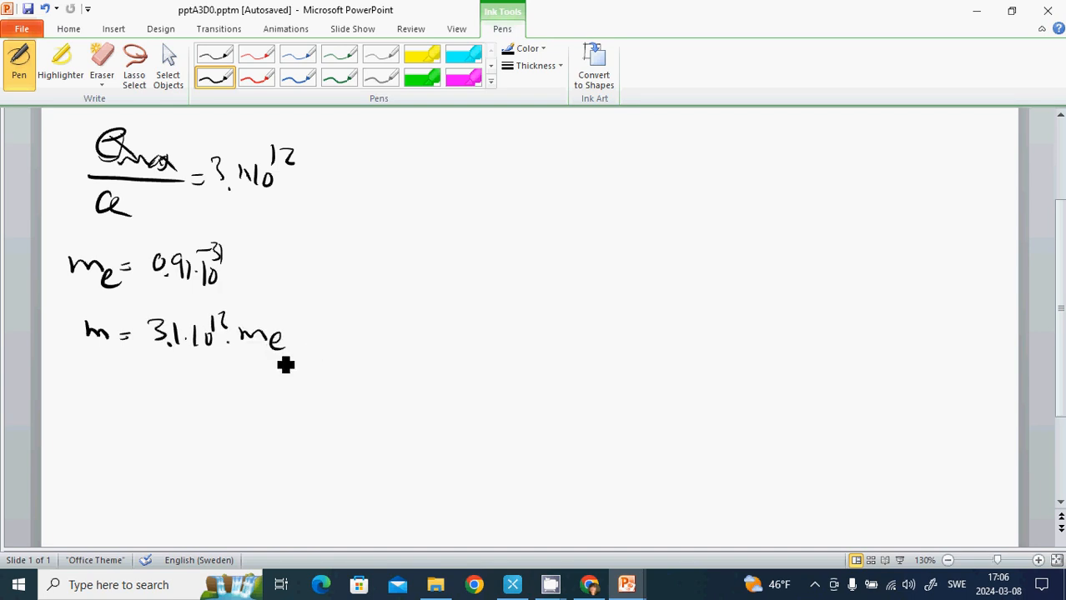
drag(292, 340, 313, 341)
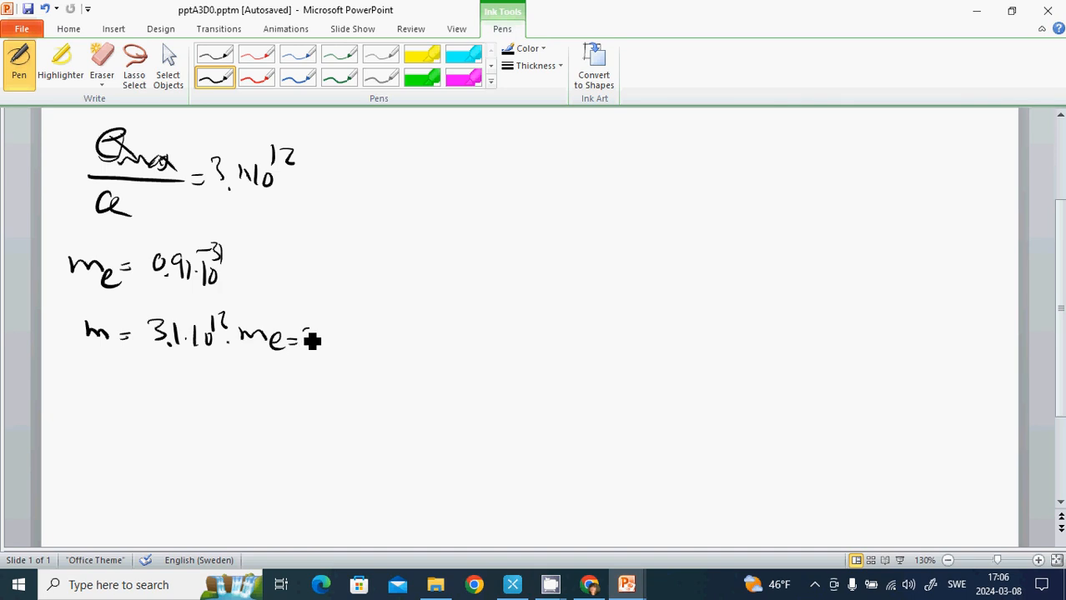
drag(304, 342, 364, 350)
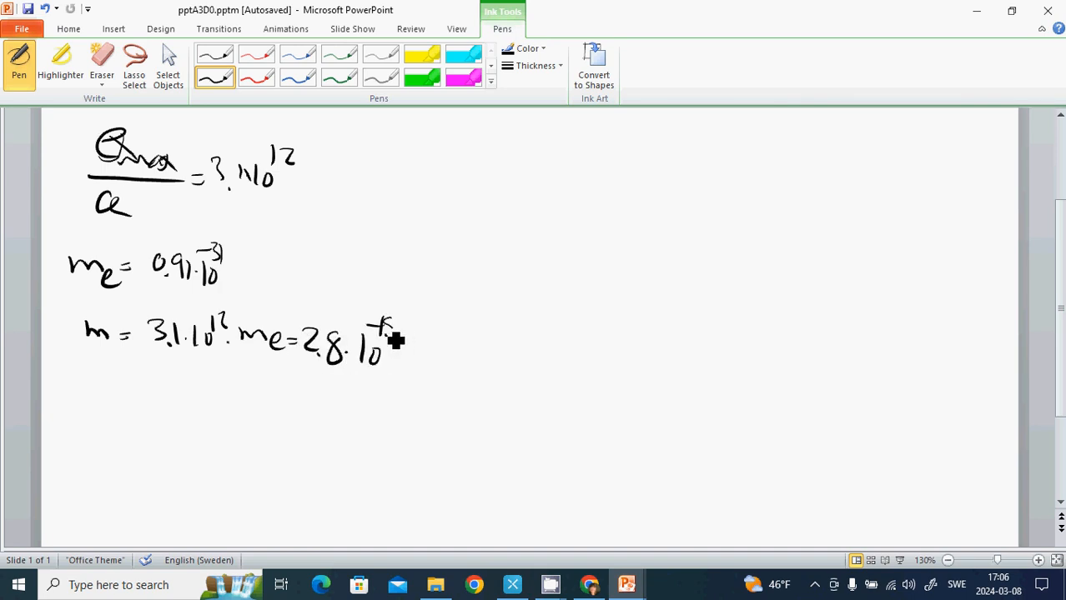
drag(378, 333, 420, 376)
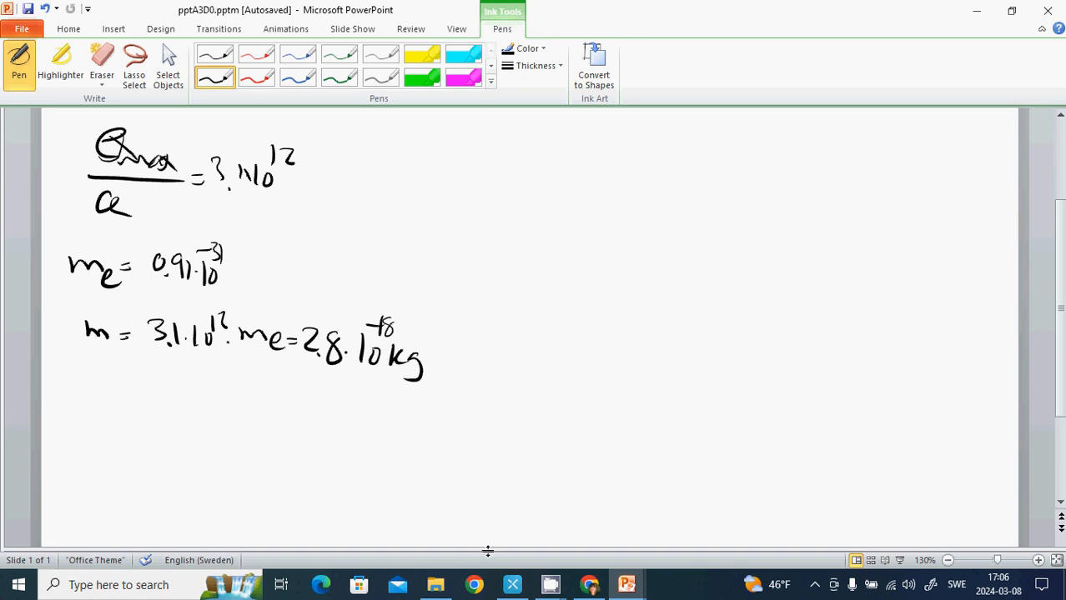
click(550, 584)
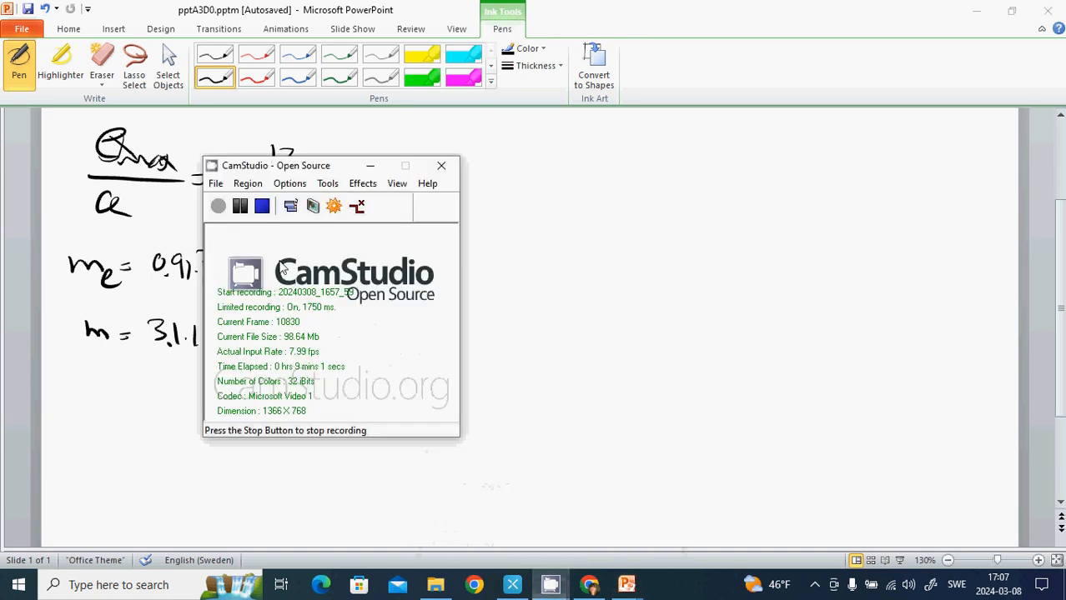
mouse_move(480, 471)
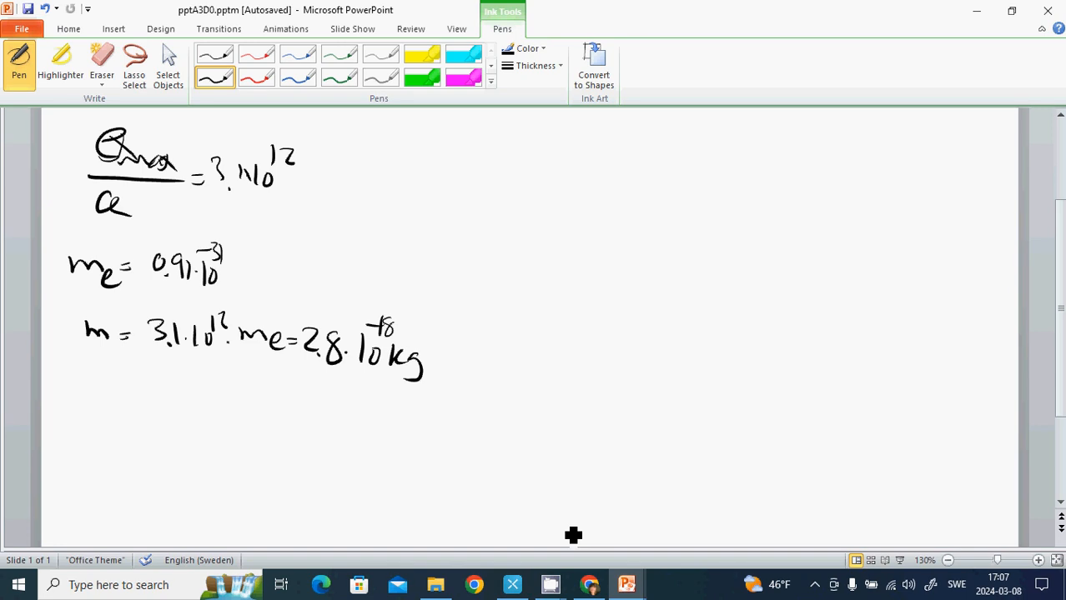
mouse_move(279, 554)
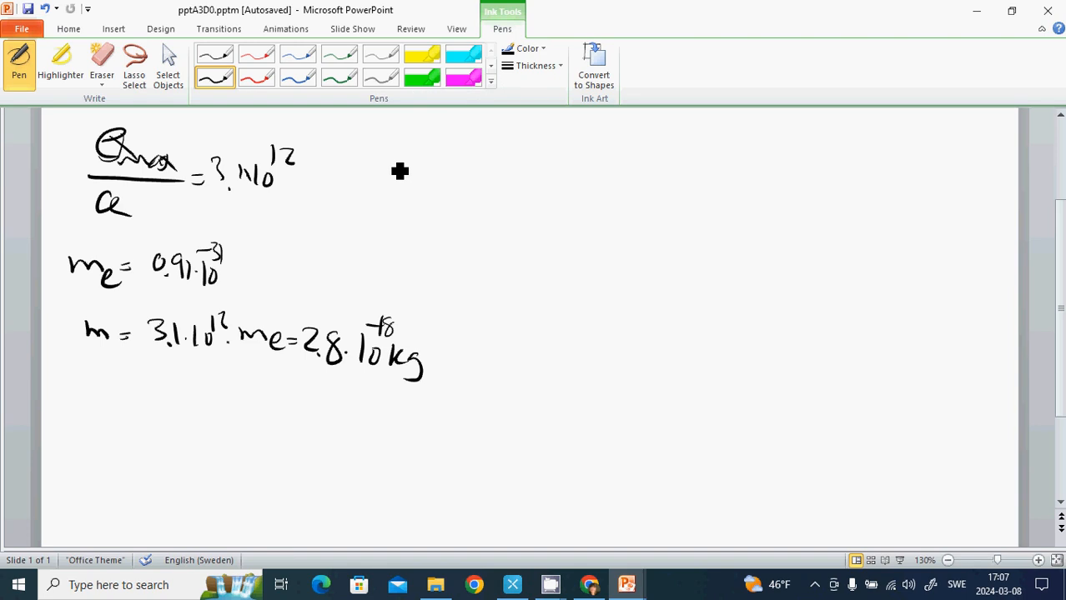
mouse_move(441, 150)
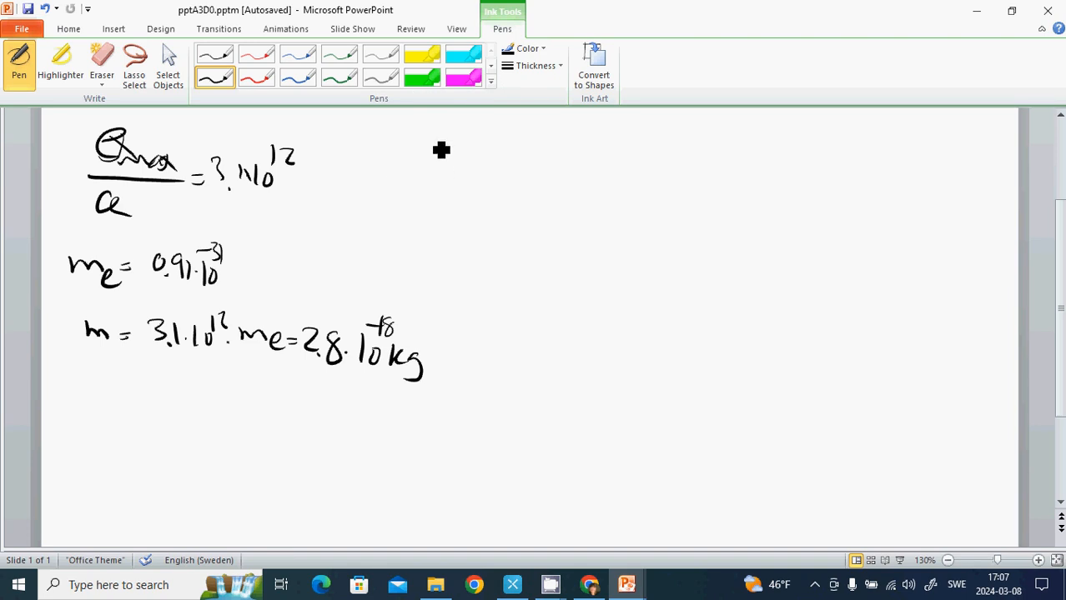
mouse_move(451, 141)
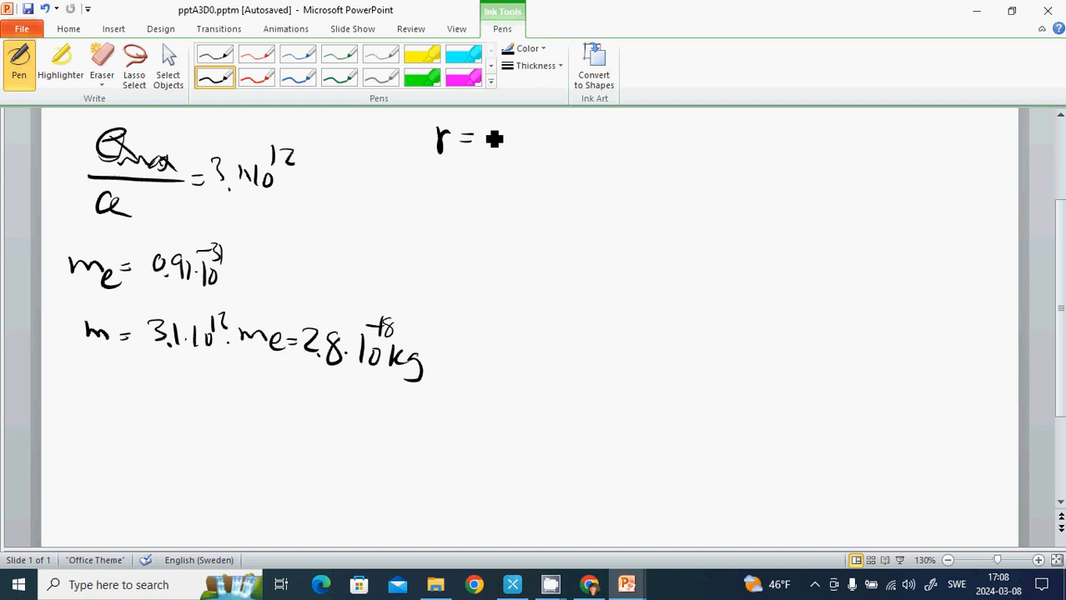
- Write the givens r = 0.12 m, Q1 = 20 nC and Q2 = −30 nC
drag(480, 136, 534, 142)
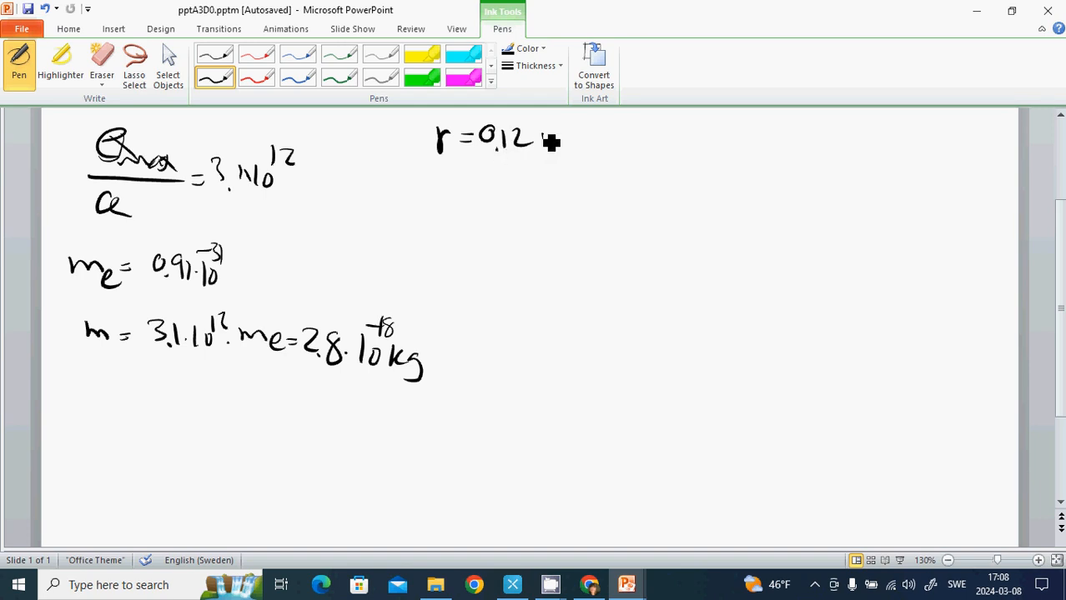
drag(540, 142, 575, 146)
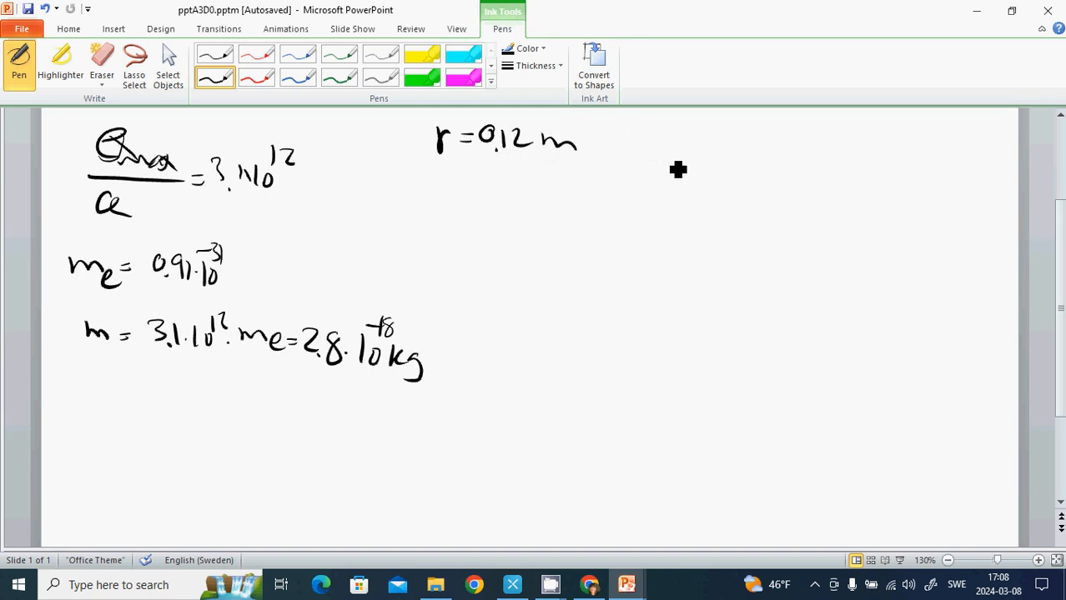
drag(647, 133, 688, 159)
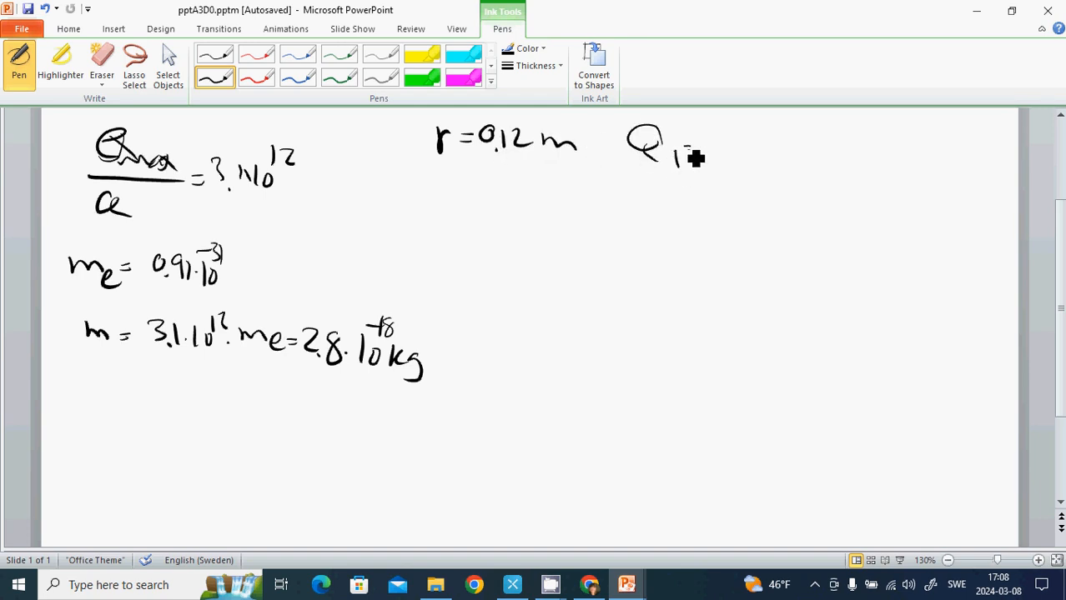
drag(684, 159, 754, 153)
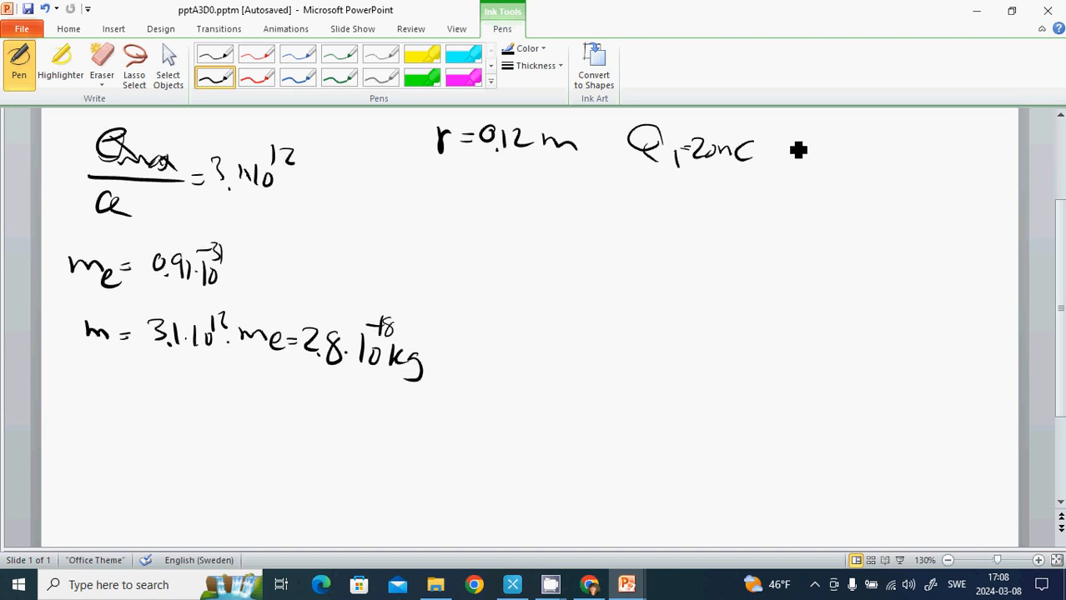
drag(788, 136, 814, 164)
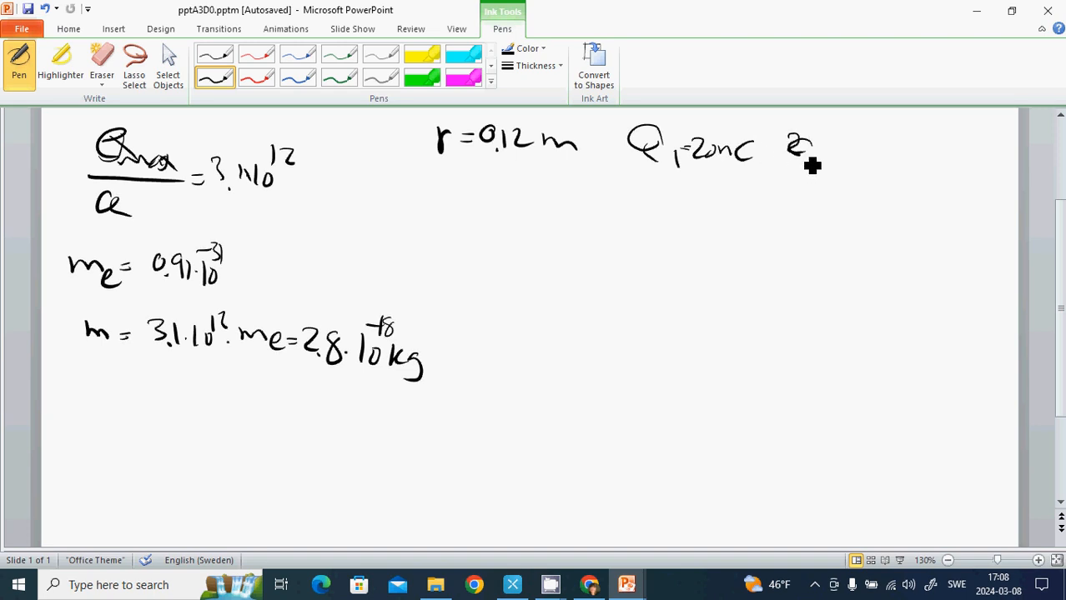
drag(797, 151, 842, 158)
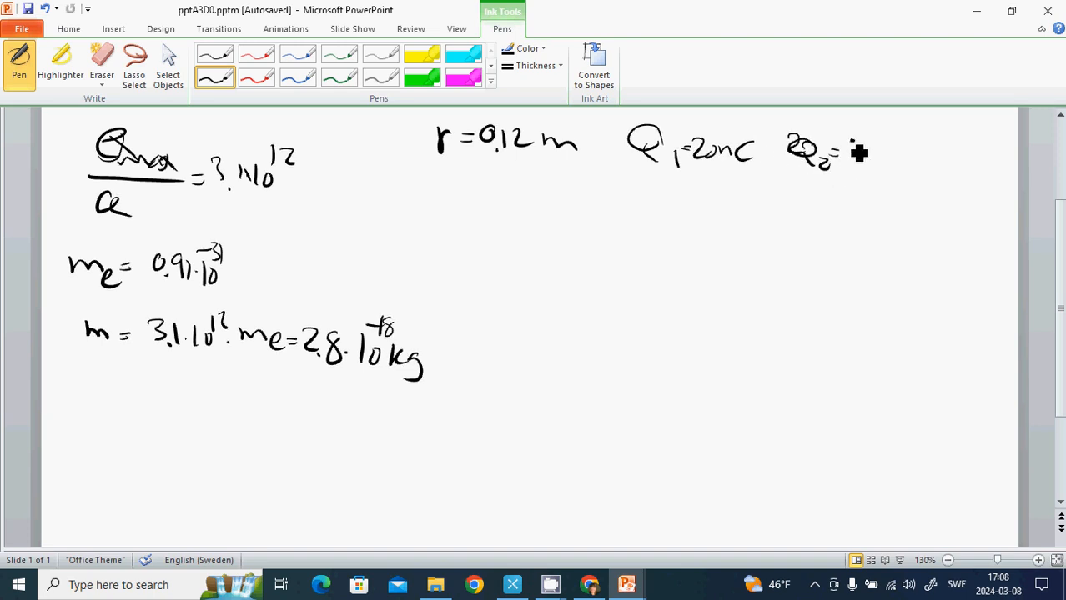
drag(851, 153, 931, 175)
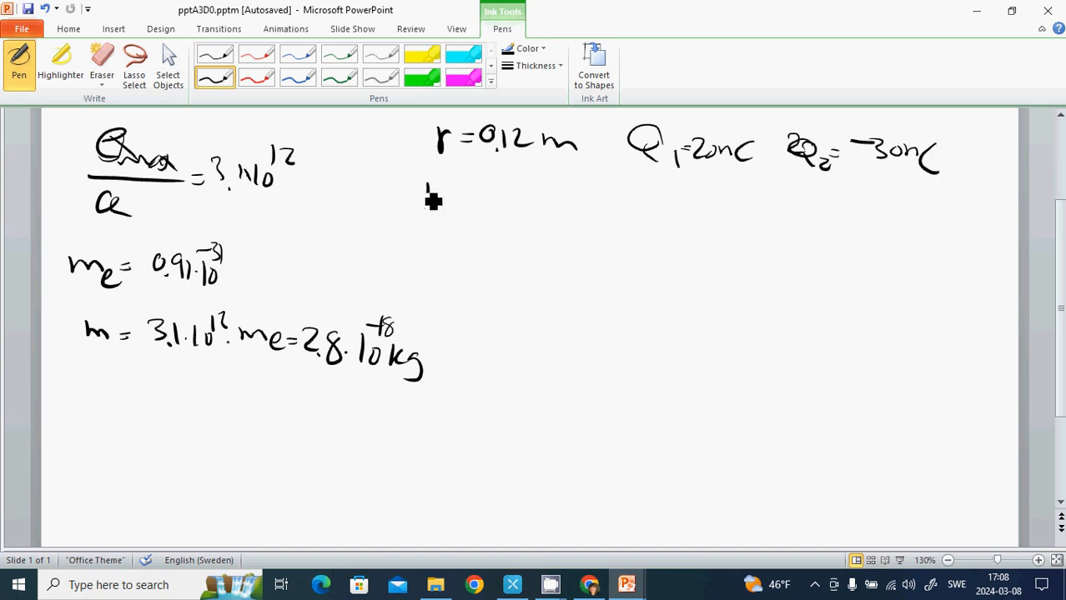
- Write the force equation F = k·Q1Q2/r² below the givens
drag(430, 200, 492, 204)
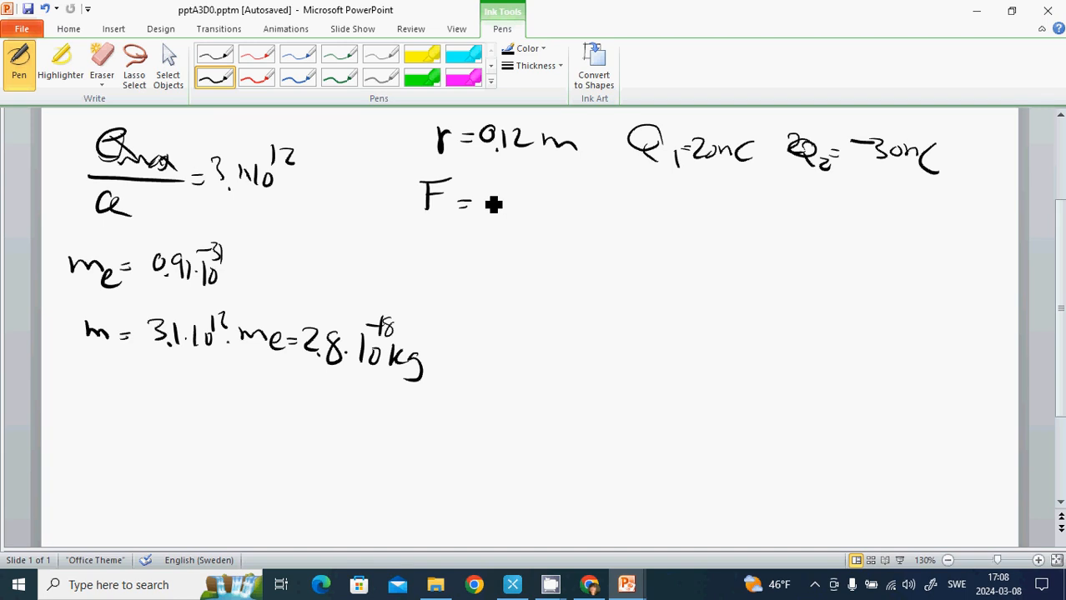
drag(487, 200, 553, 200)
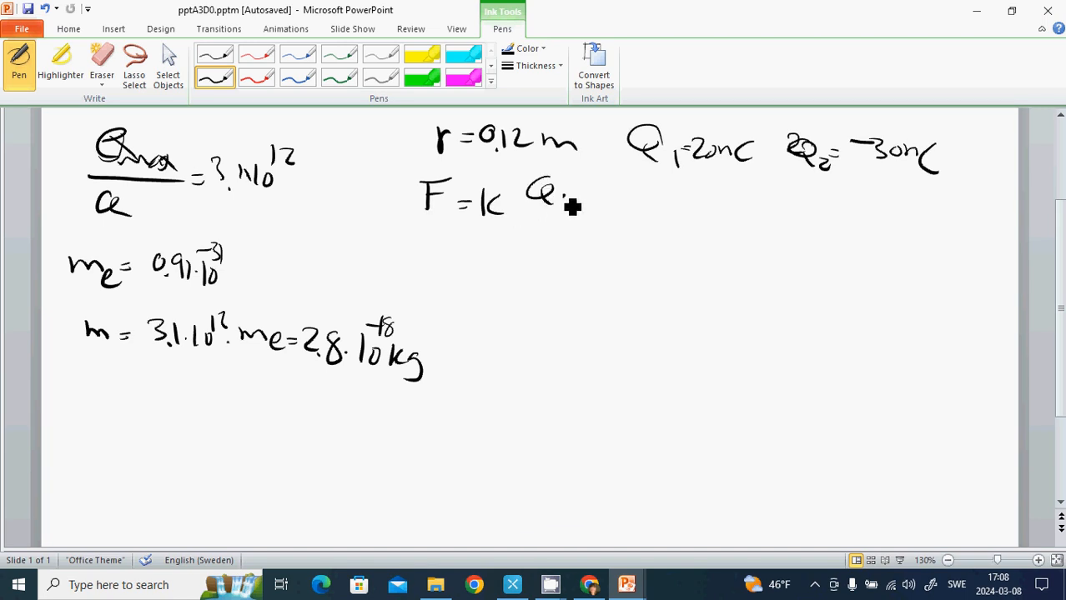
drag(553, 191, 617, 220)
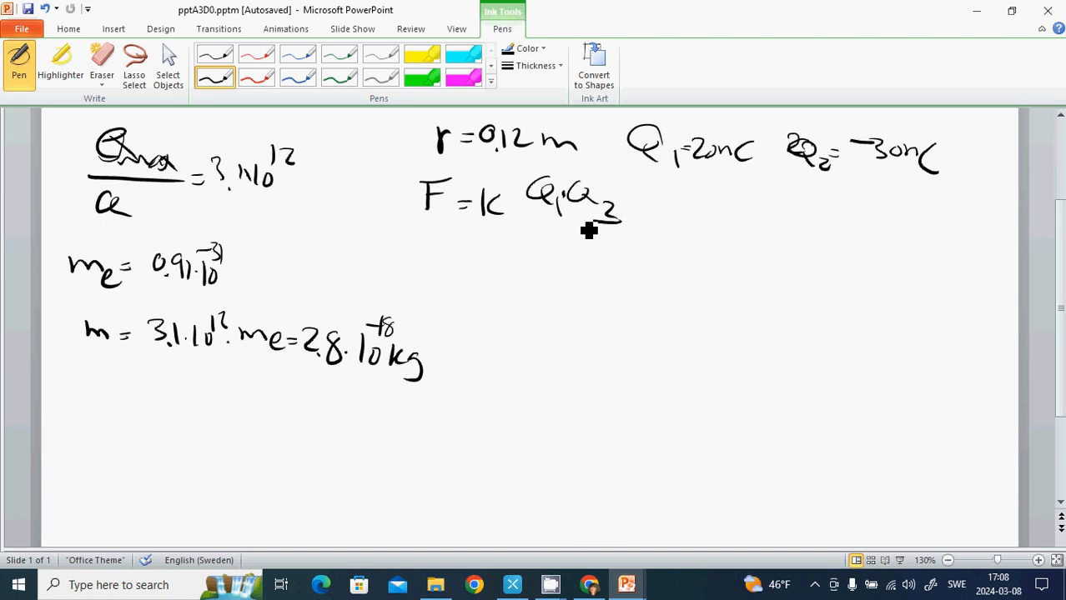
drag(525, 214, 620, 213)
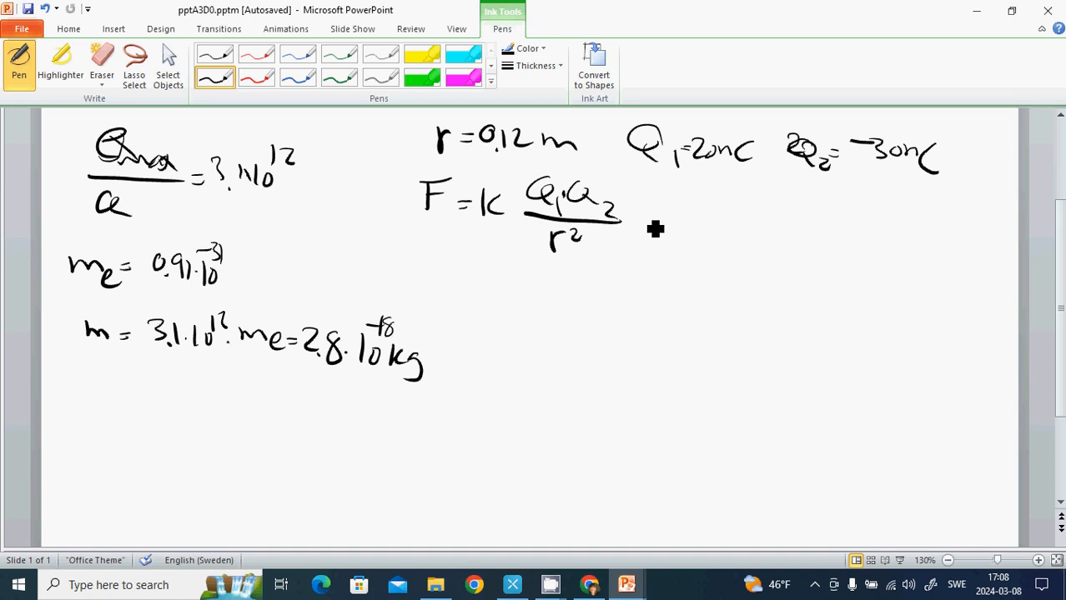
- Substitute 9·10⁹·20·(30)·10⁻¹⁸/(0.12)² and write the result F = 0.38 mN
drag(630, 220, 725, 234)
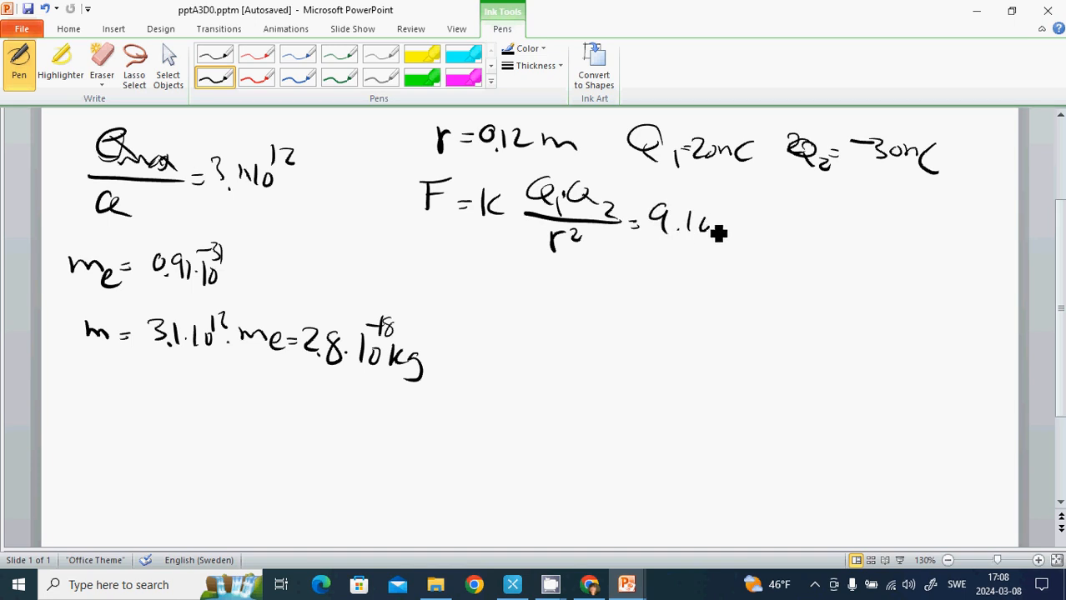
drag(704, 216, 709, 192)
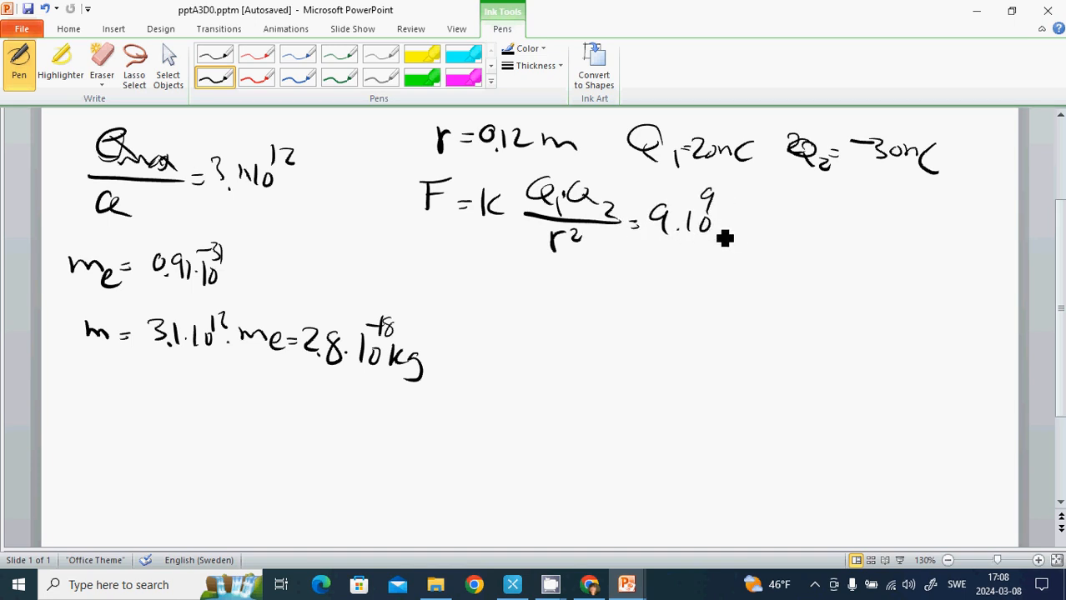
drag(725, 237, 837, 240)
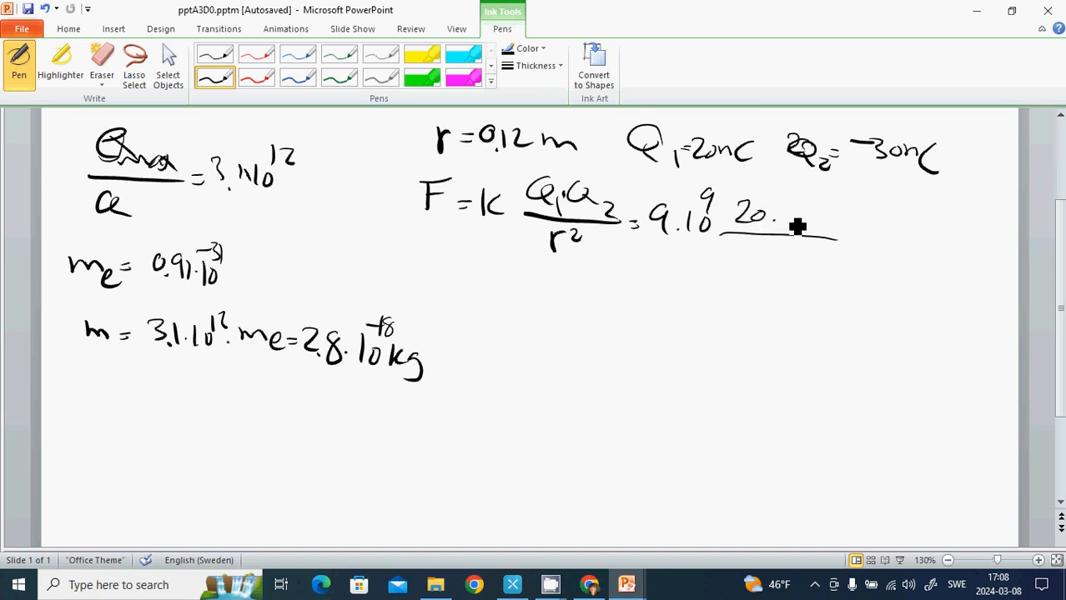
drag(798, 227, 781, 215)
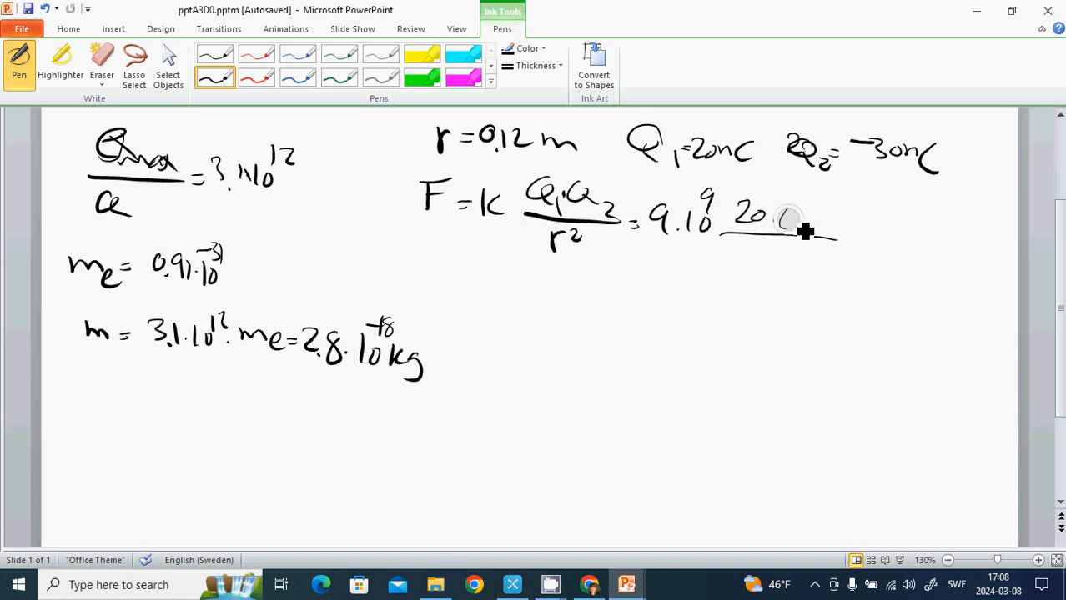
drag(787, 220, 831, 241)
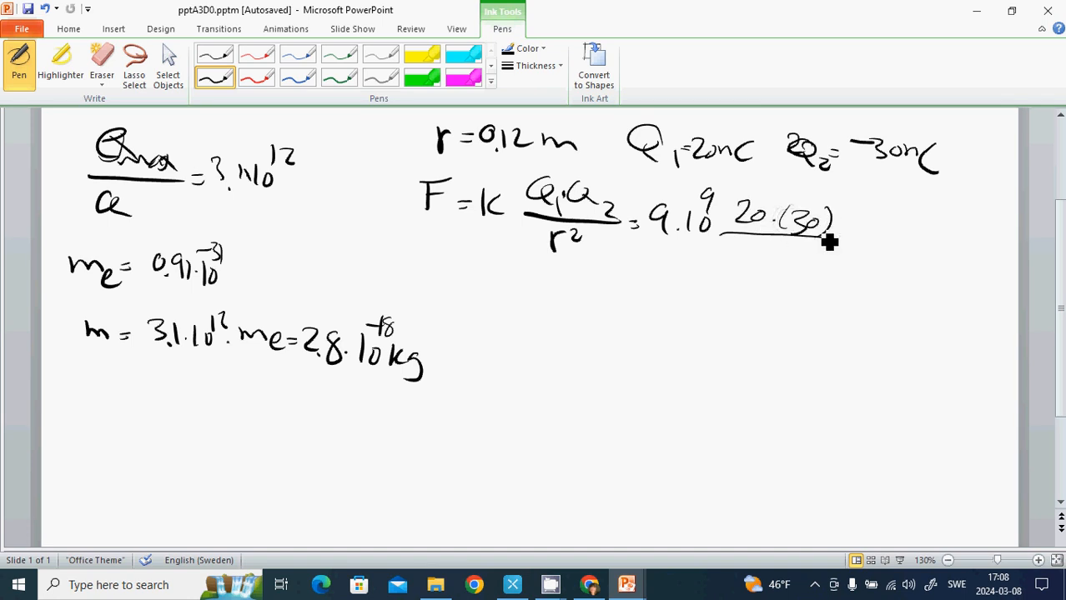
drag(831, 242, 864, 230)
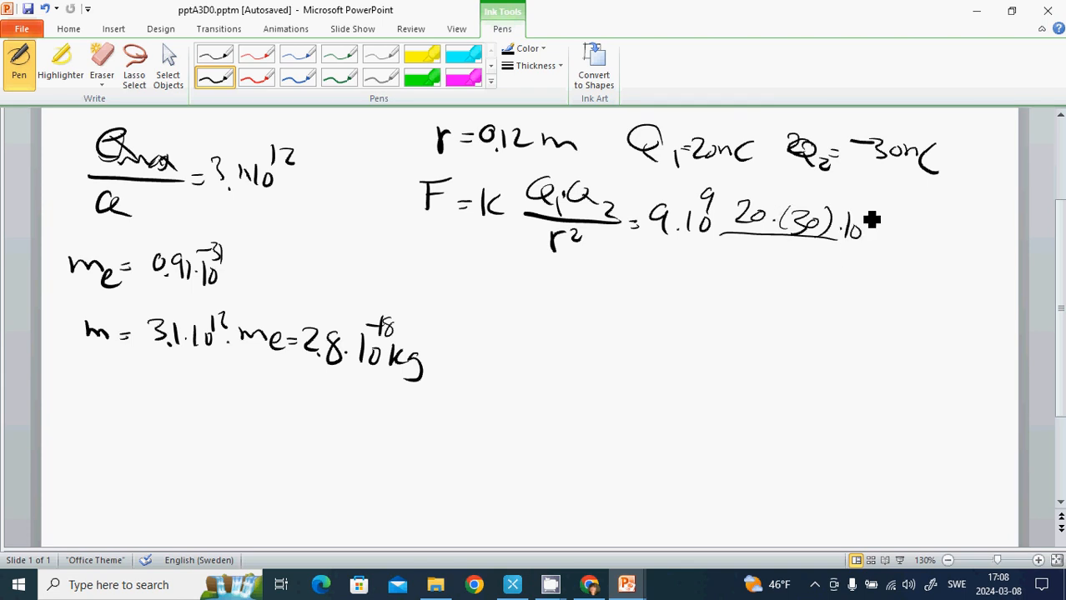
drag(850, 209, 892, 204)
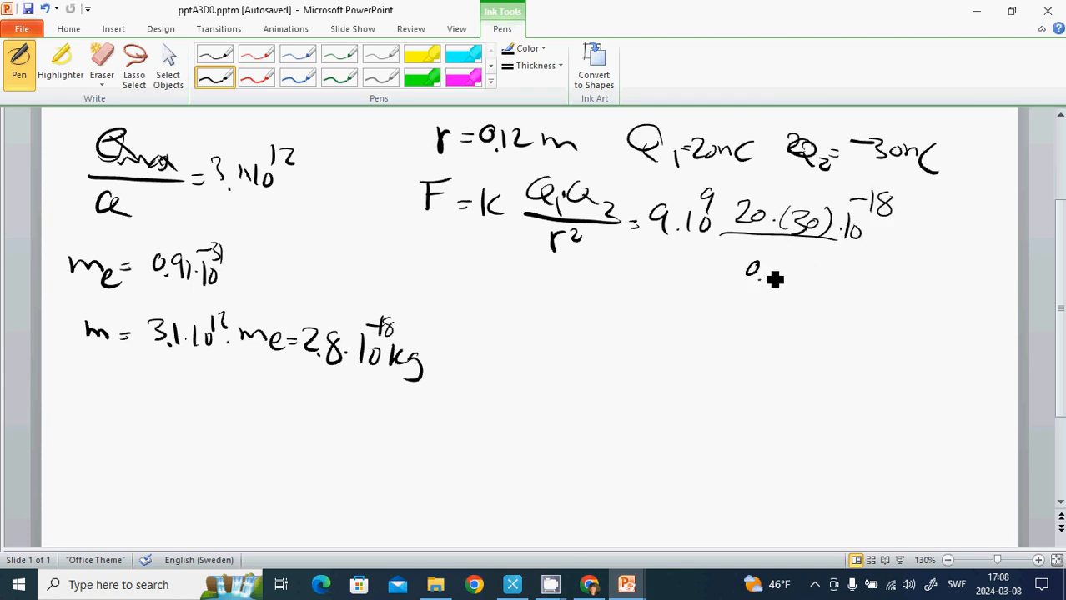
drag(738, 276, 834, 280)
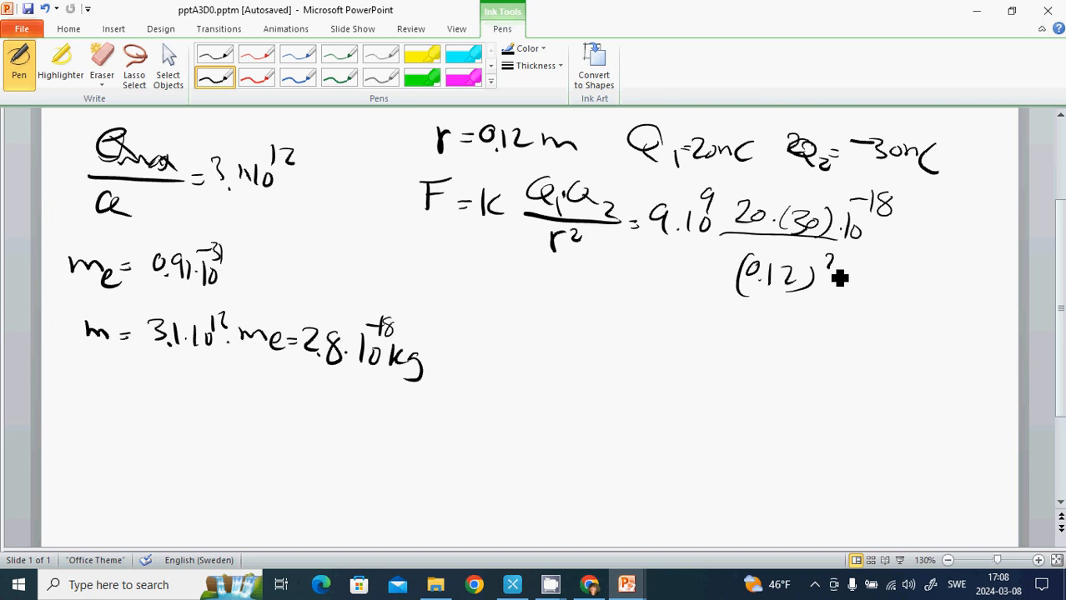
drag(850, 258, 884, 253)
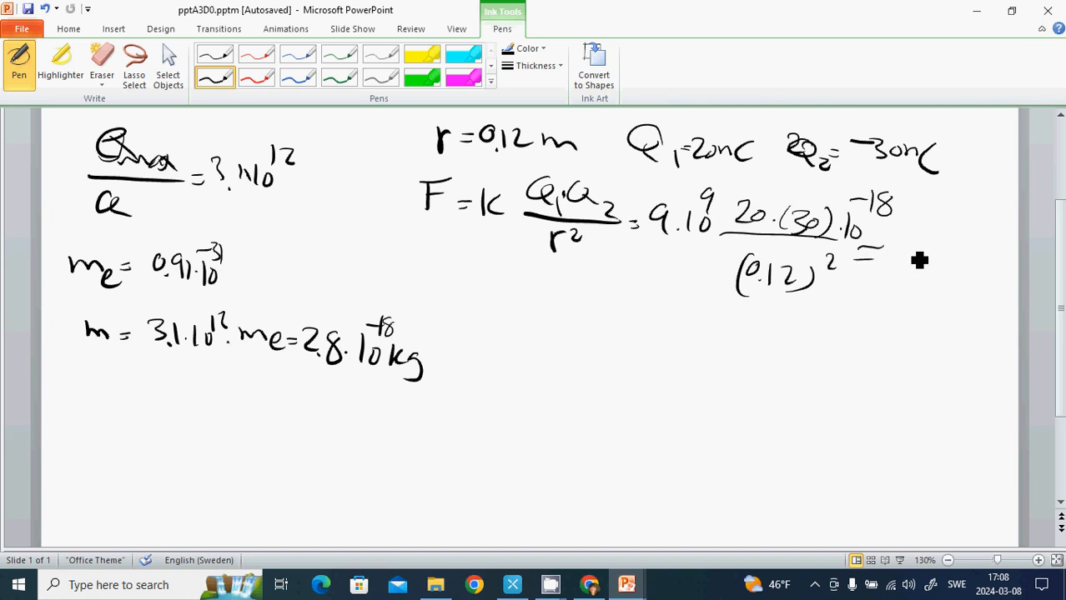
drag(897, 263, 926, 263)
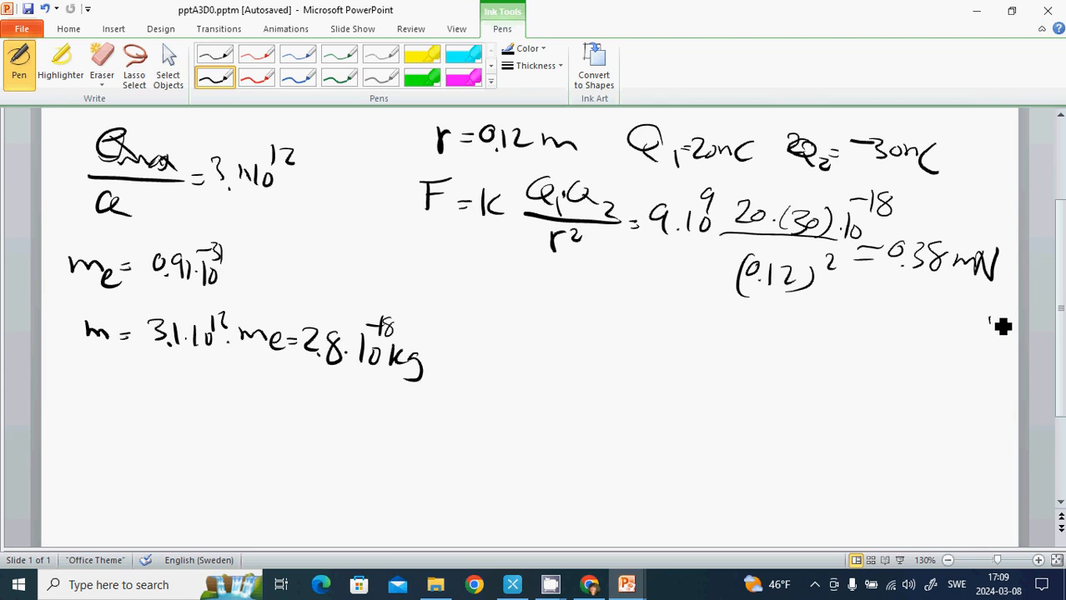
drag(993, 321, 447, 409)
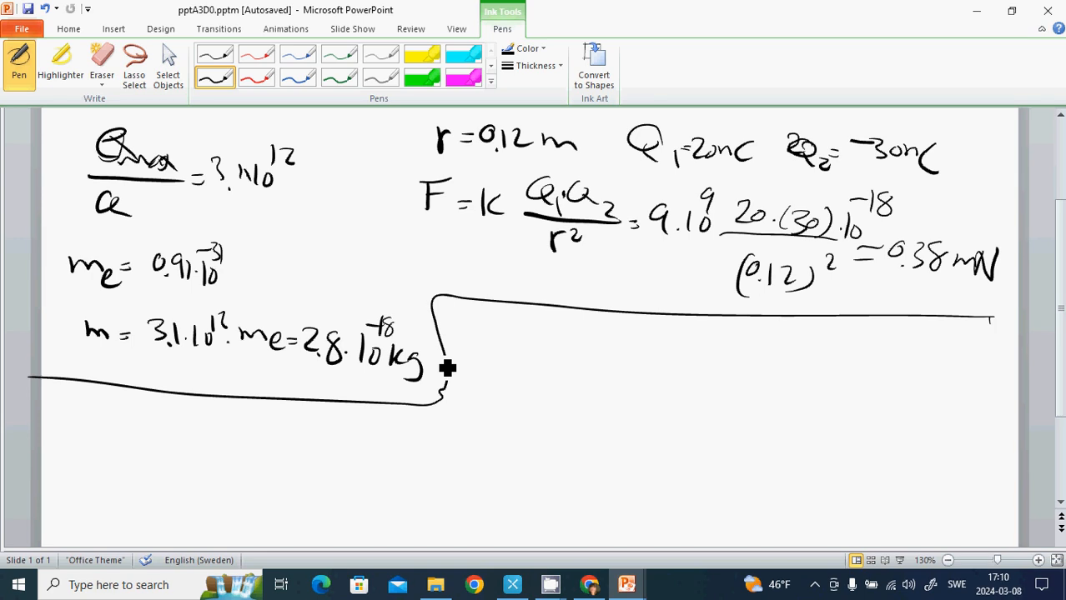
mouse_move(510, 247)
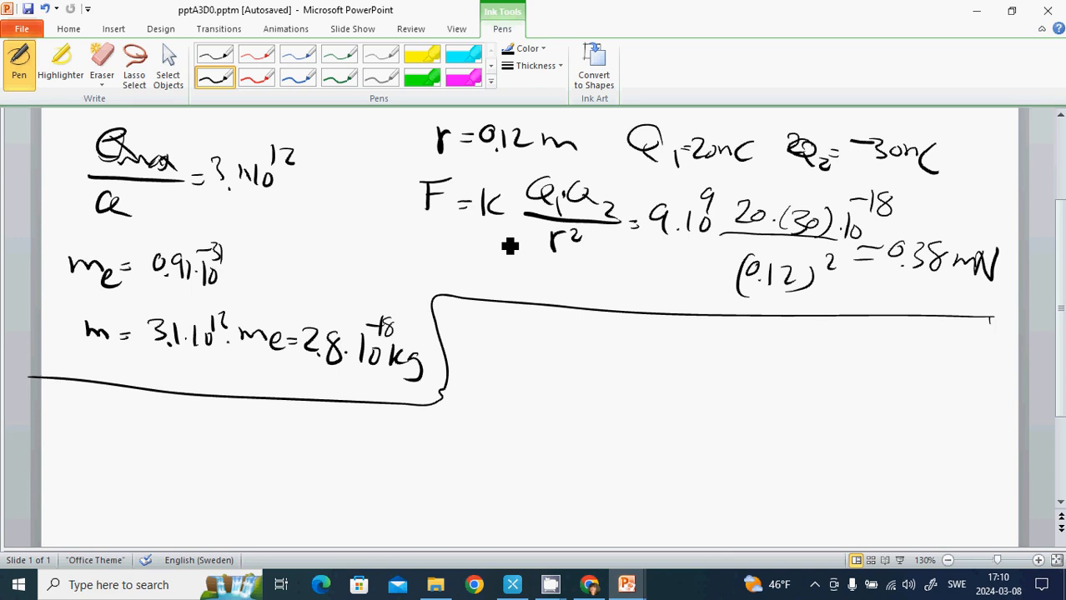
mouse_move(471, 271)
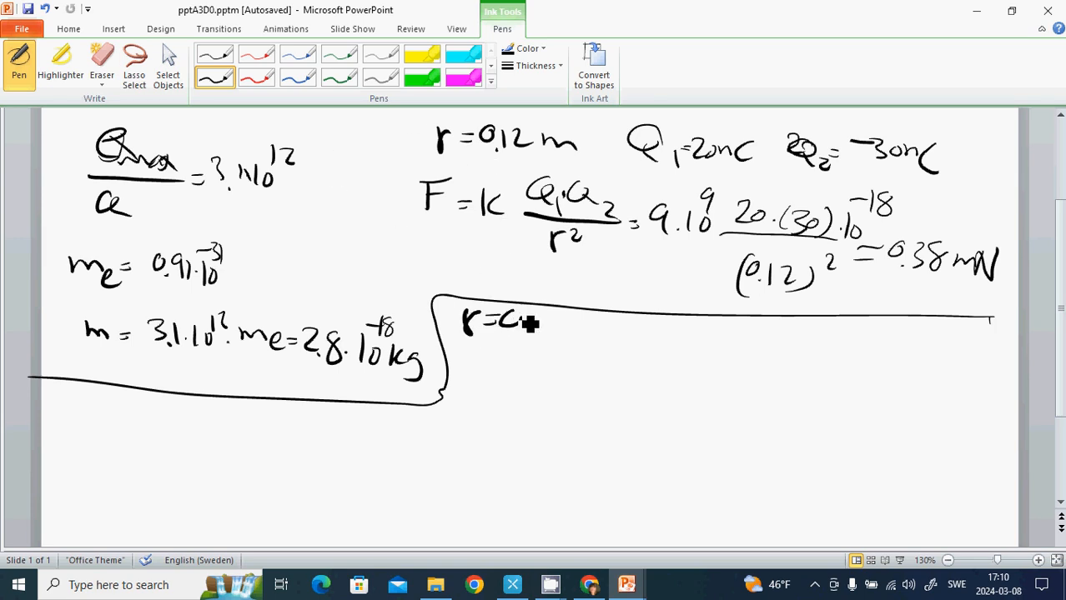
- Handwrite the givens r = 0.21 m and begin F = 190
drag(517, 320, 559, 320)
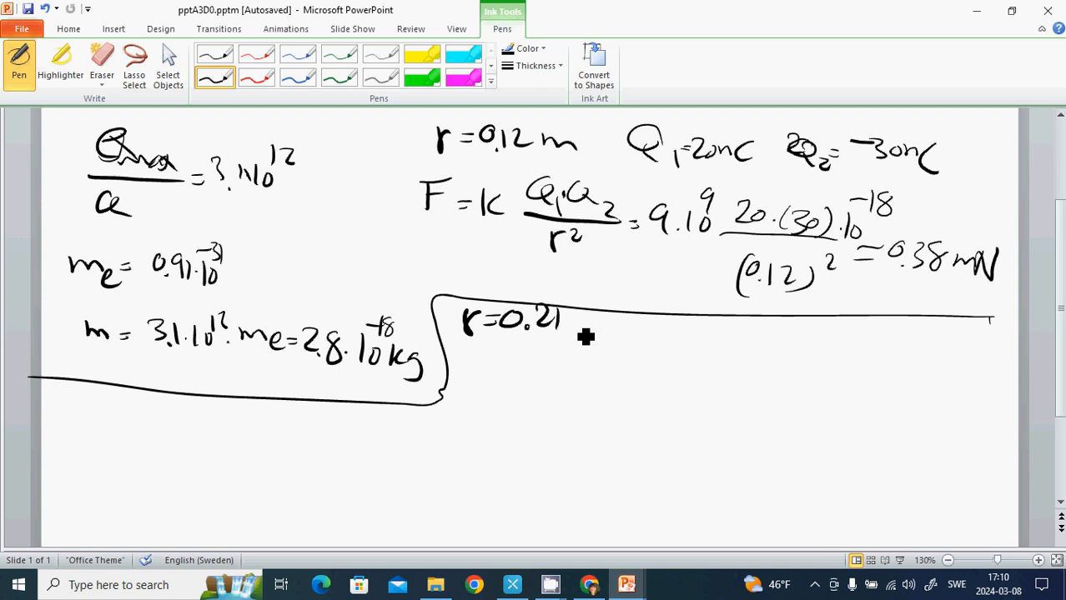
drag(575, 325, 601, 325)
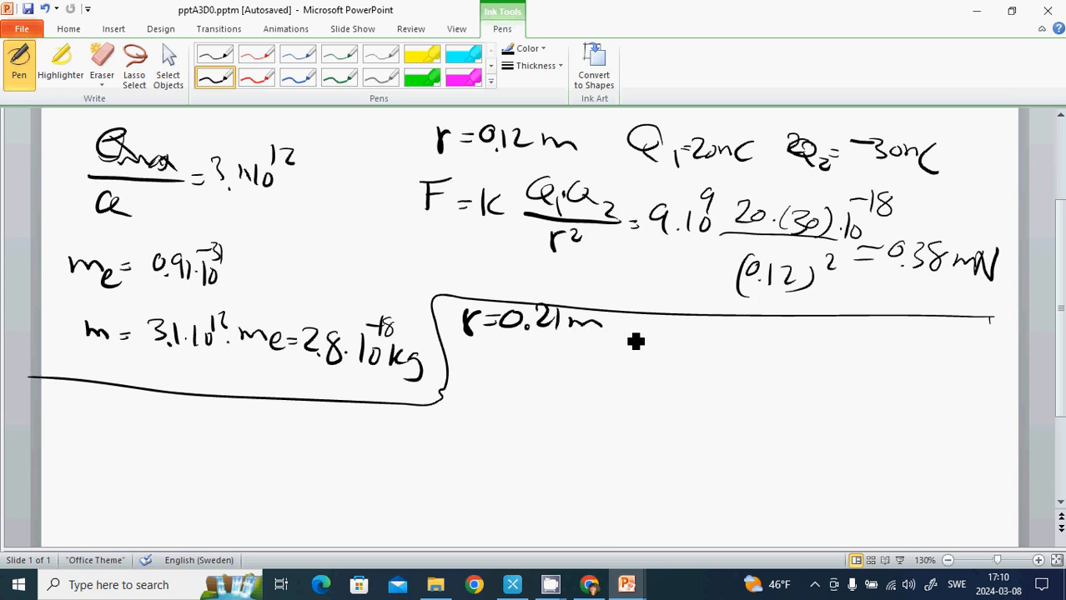
drag(620, 334, 667, 345)
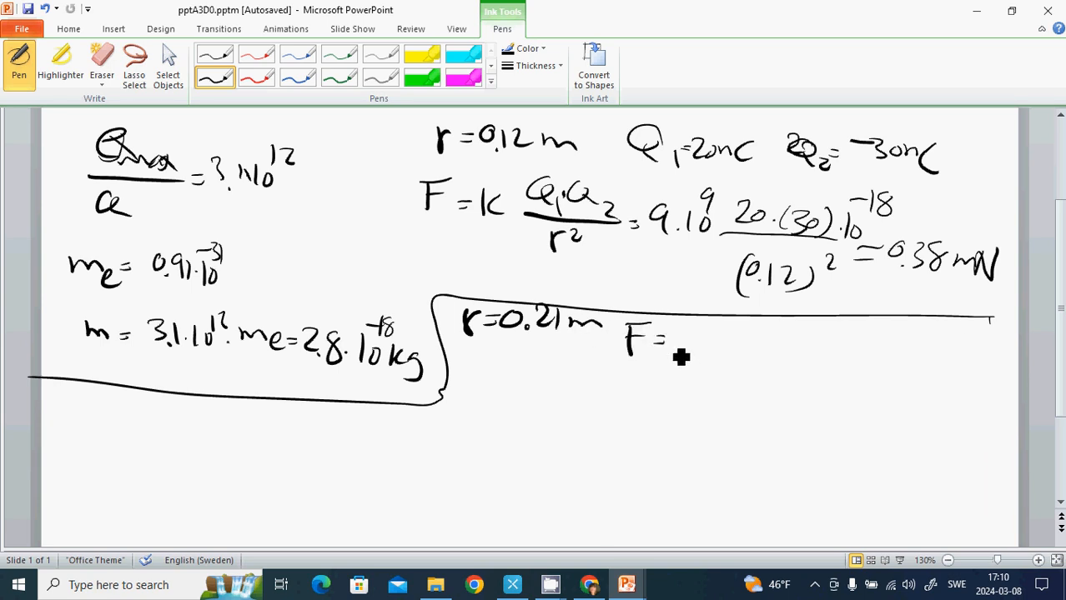
drag(676, 342, 714, 342)
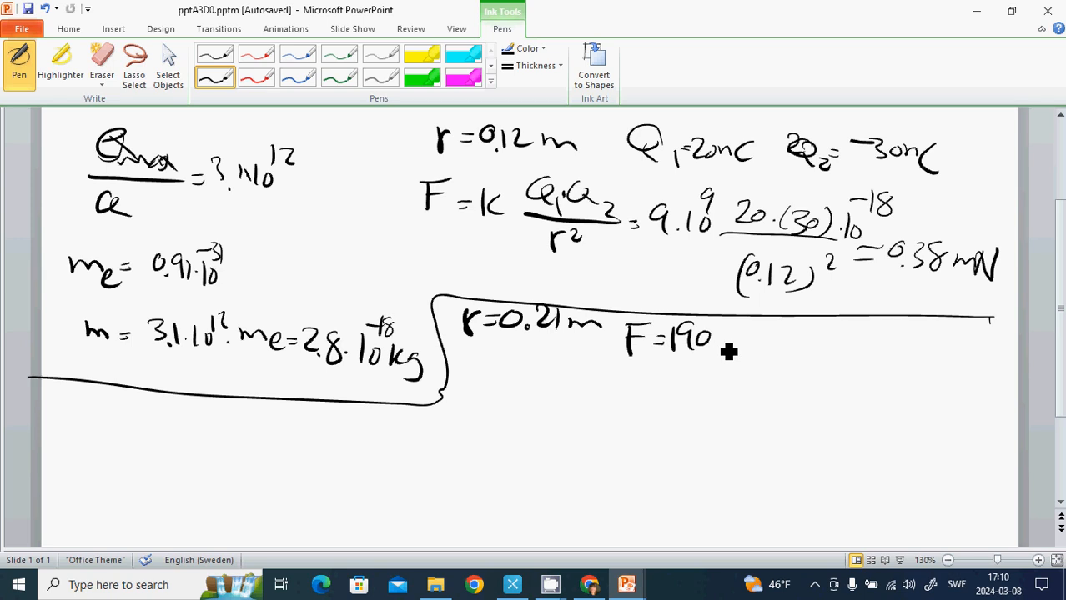
- Finish the force as 190·10⁻⁶ N and mark the unknown q = ?
drag(717, 349, 747, 345)
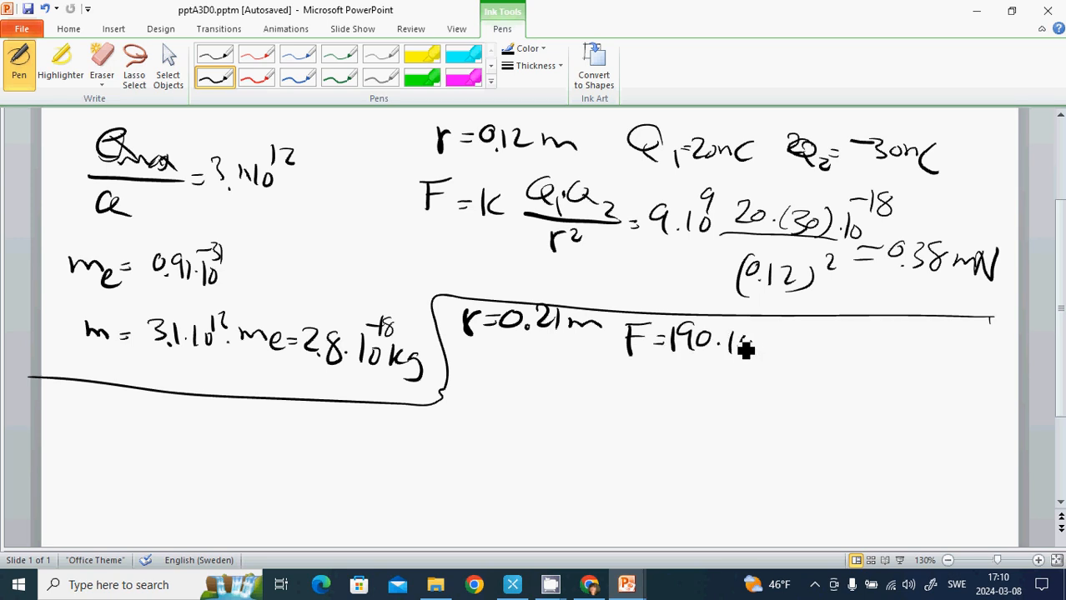
drag(751, 337, 754, 334)
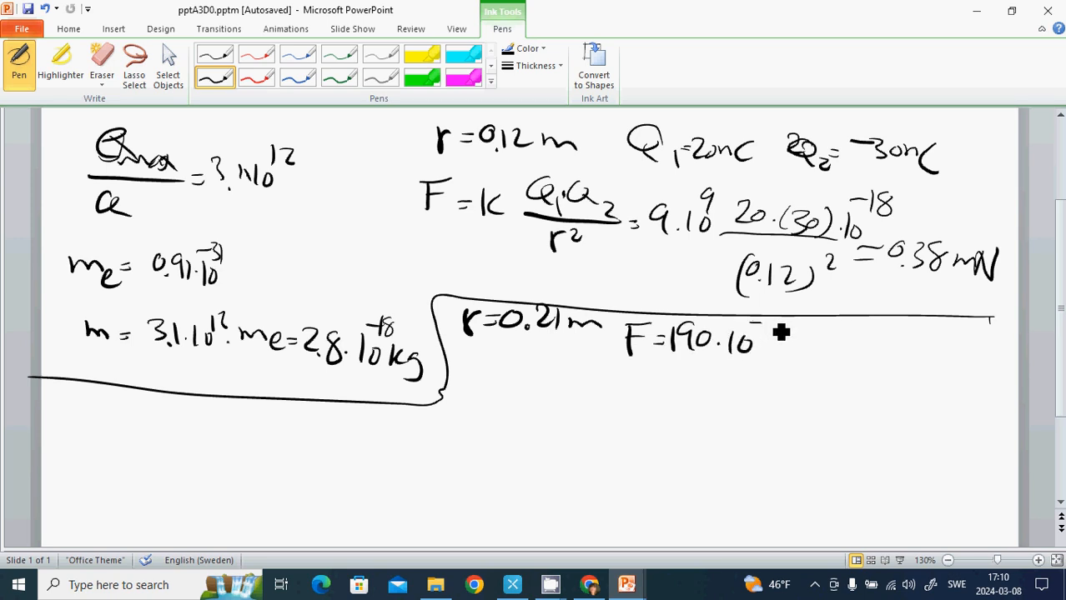
drag(764, 333, 787, 367)
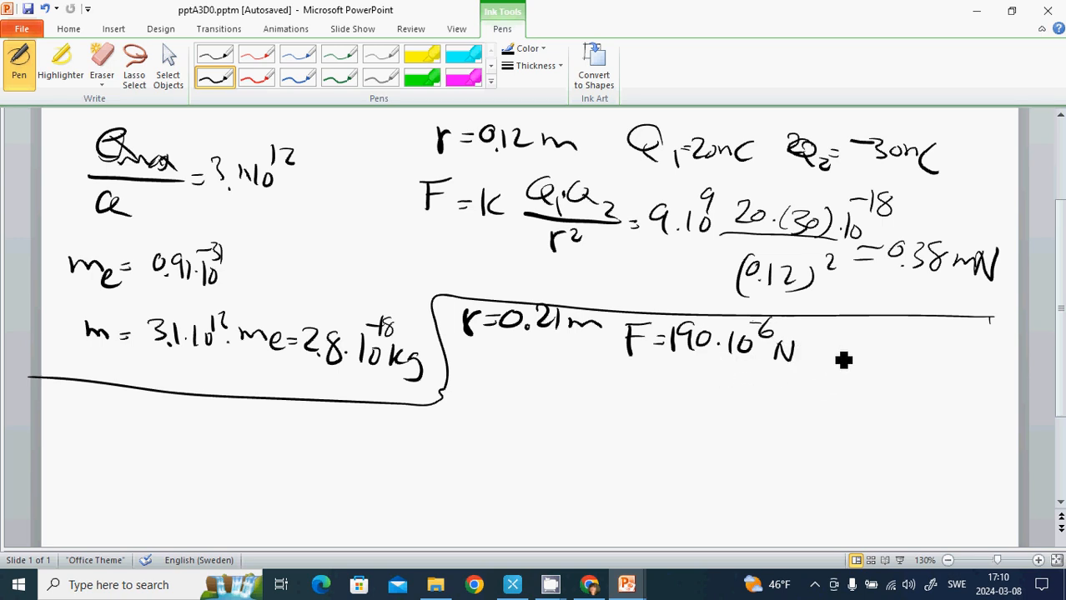
drag(821, 350, 867, 350)
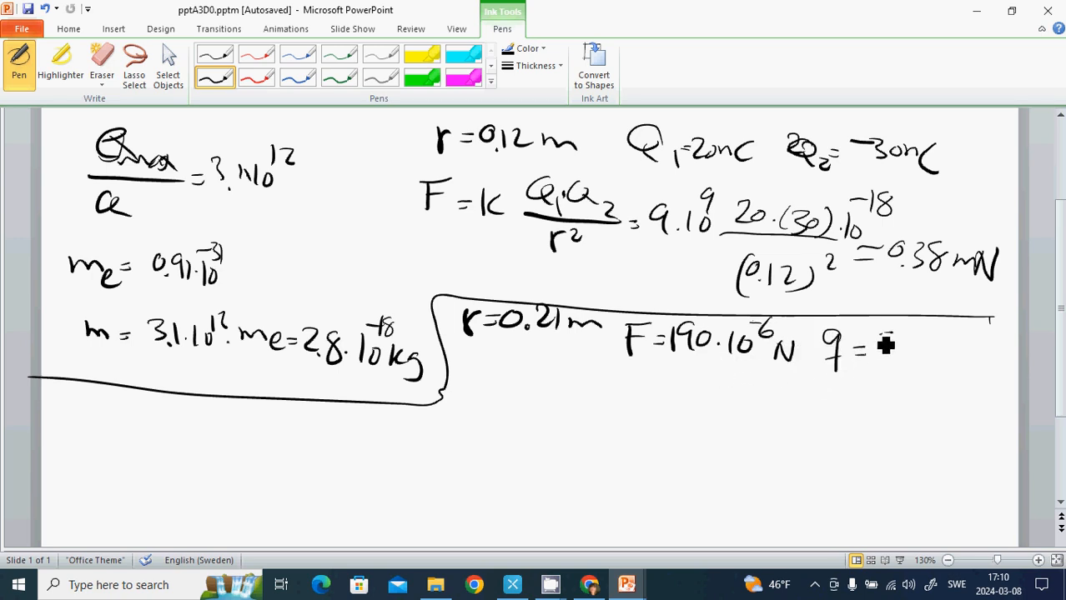
drag(881, 342, 892, 367)
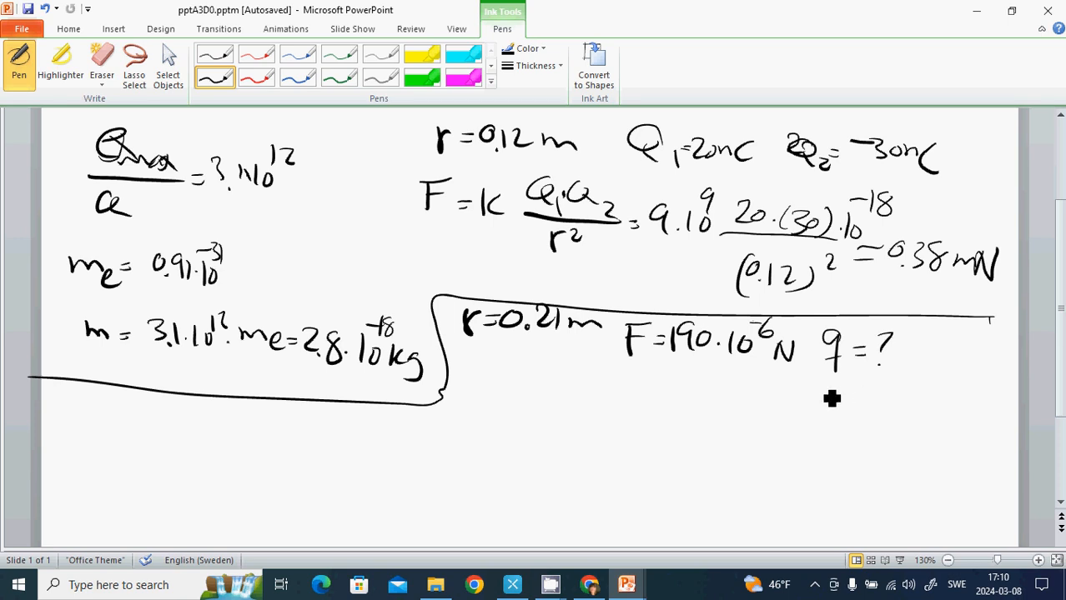
mouse_move(511, 413)
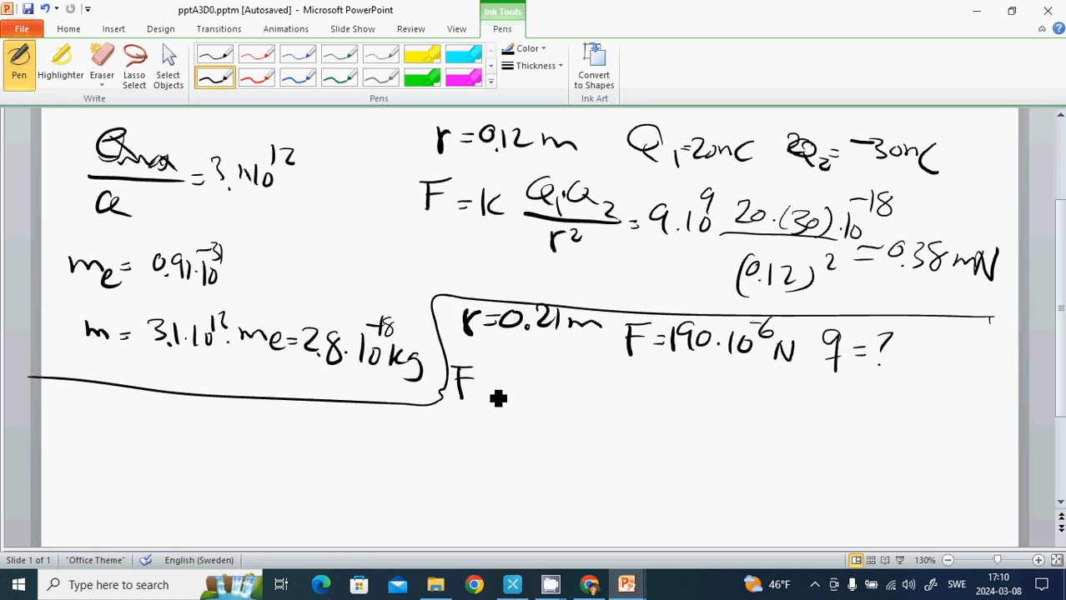
- Handwrite F = k·q²/r² and substitute 9·10⁹·q for the constant
drag(480, 392, 575, 392)
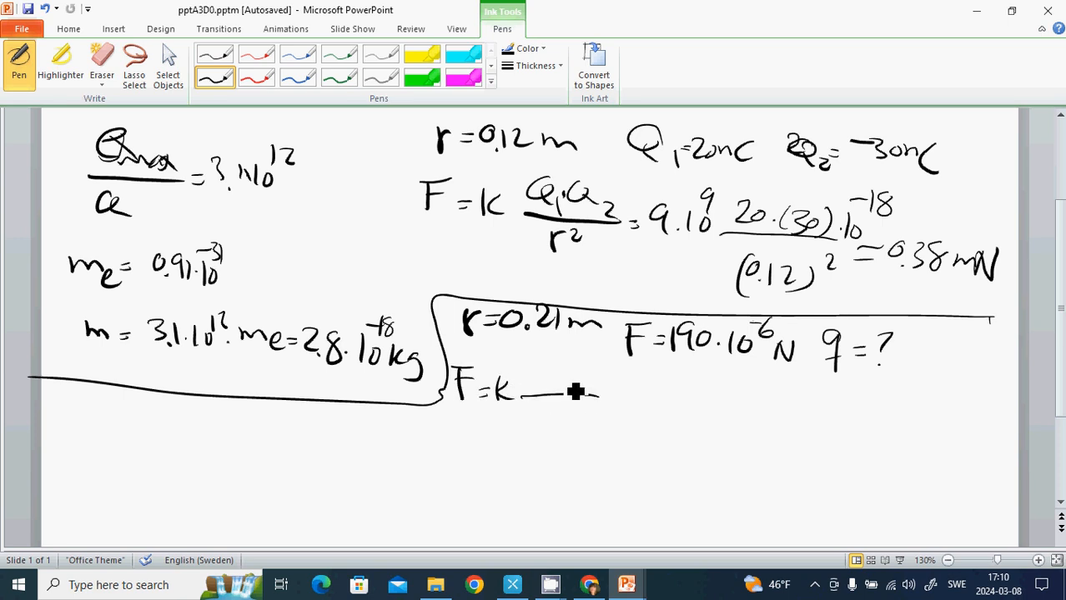
drag(531, 392, 568, 358)
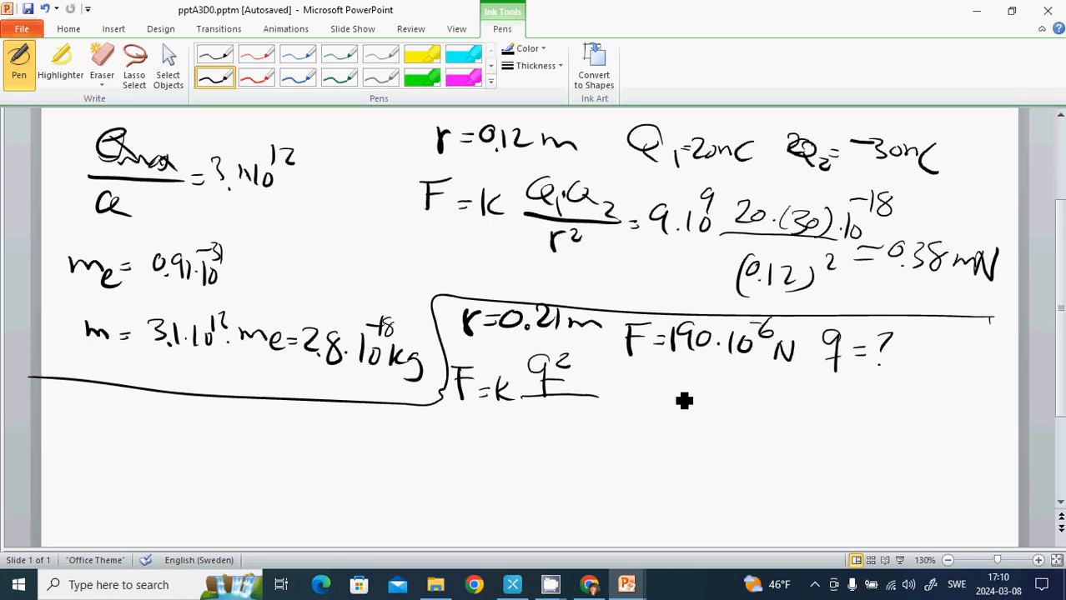
mouse_move(637, 399)
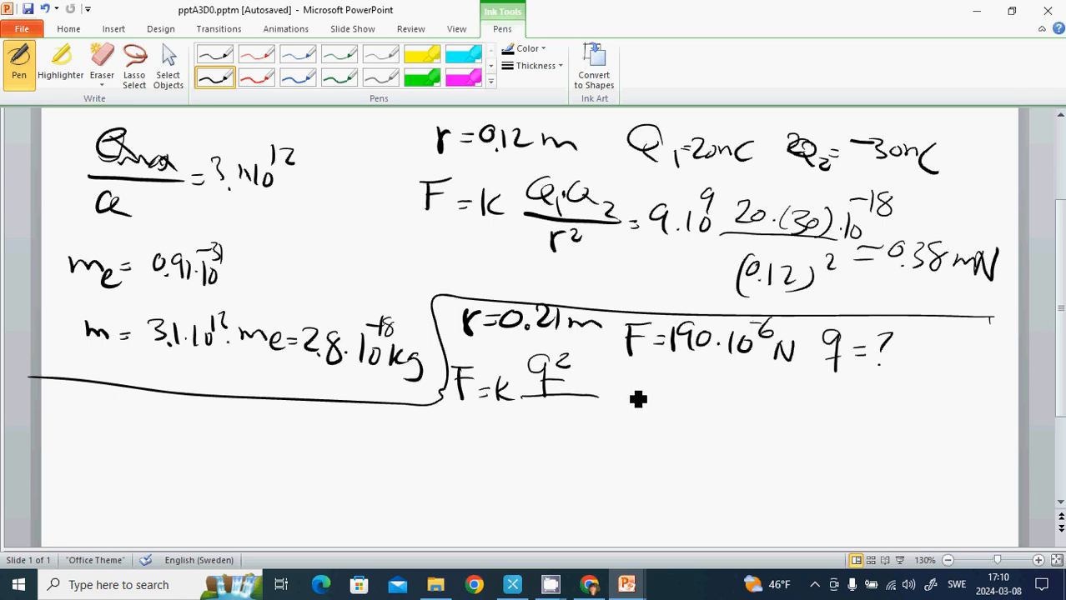
mouse_move(607, 411)
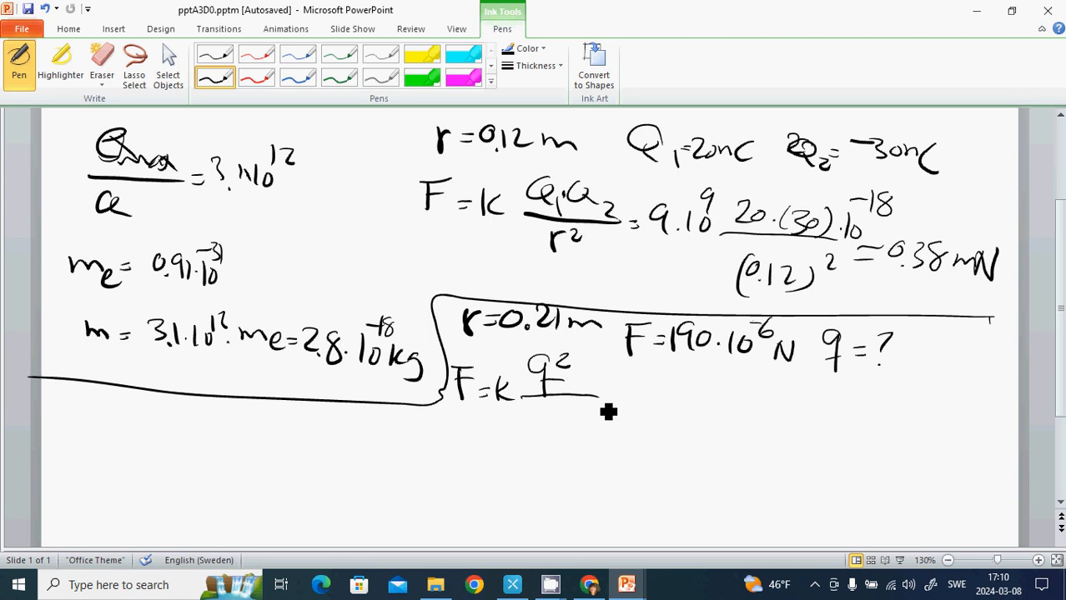
mouse_move(603, 411)
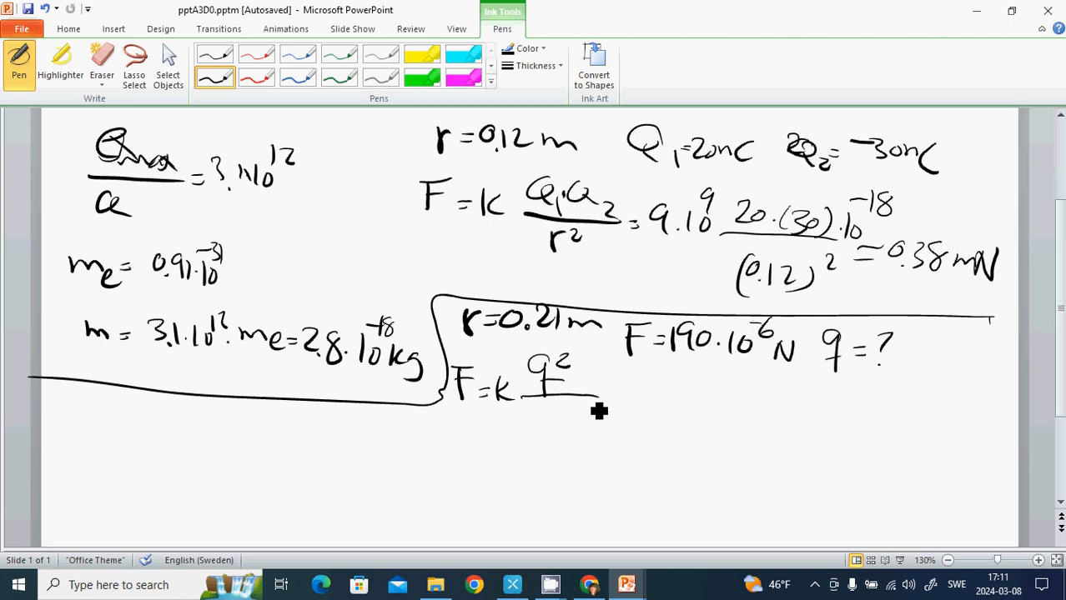
mouse_move(581, 392)
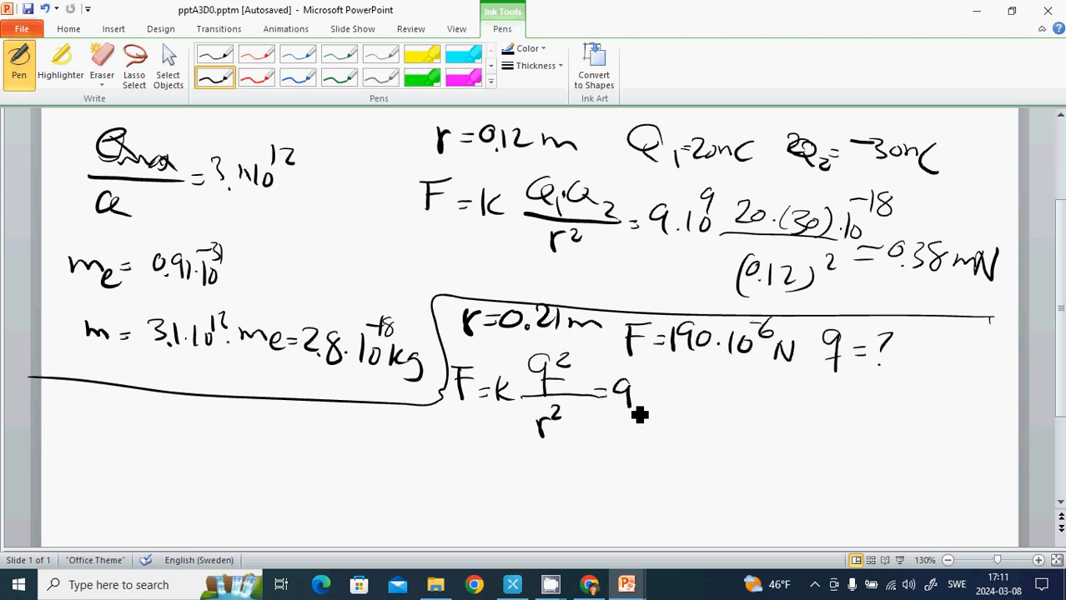
drag(621, 400, 676, 387)
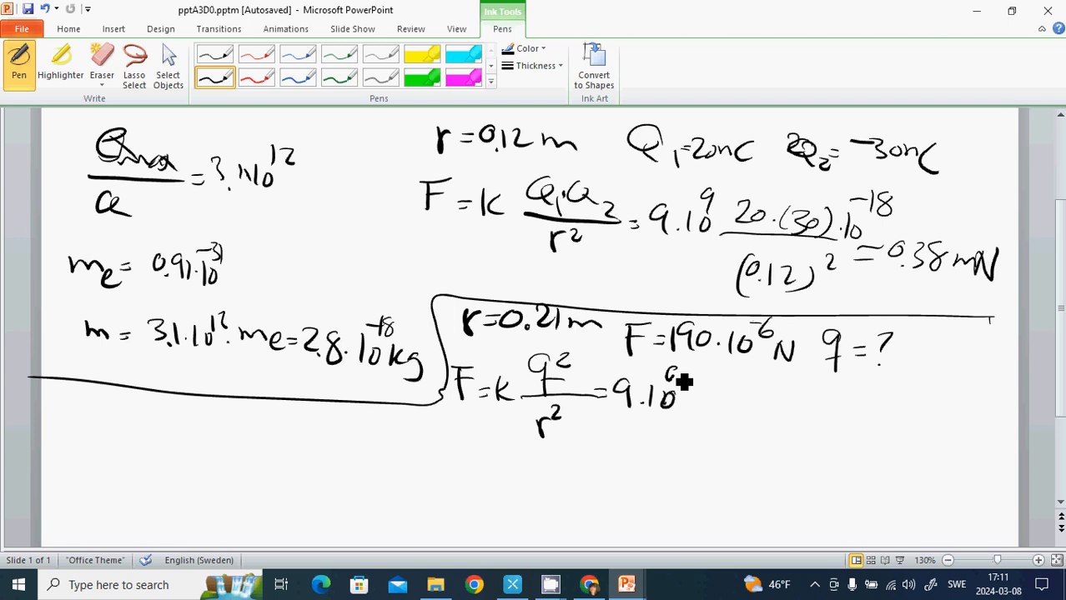
drag(683, 397, 818, 408)
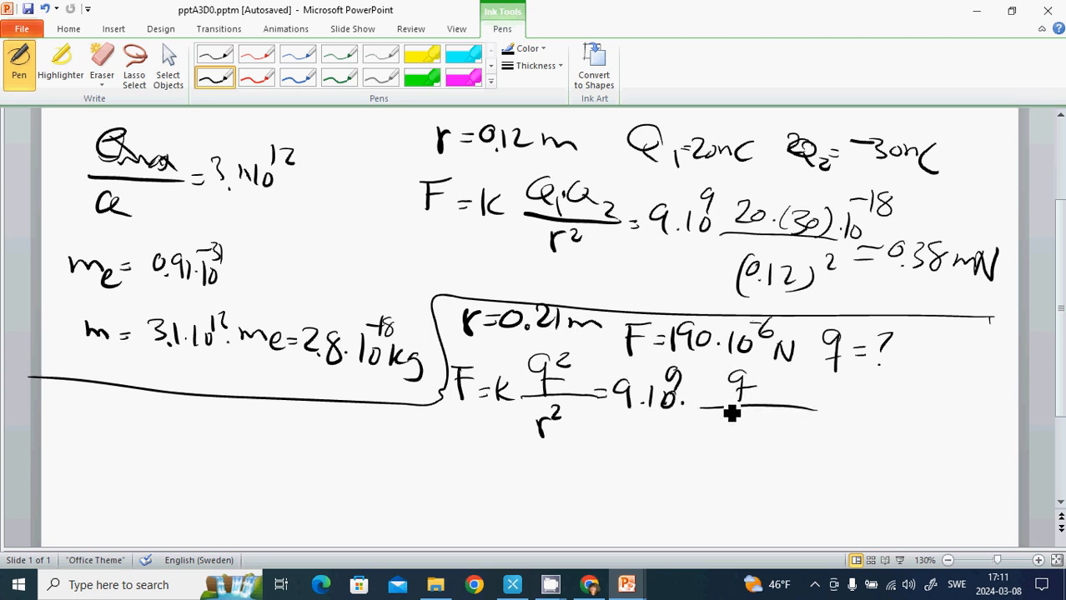
- Complete the 0.21² denominator and set the expression equal to 190·10⁻⁶
drag(709, 430, 734, 433)
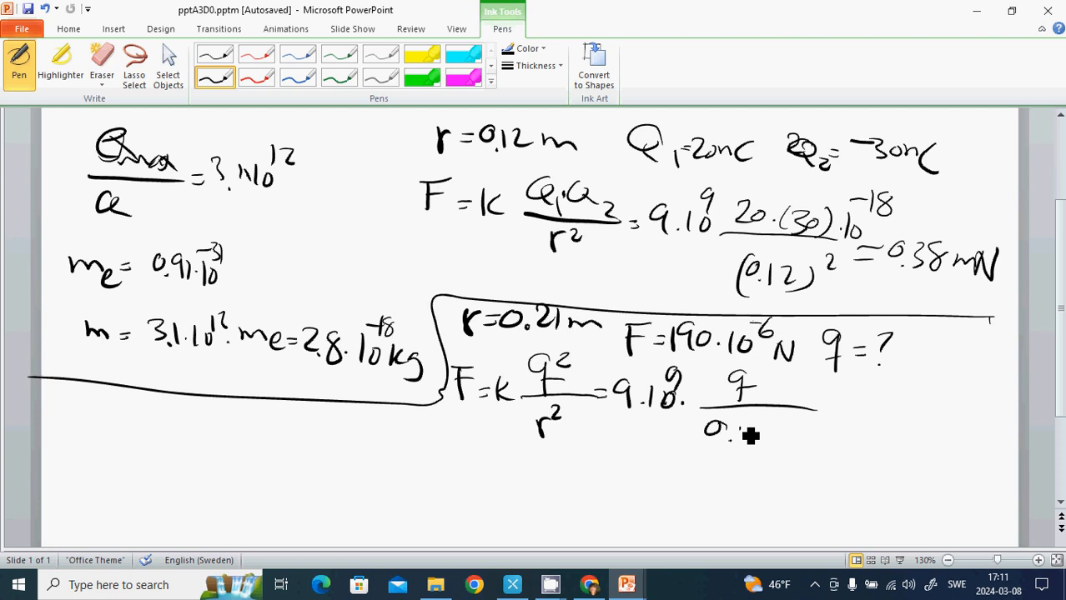
drag(734, 437, 768, 430)
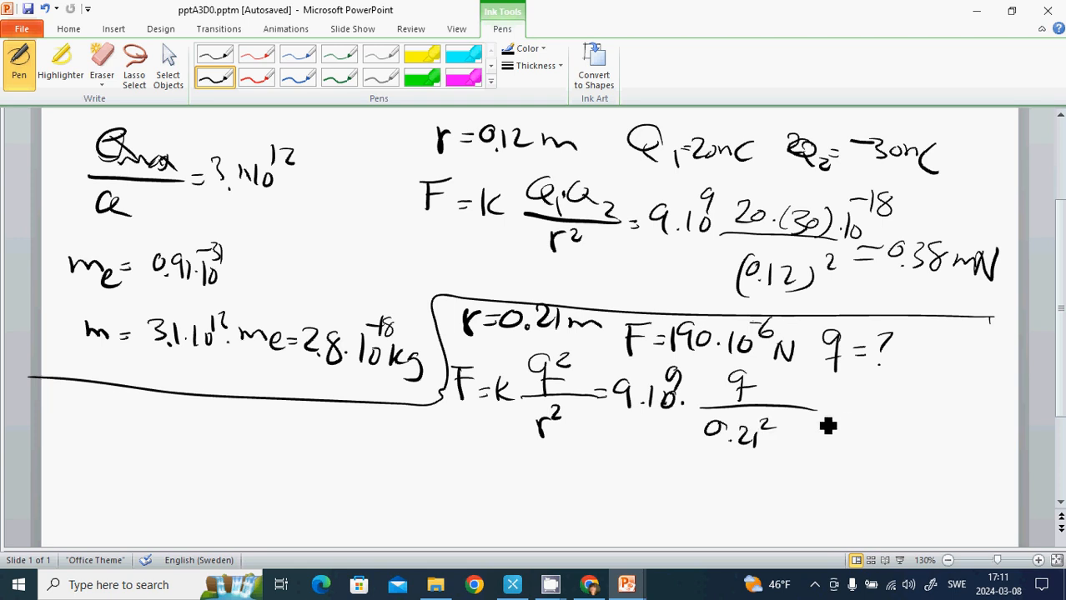
drag(821, 413, 892, 417)
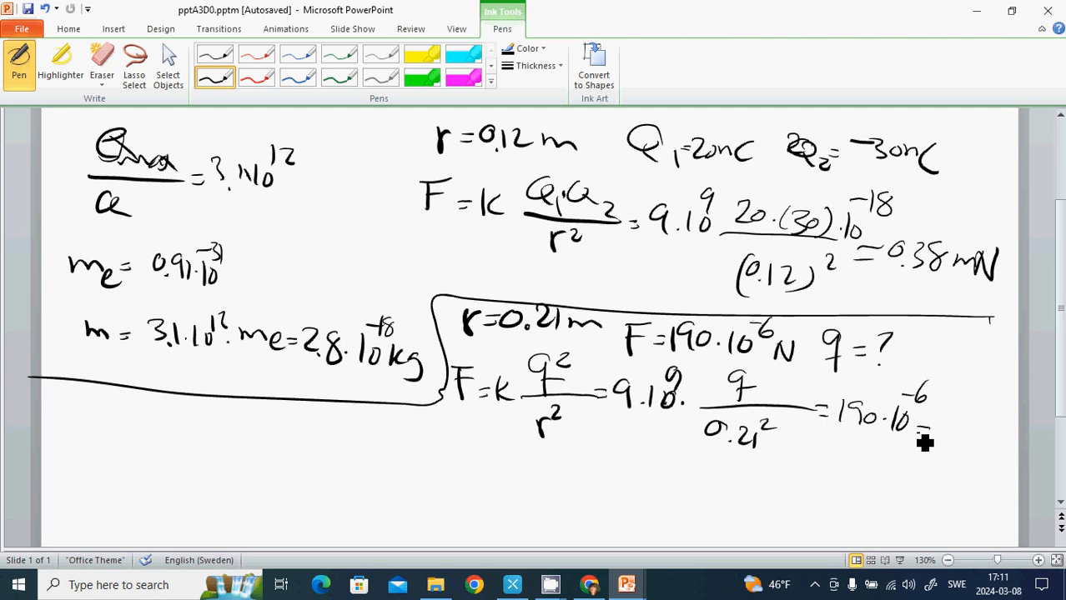
- Write the result ⇒ q = 6 nC and box the charge example
drag(925, 437, 967, 437)
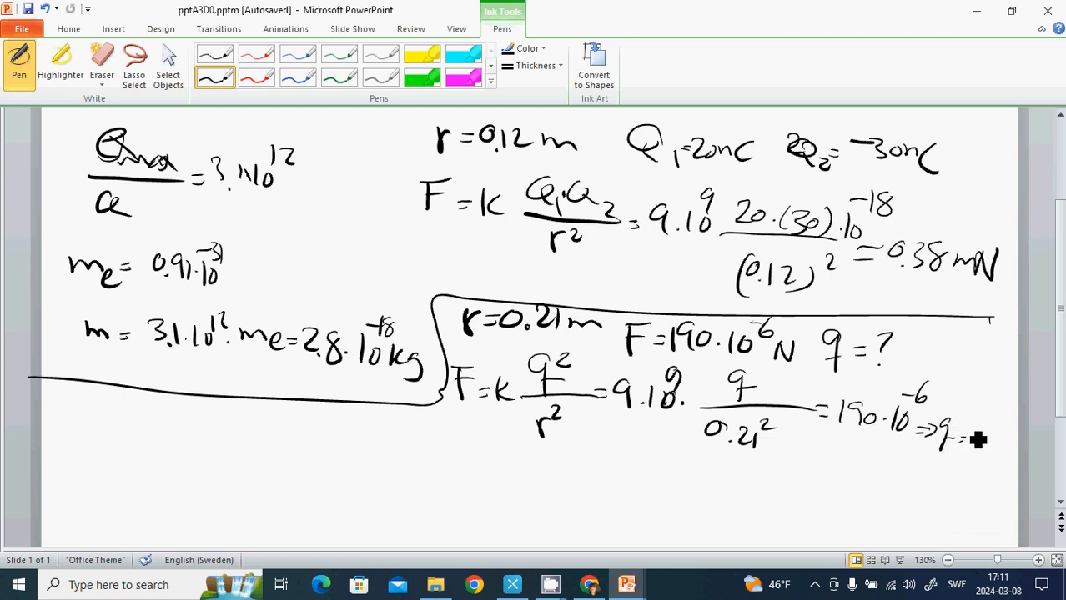
mouse_move(978, 450)
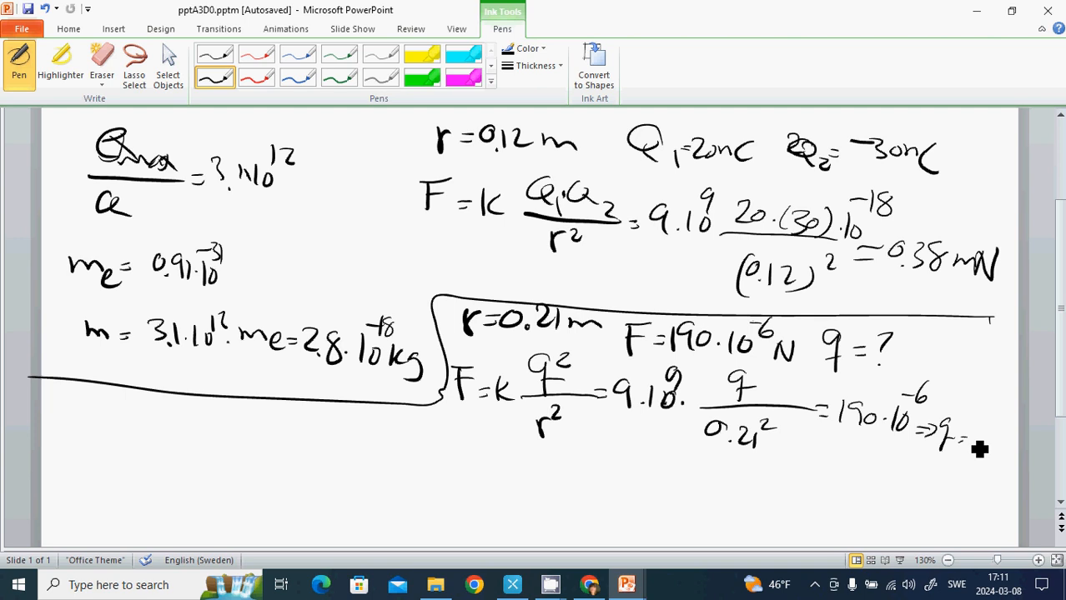
drag(964, 437, 1001, 447)
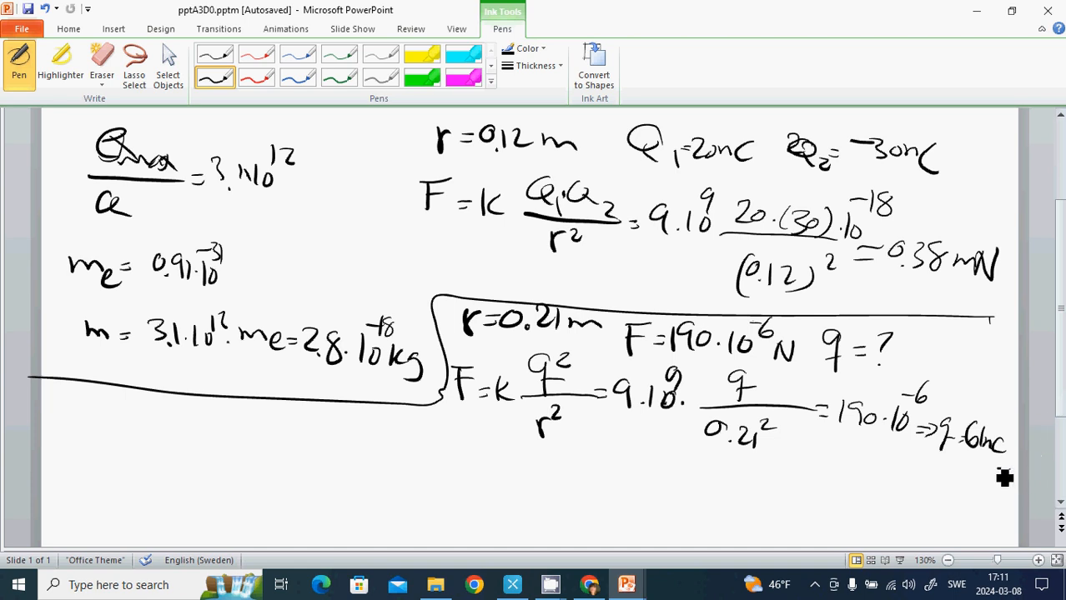
drag(430, 376, 1009, 476)
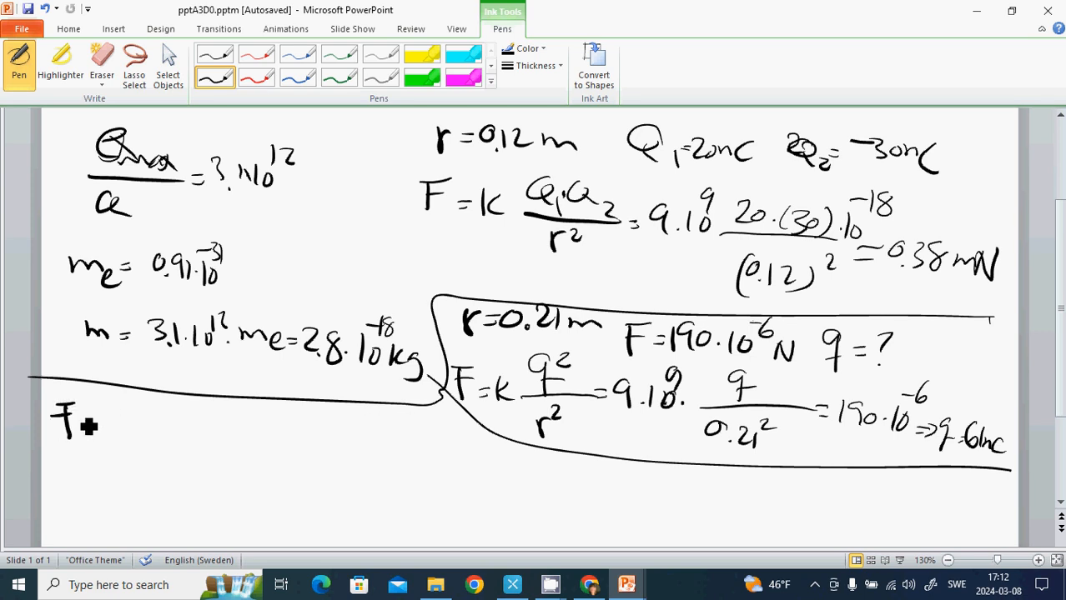
- Handwrite the new givens F = 4 µN and r = 0.2
drag(83, 430, 117, 433)
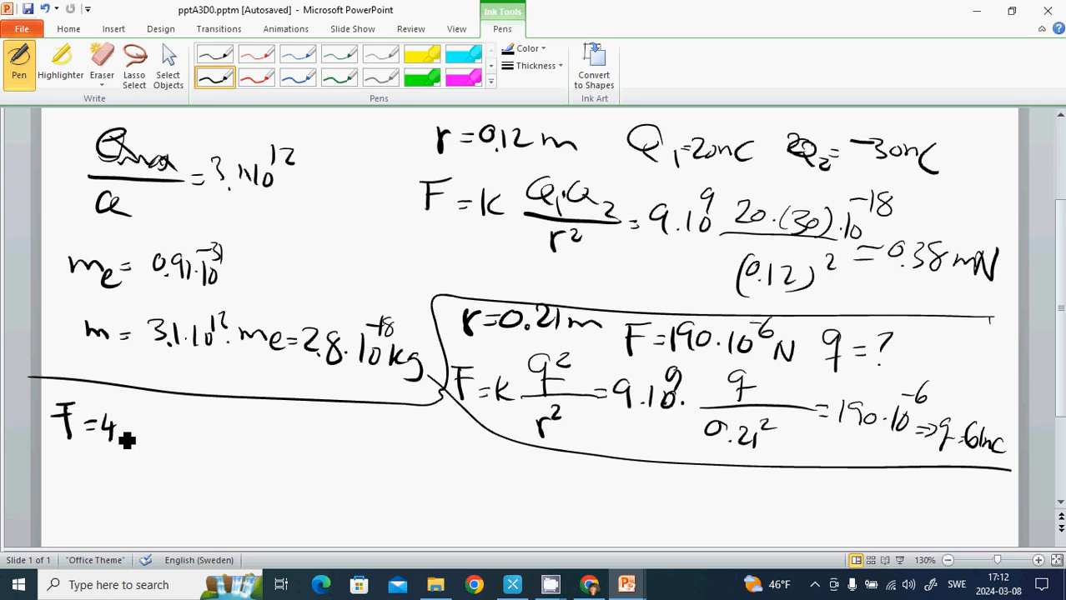
drag(130, 442, 164, 426)
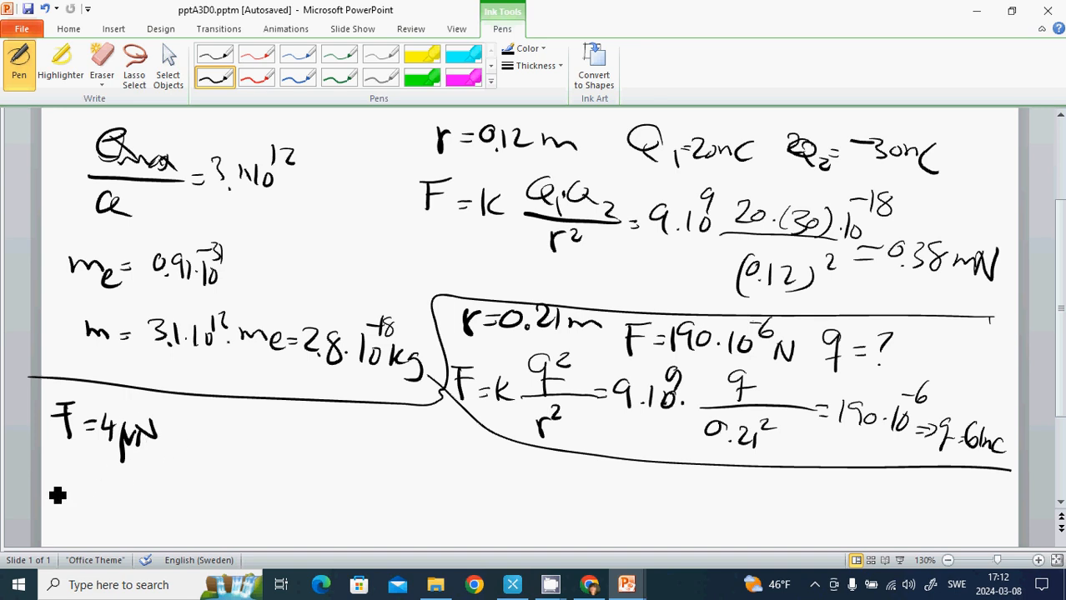
drag(45, 487, 92, 487)
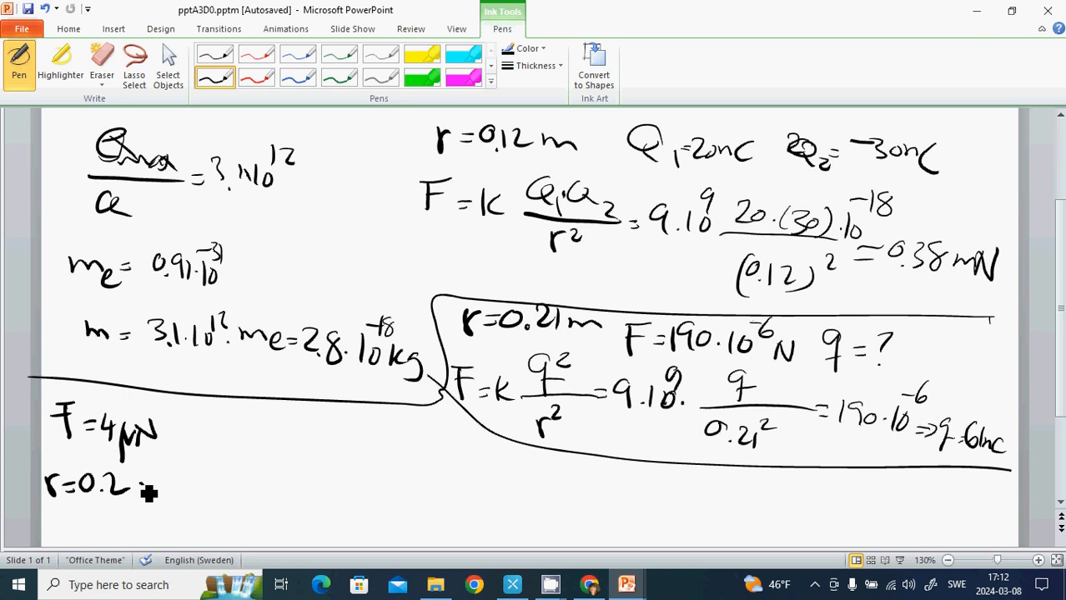
- Add the metre unit and subscript 1, then write the unknown F₂ = ? with doubled distance
drag(133, 487, 175, 487)
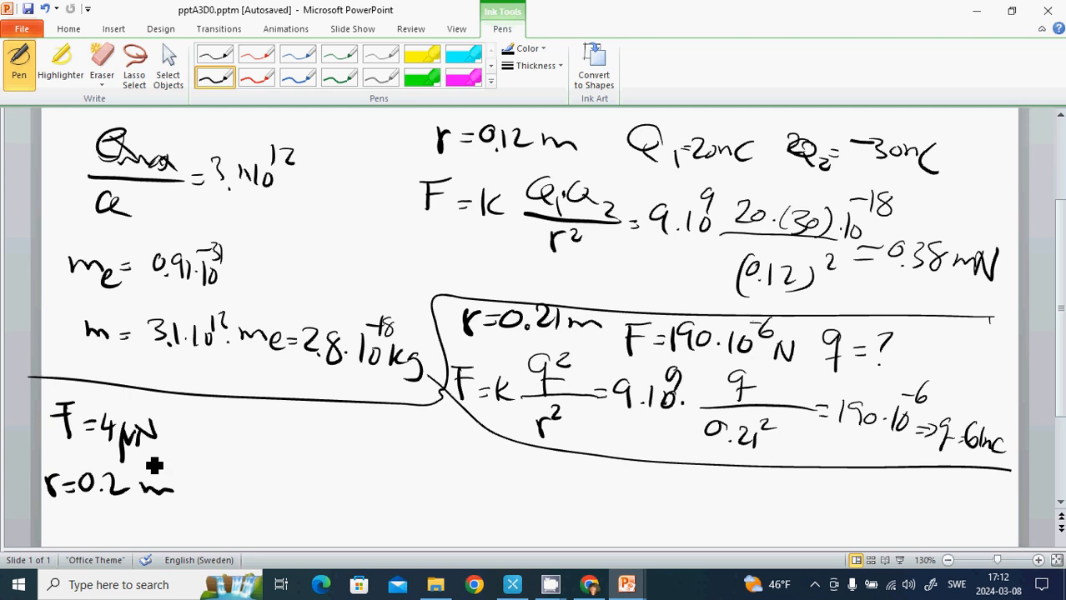
mouse_move(148, 459)
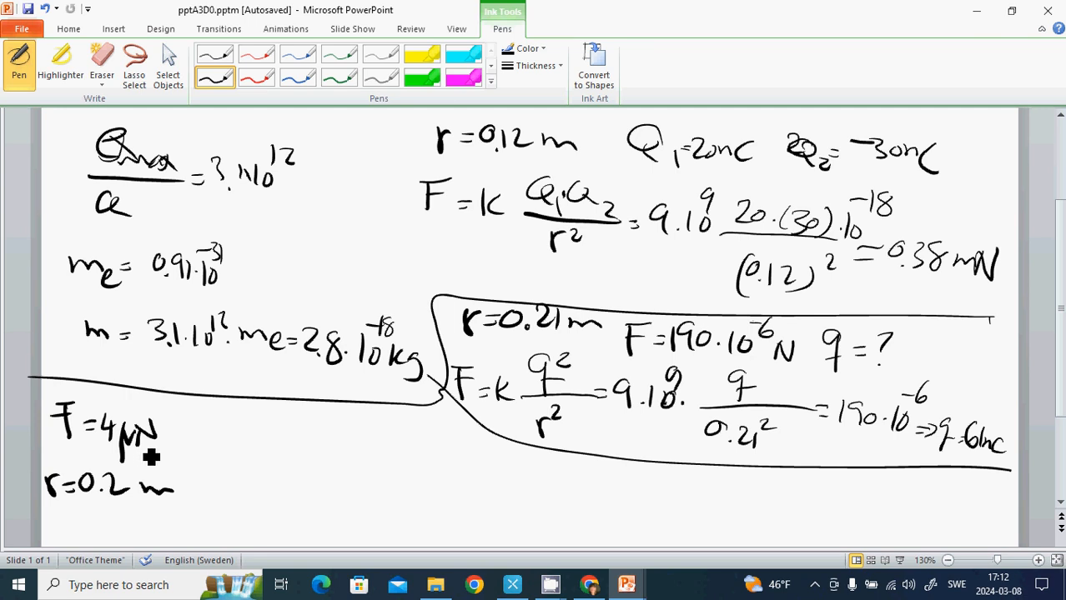
drag(60, 501, 60, 530)
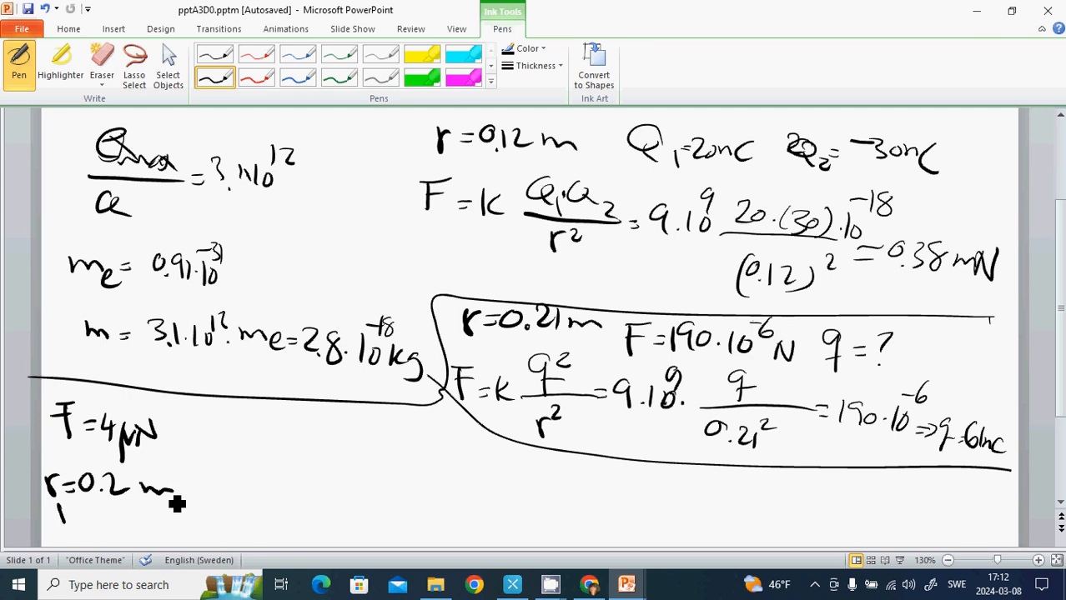
mouse_move(82, 444)
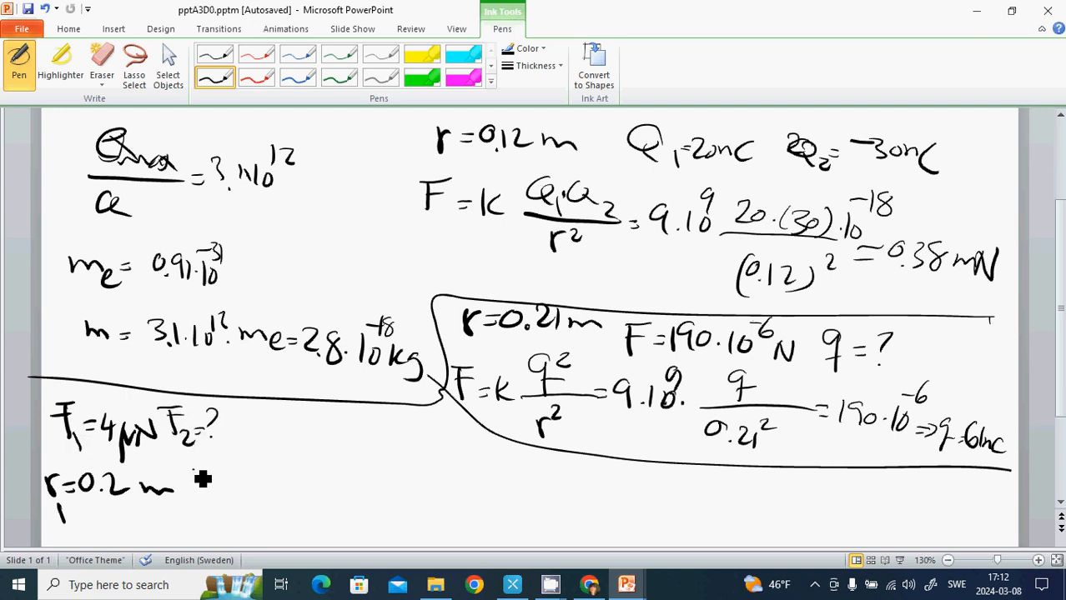
drag(192, 484, 242, 492)
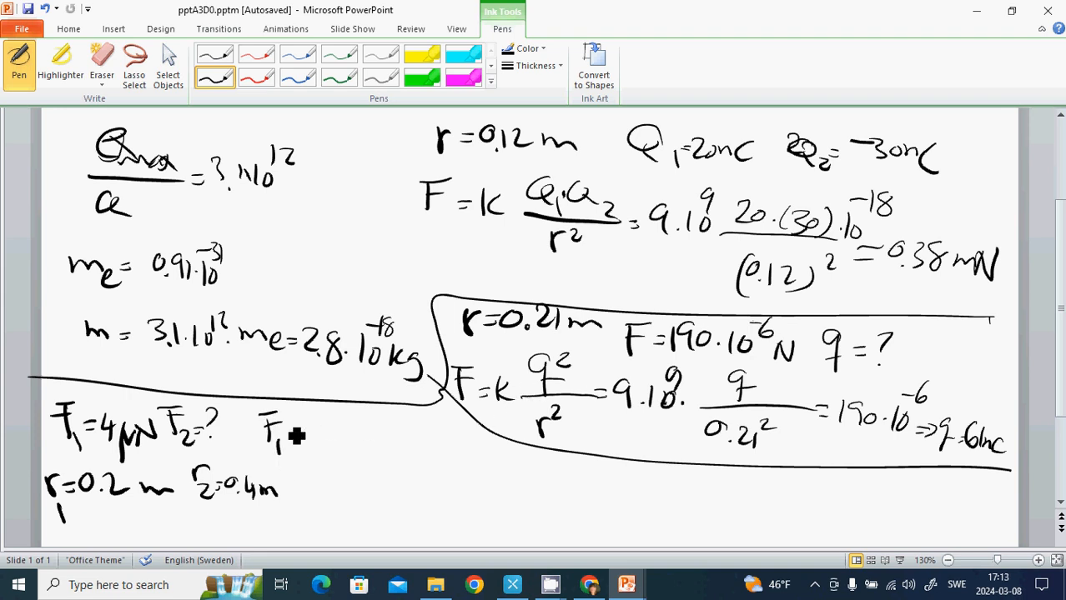
- Handwrite the inverse-square relation F₁r₁² = F₂r₂²
drag(283, 426, 333, 447)
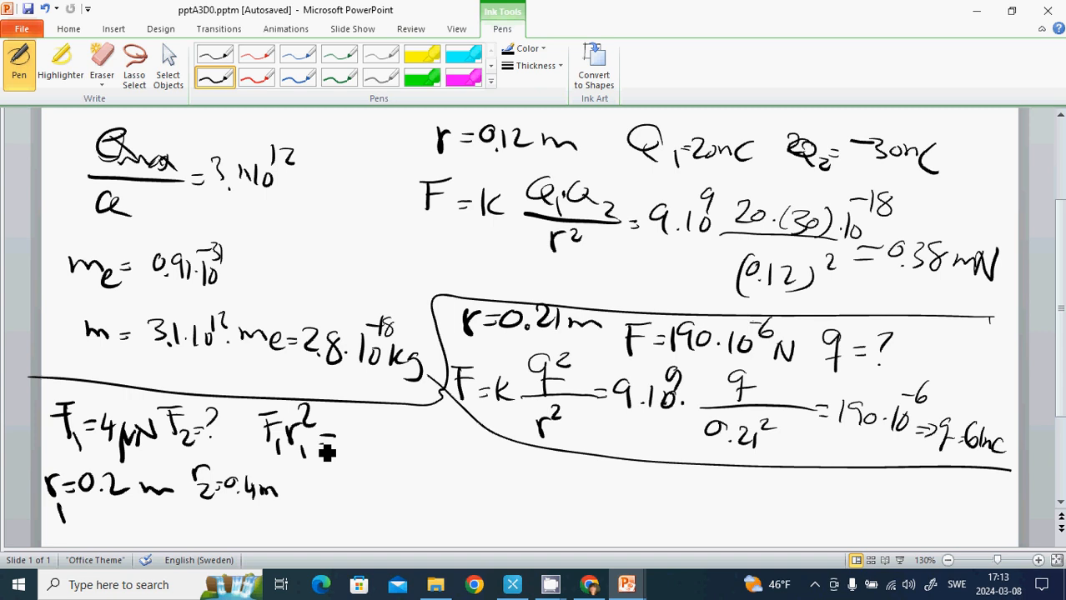
drag(333, 437, 387, 459)
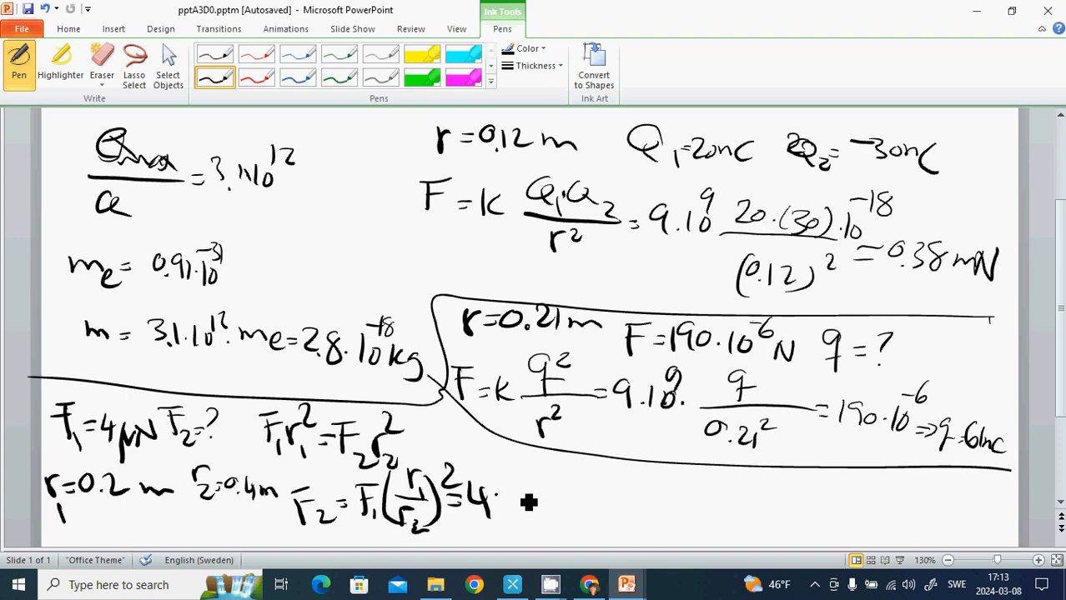
- Substitute to get F₂ = 4·(1/2)² = 1 µN
drag(501, 500, 520, 517)
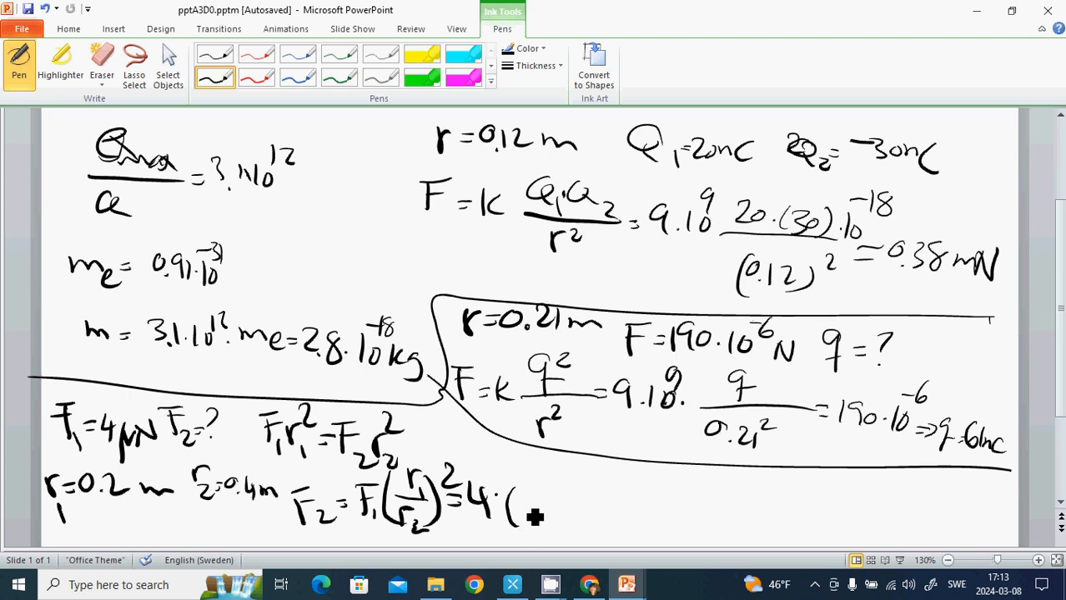
drag(530, 497, 534, 525)
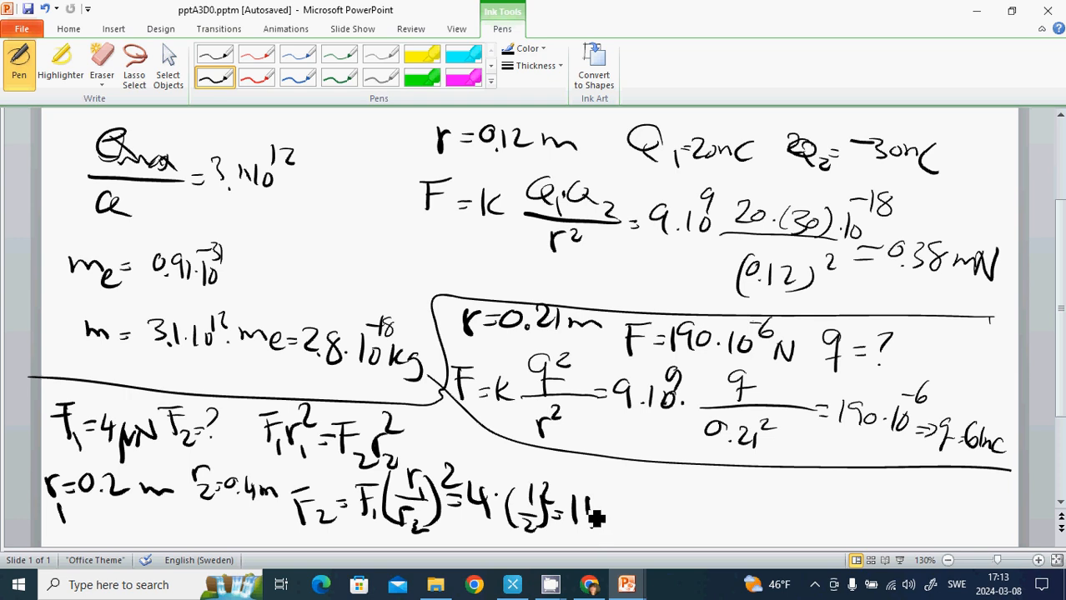
drag(576, 514, 630, 514)
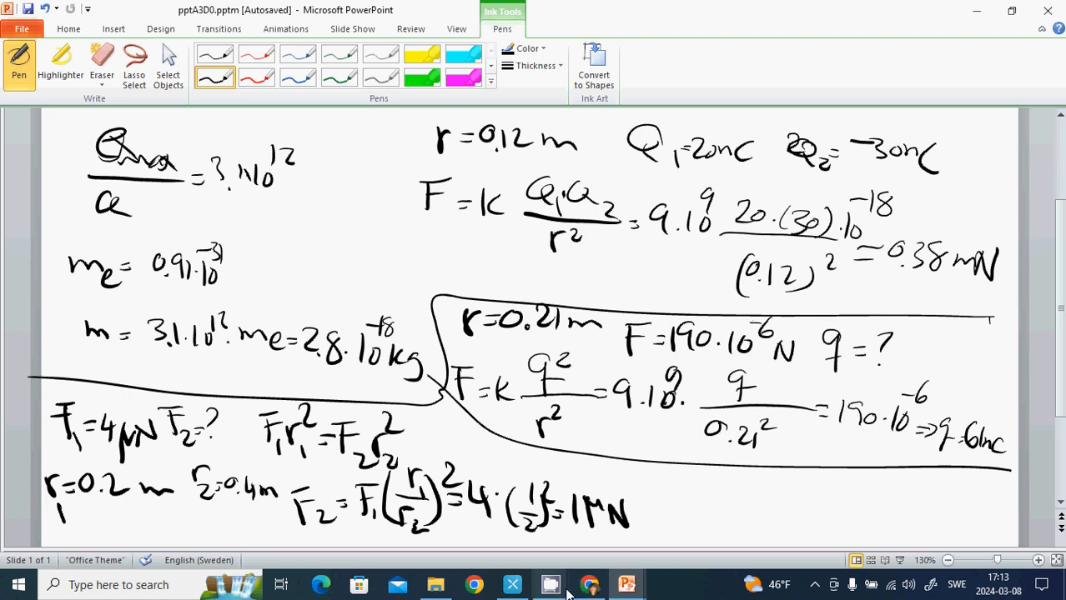
mouse_move(551, 584)
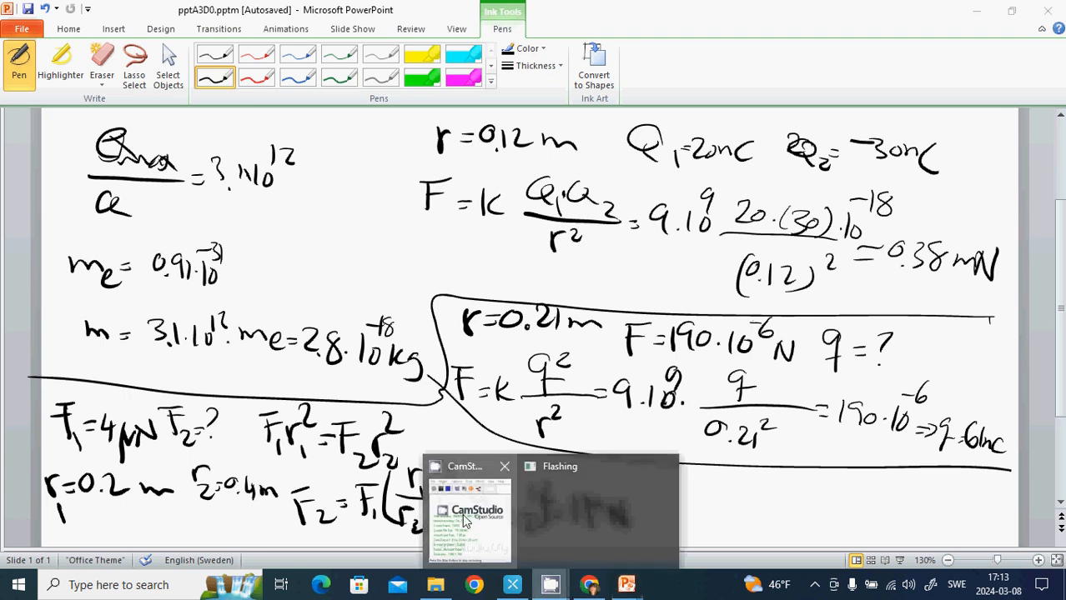